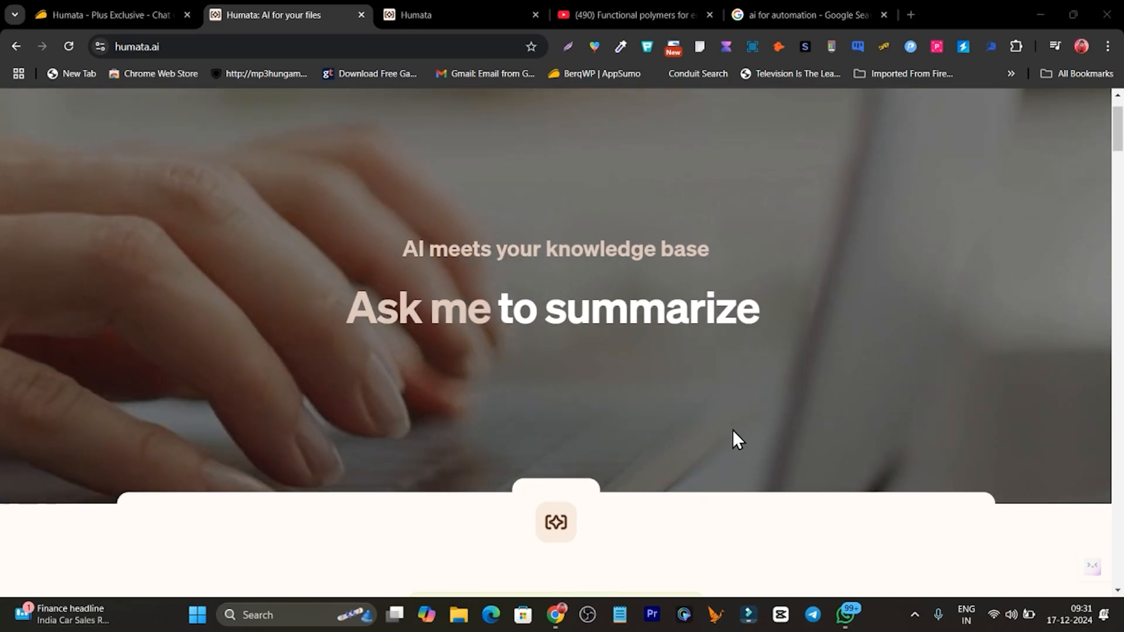
- Review the humata.ai landing page features, then return to the Functional polymers lecture chat
scroll("down", 3)
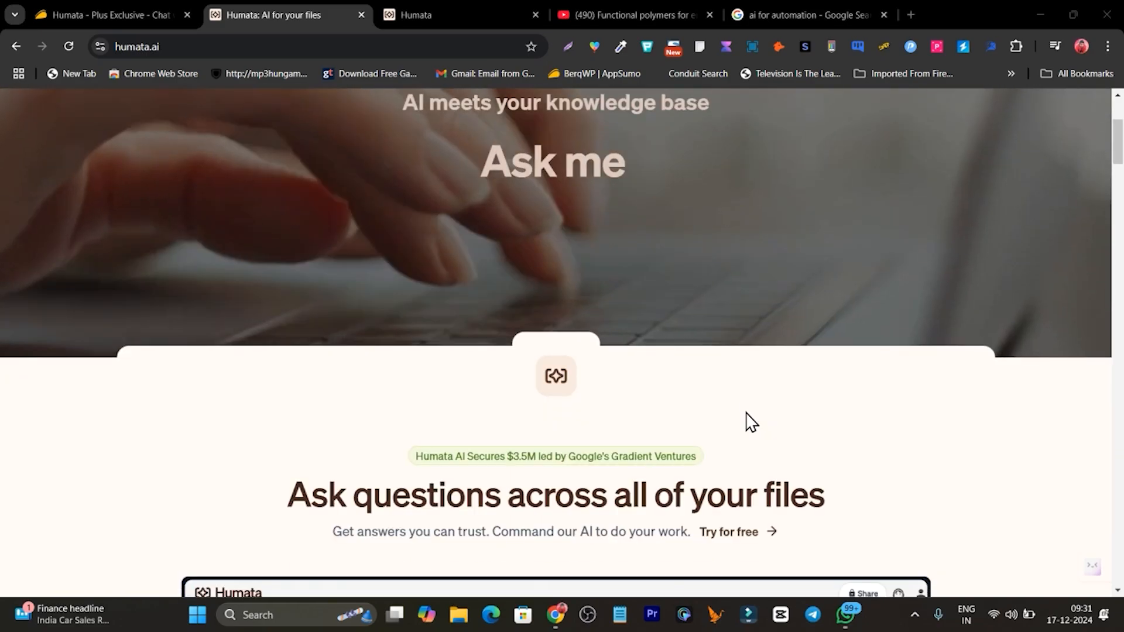
scroll("down", 3)
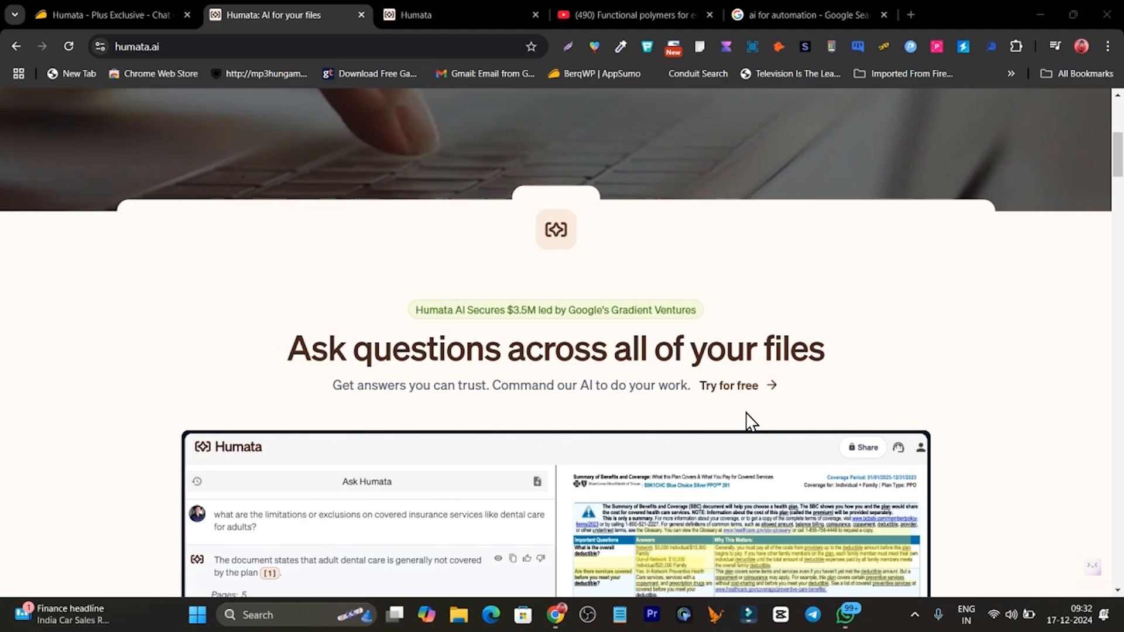
scroll("down", 3)
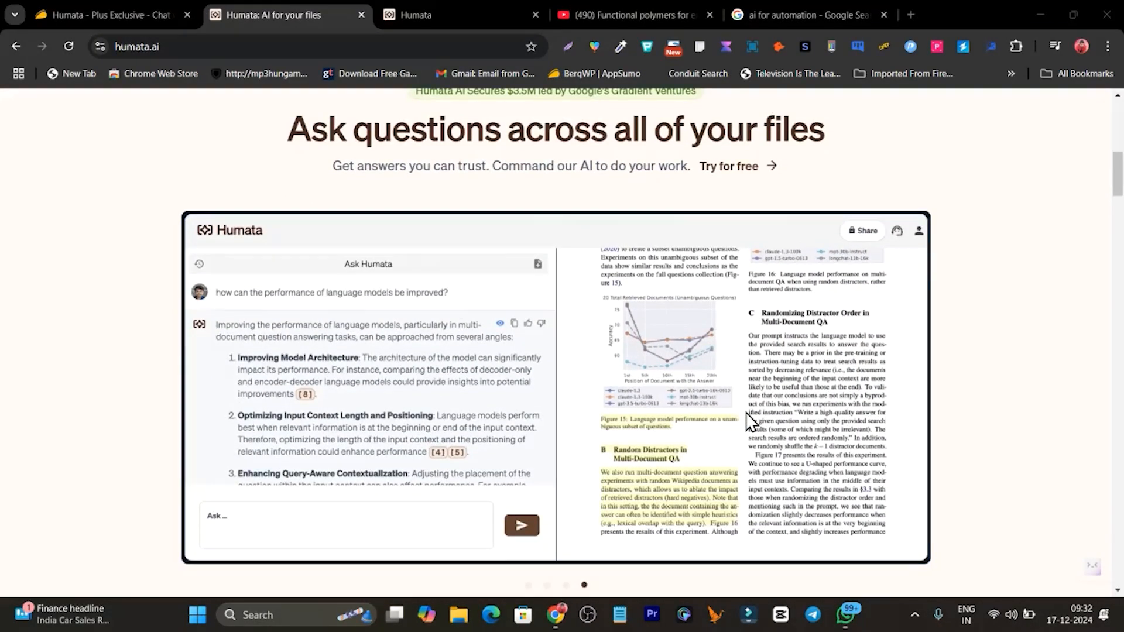
scroll("down", 3)
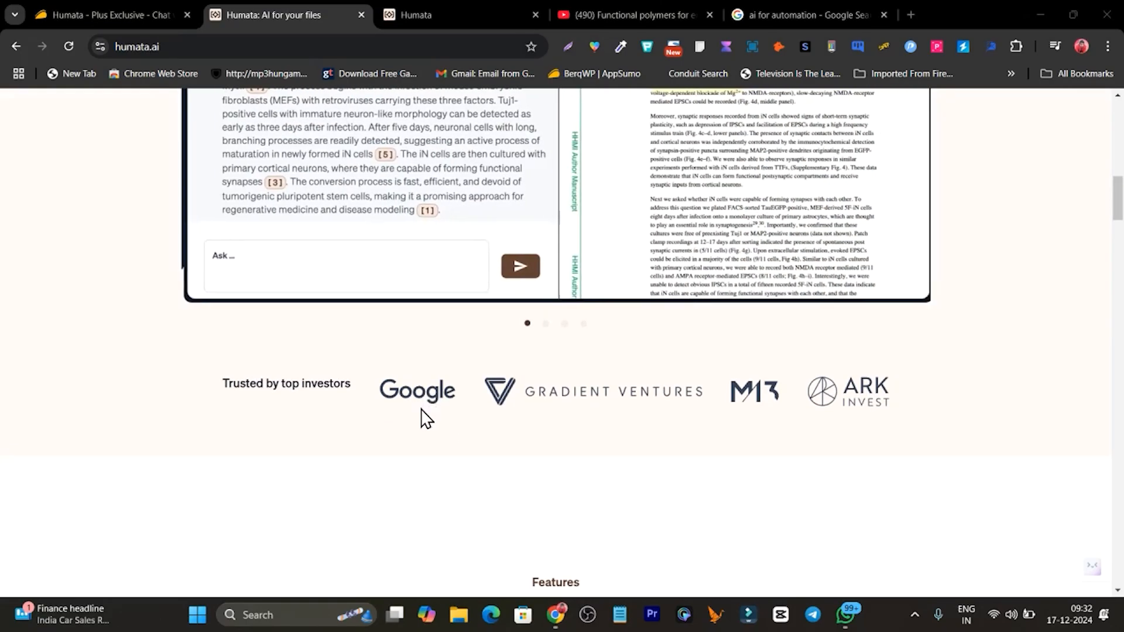
scroll("down", 3)
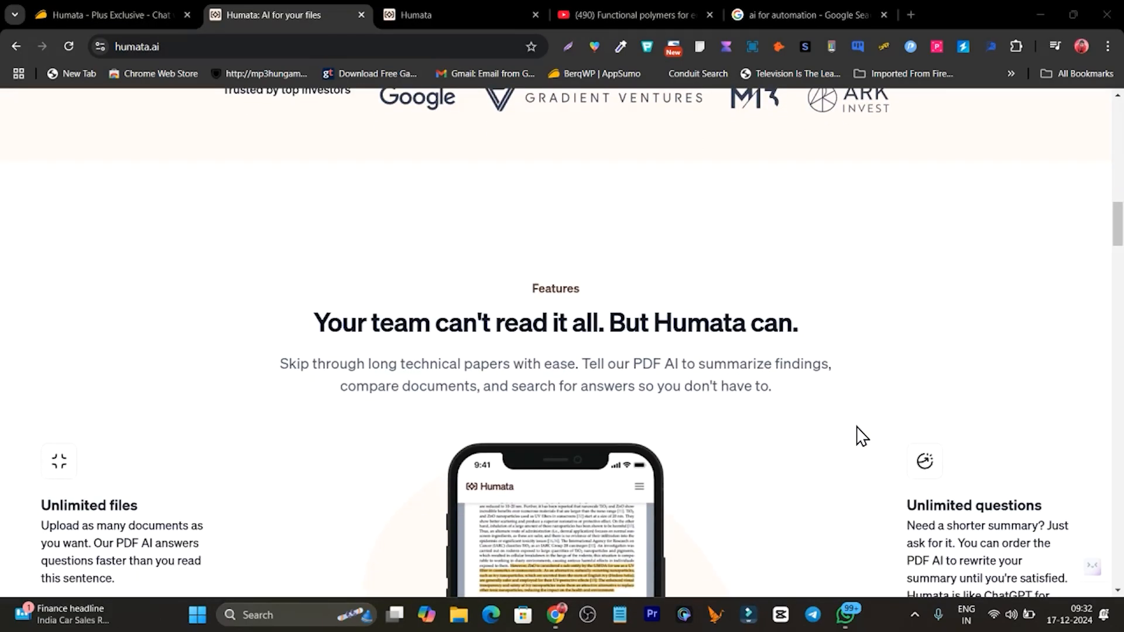
scroll("down", 3)
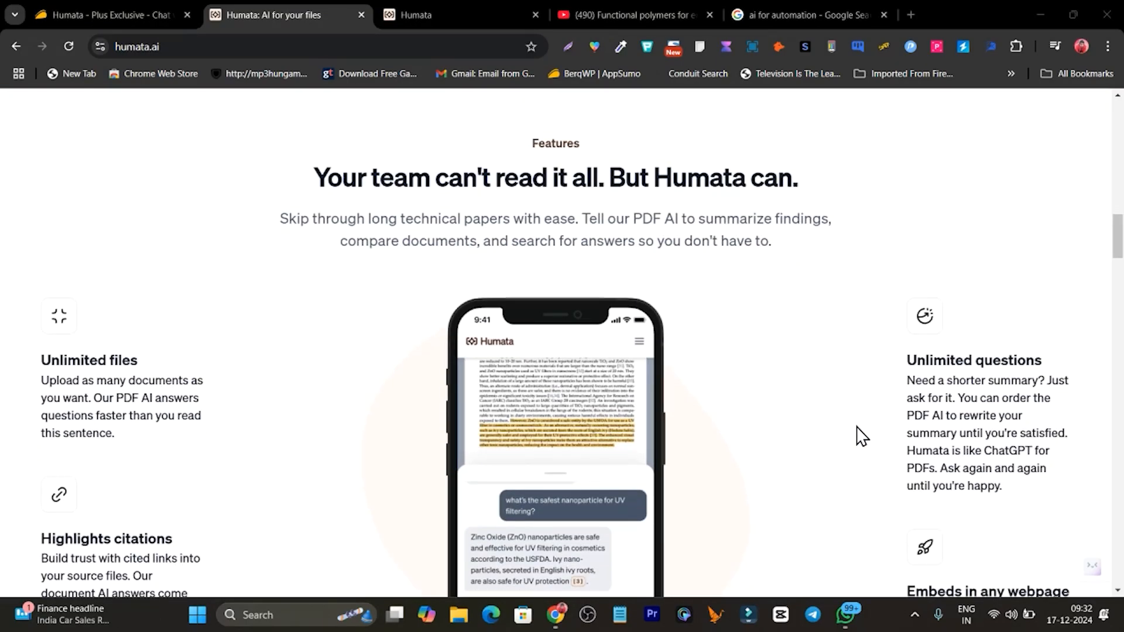
scroll("down", 3)
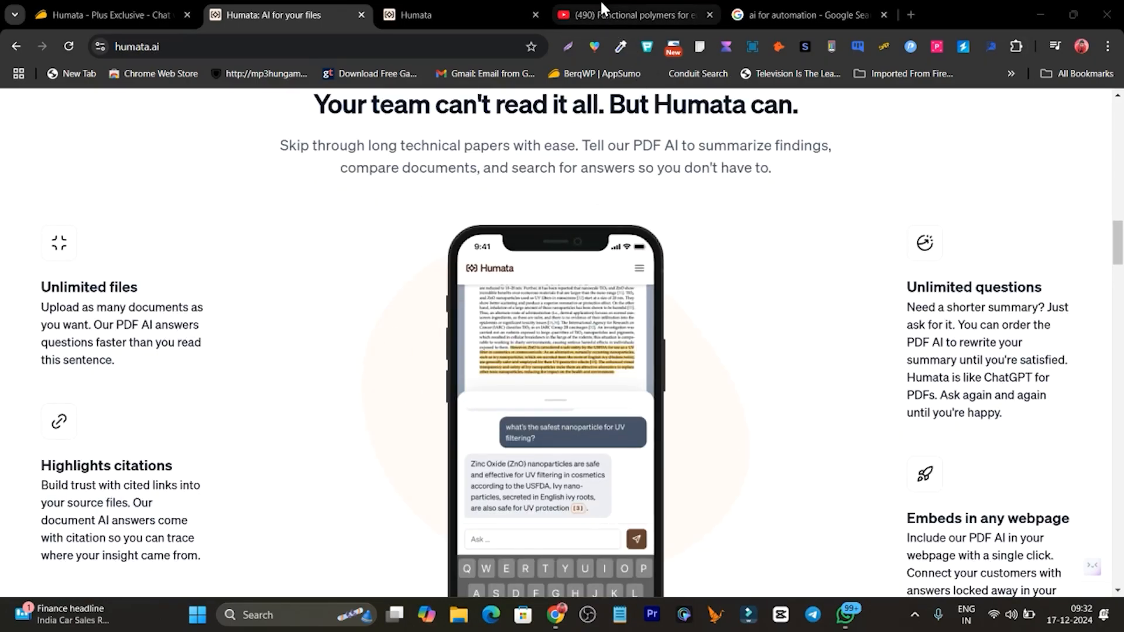
left_click(631, 14)
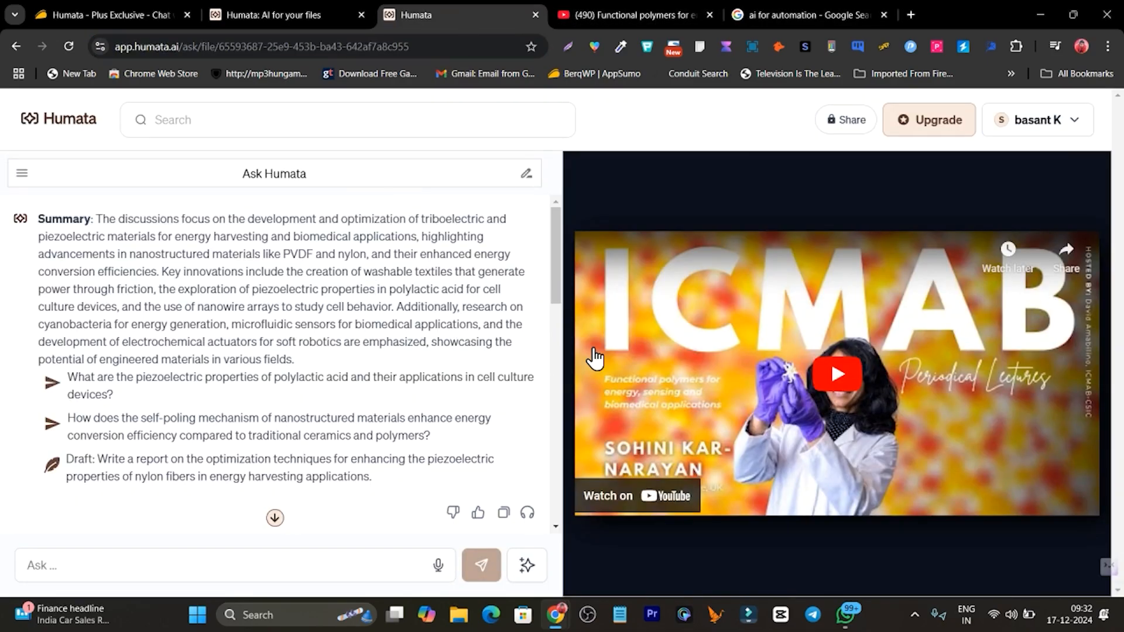
- View the Functional polymers lecture on YouTube and select its URL for copying
left_click(631, 14)
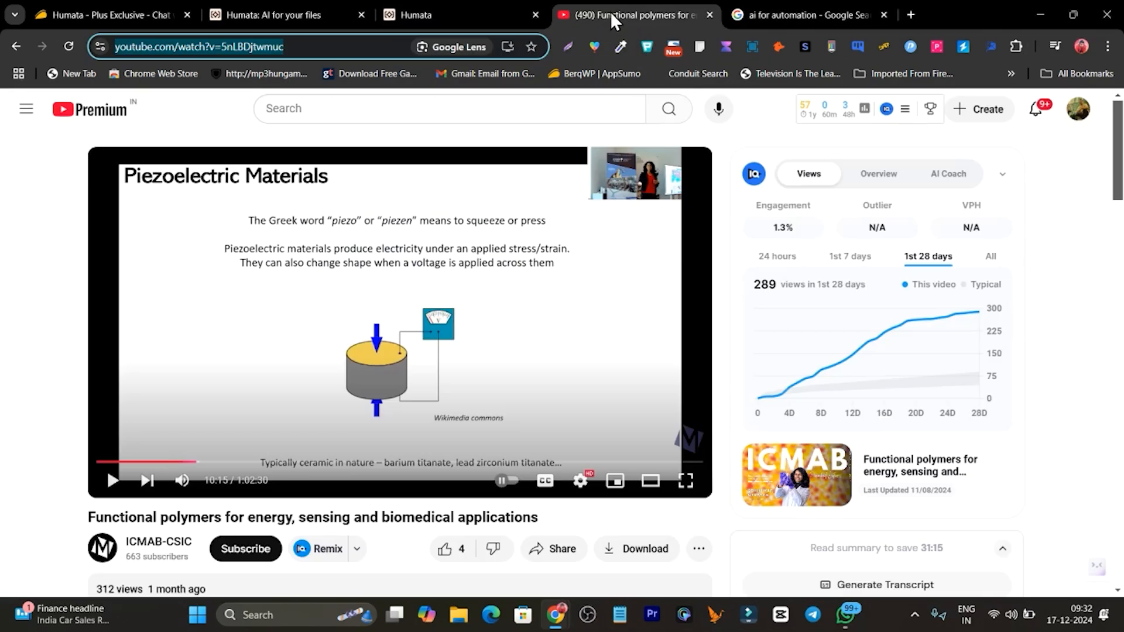
scroll("down", 3)
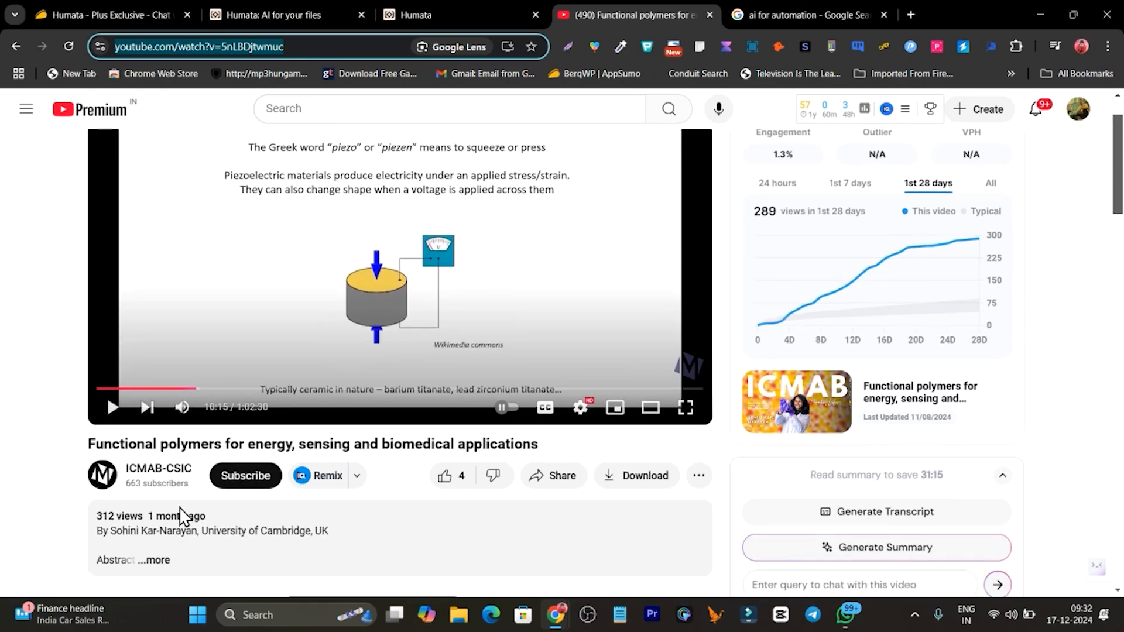
mouse_move(358, 469)
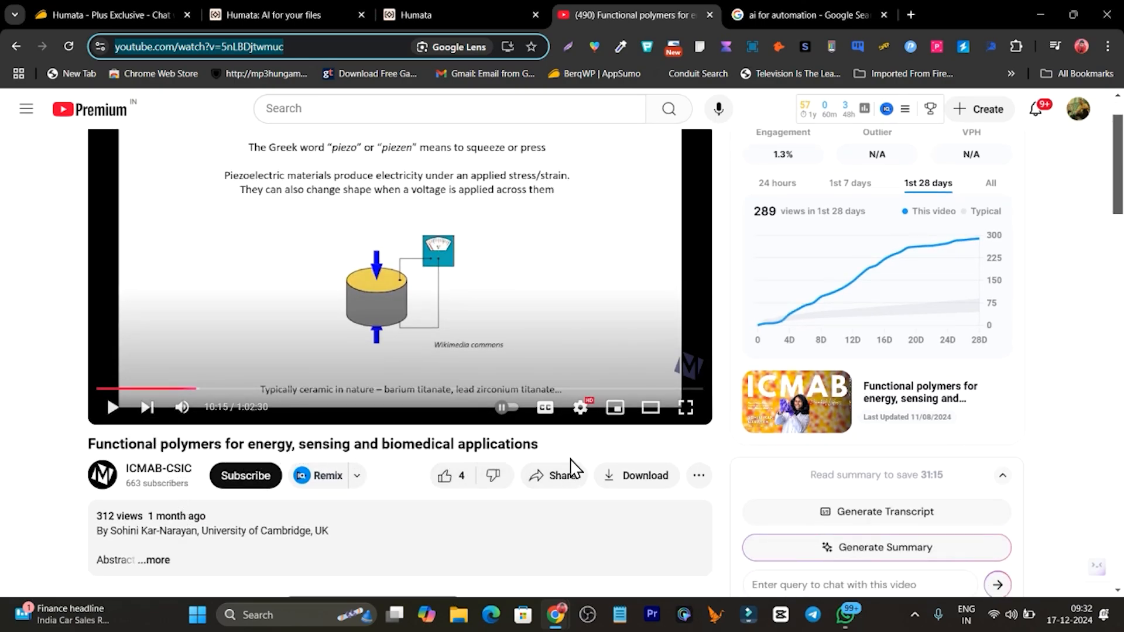
mouse_move(259, 430)
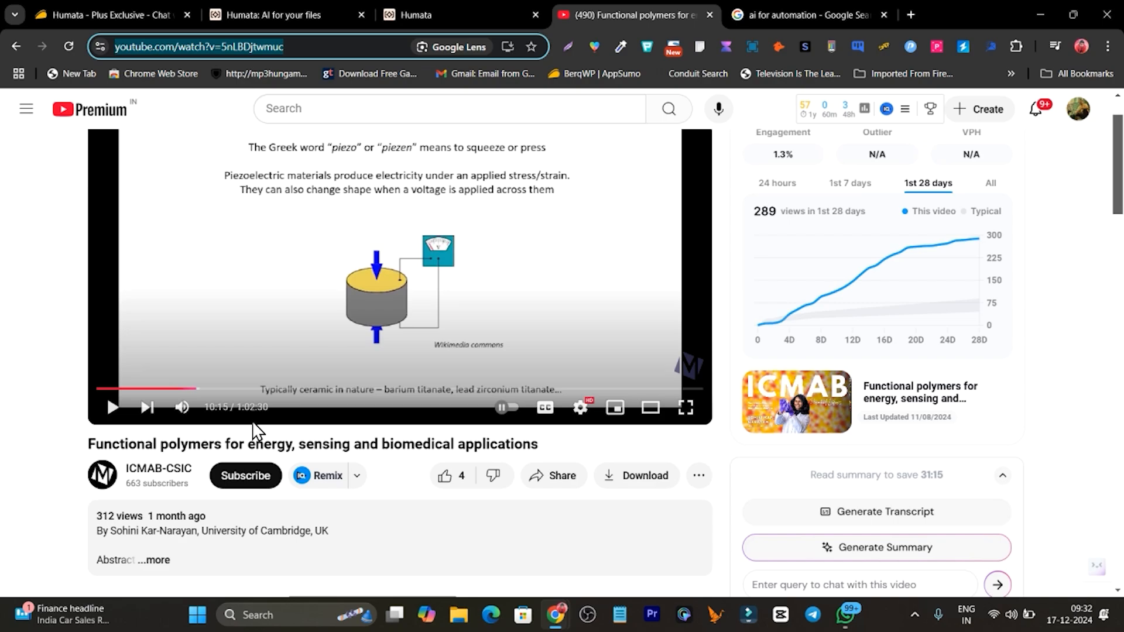
left_click(197, 47)
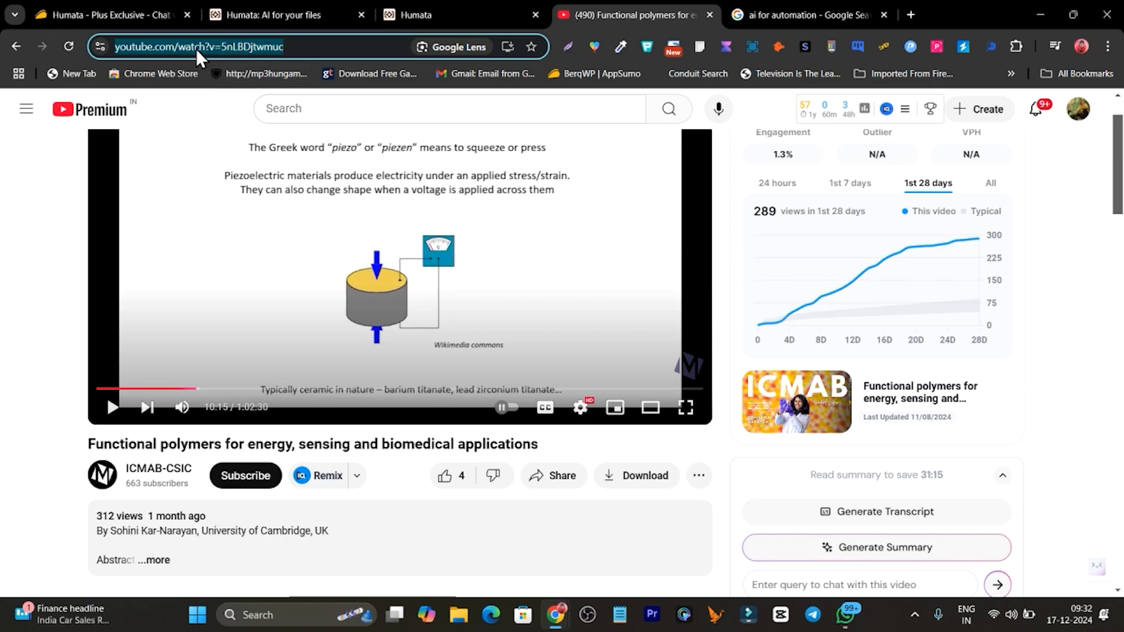
mouse_move(508, 228)
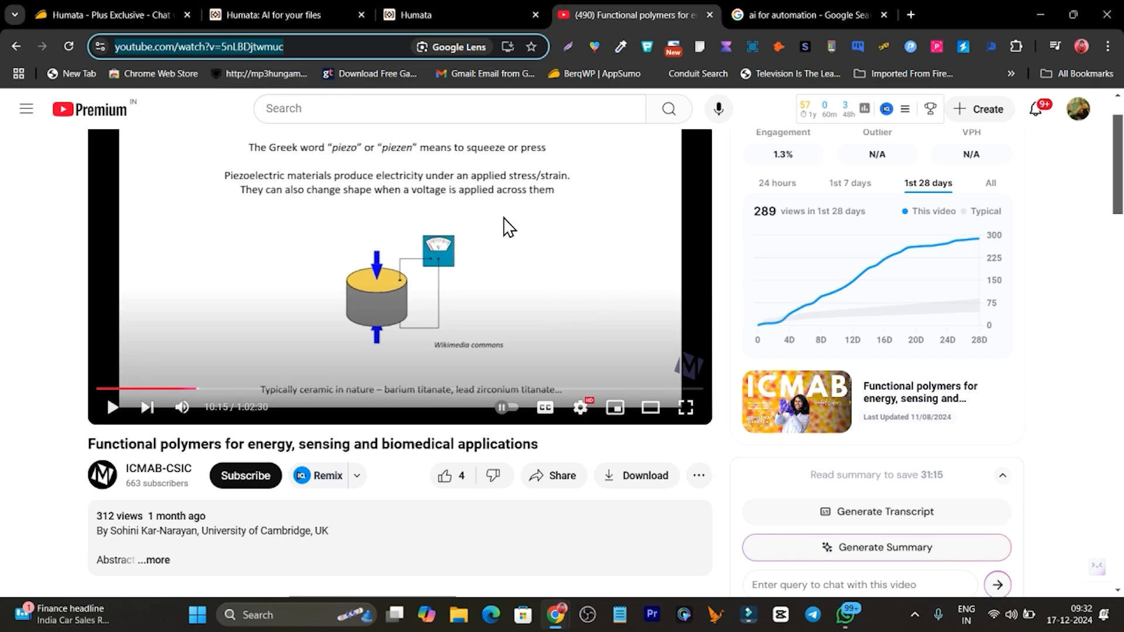
left_click(399, 14)
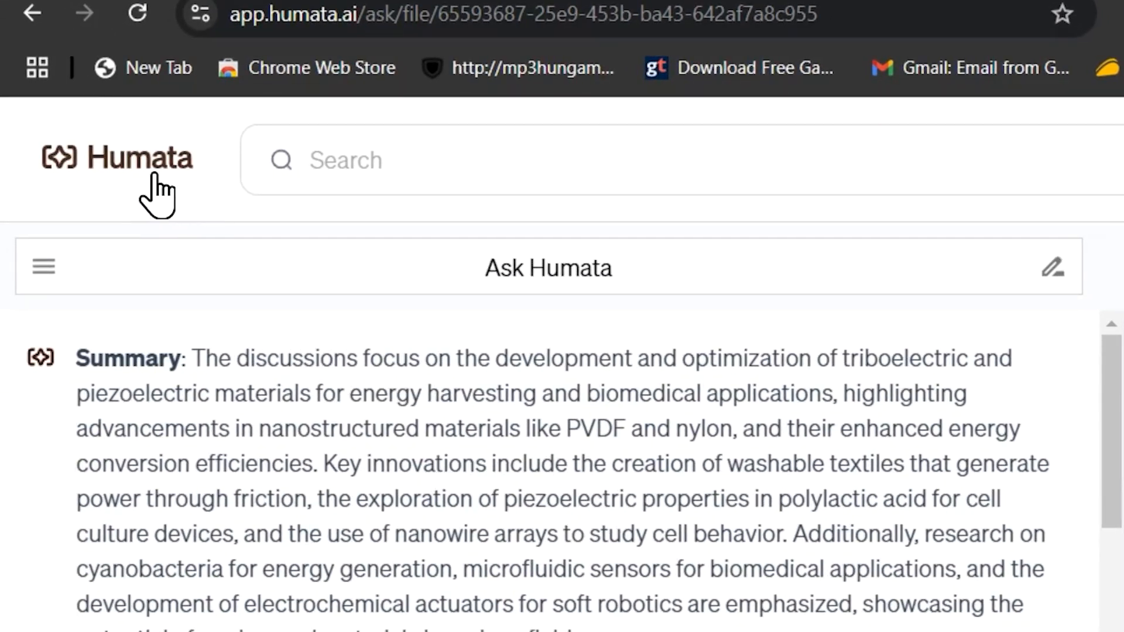
left_click(117, 157)
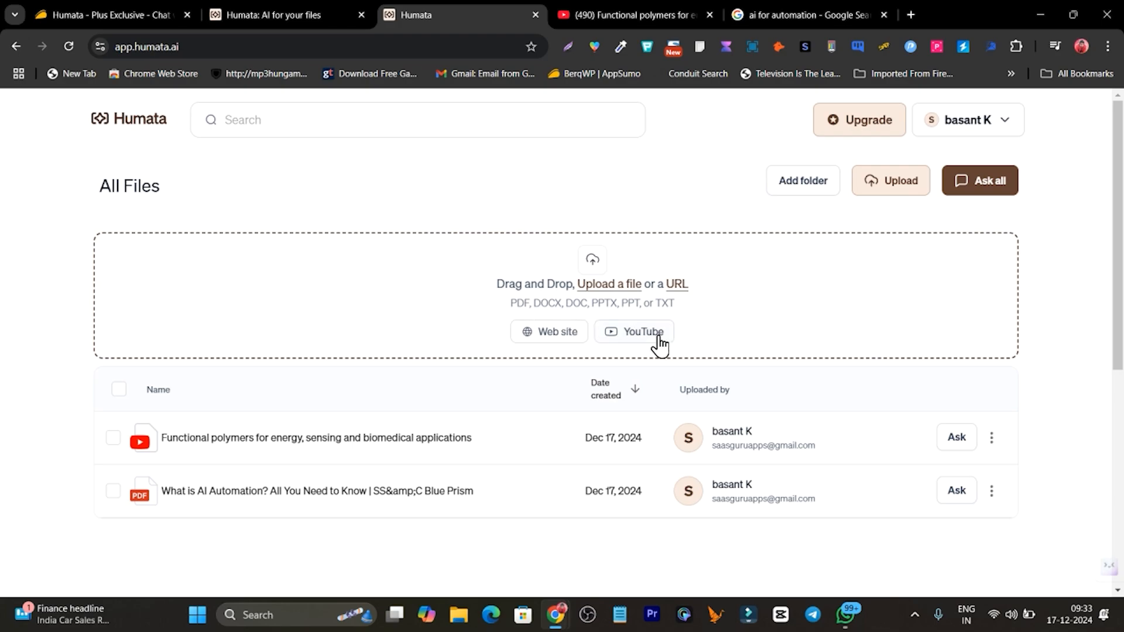
left_click(633, 331)
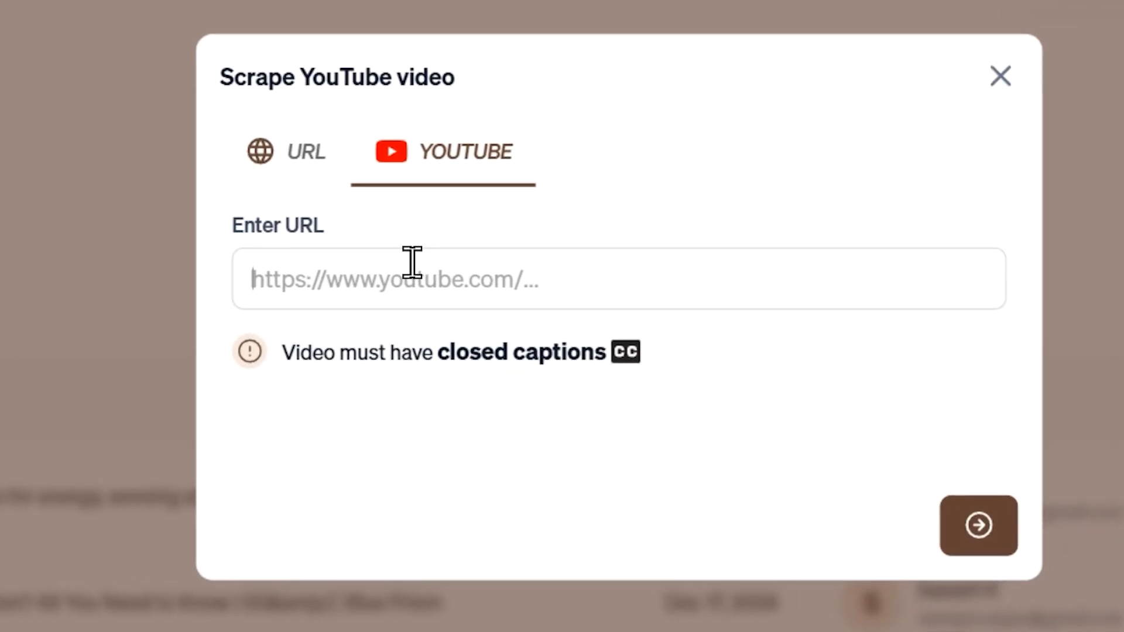
type("https://www.youtube.com/watch?v=5nLBDjtwmuc")
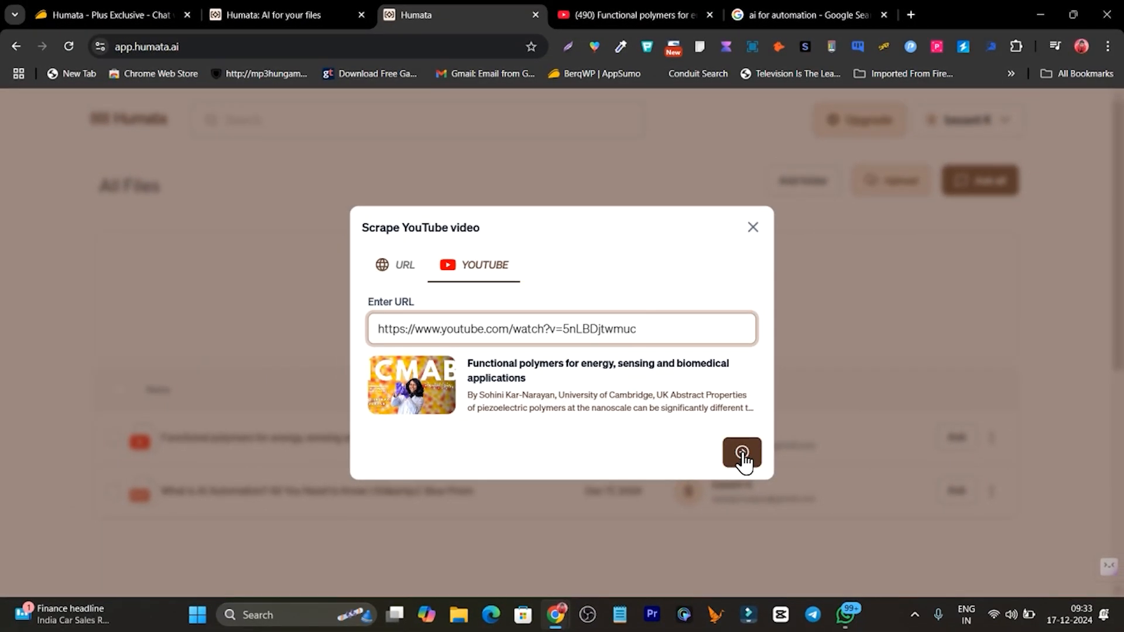
left_click(741, 453)
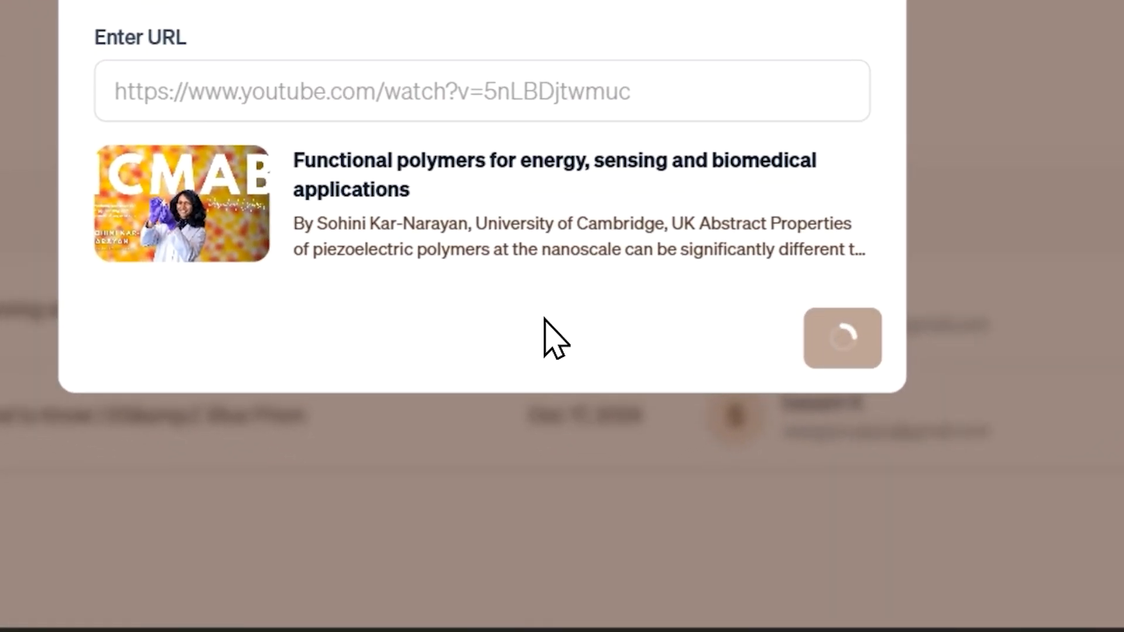
mouse_move(290, 319)
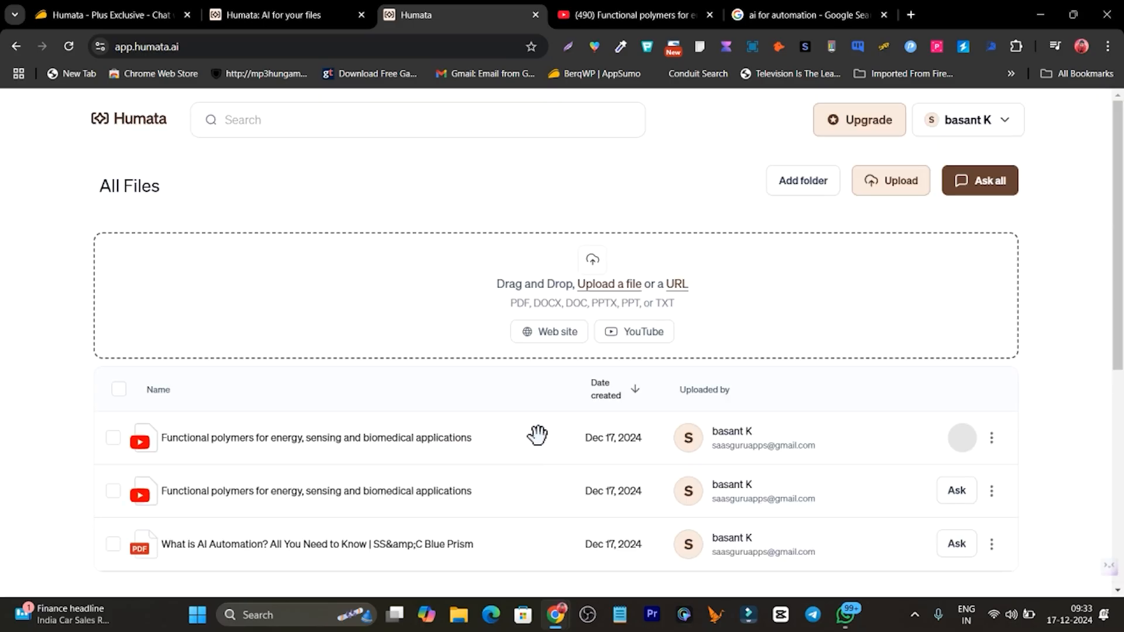
- Scroll the All Files list to see the newly imported lecture video entry
scroll("down", 3)
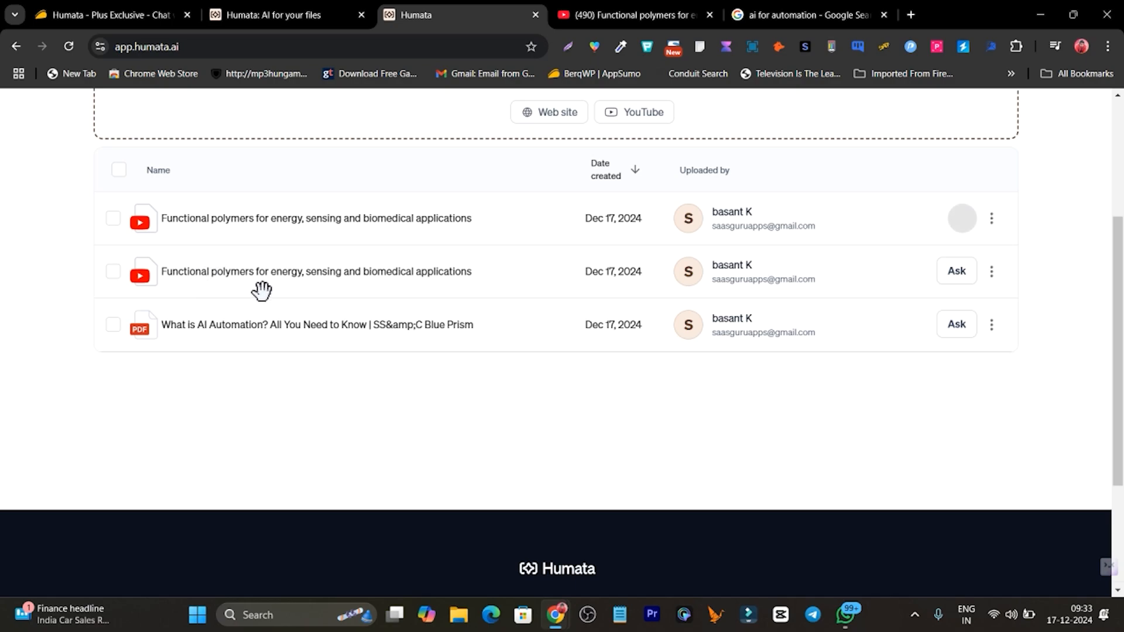
mouse_move(956, 271)
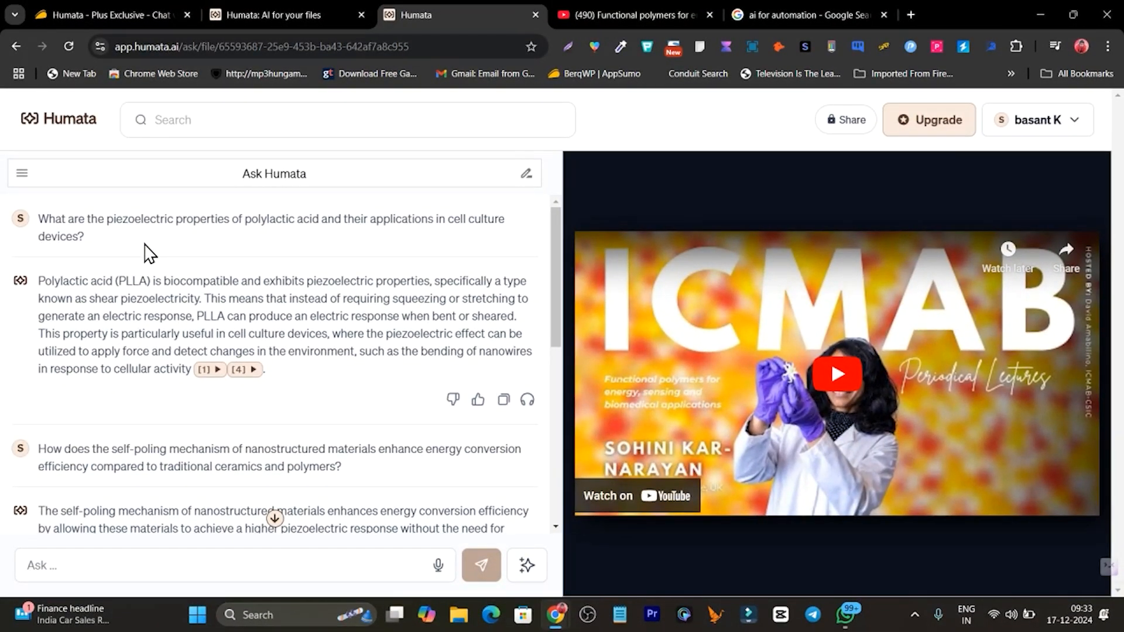
mouse_move(320, 239)
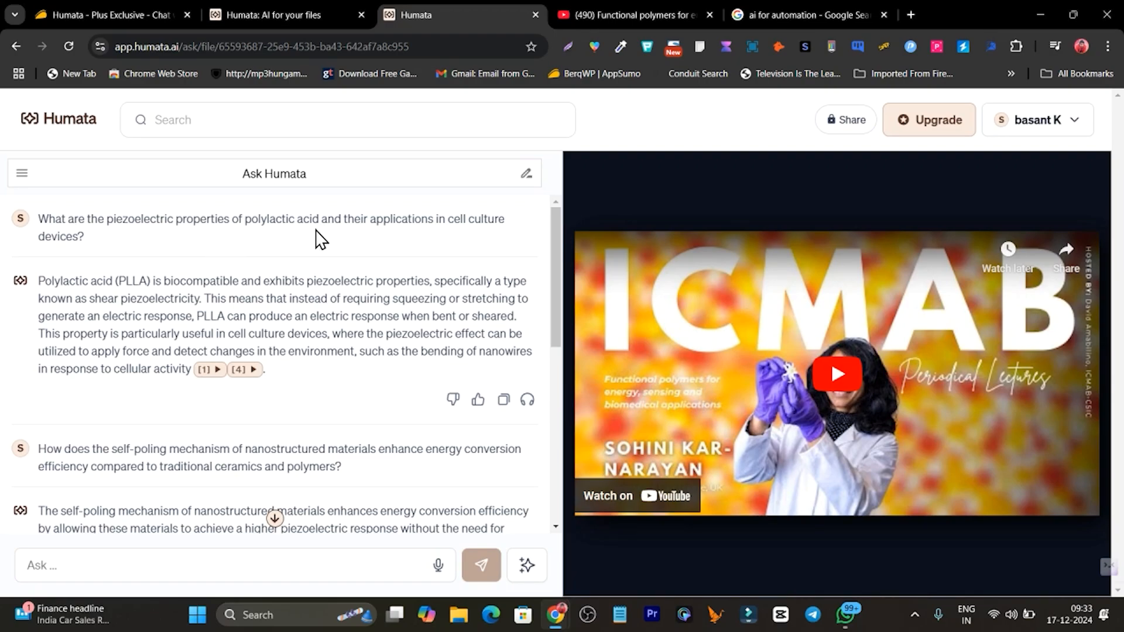
mouse_move(82, 307)
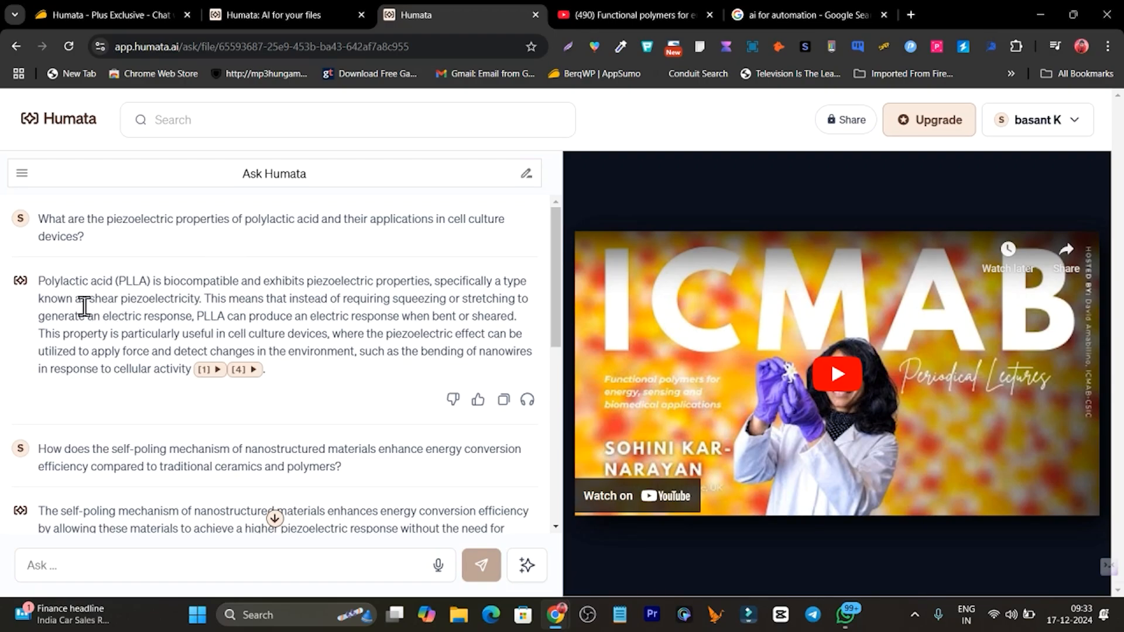
mouse_move(192, 408)
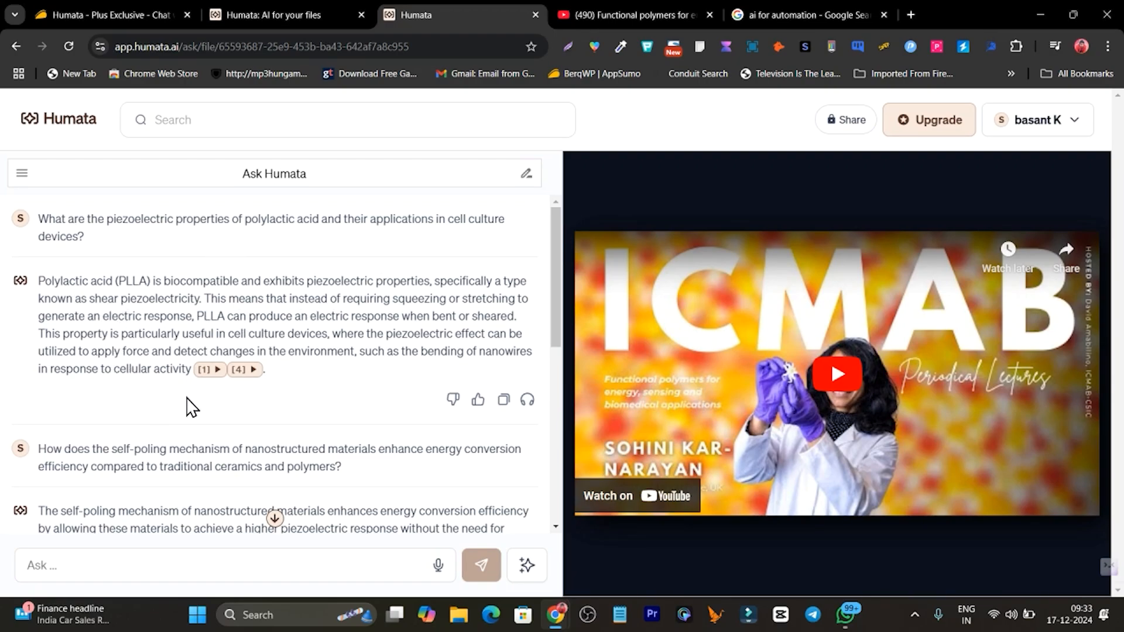
mouse_move(214, 391)
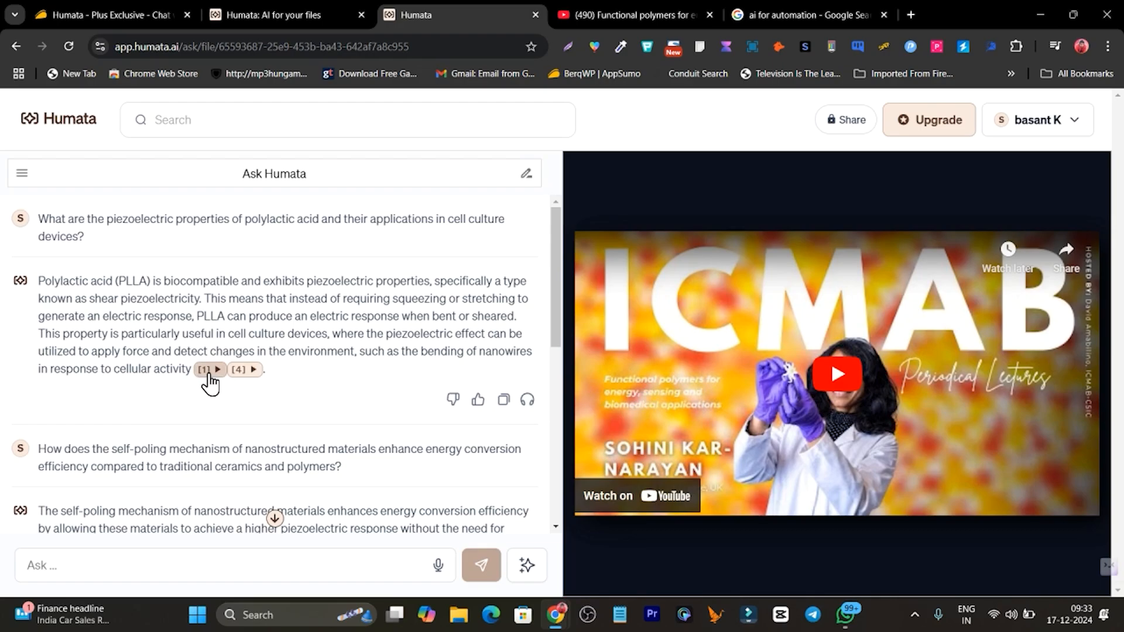
- Jump the lecture video to citation [1] and pause it at 32:39 on the poly-L-lactic acid slide
left_click(834, 373)
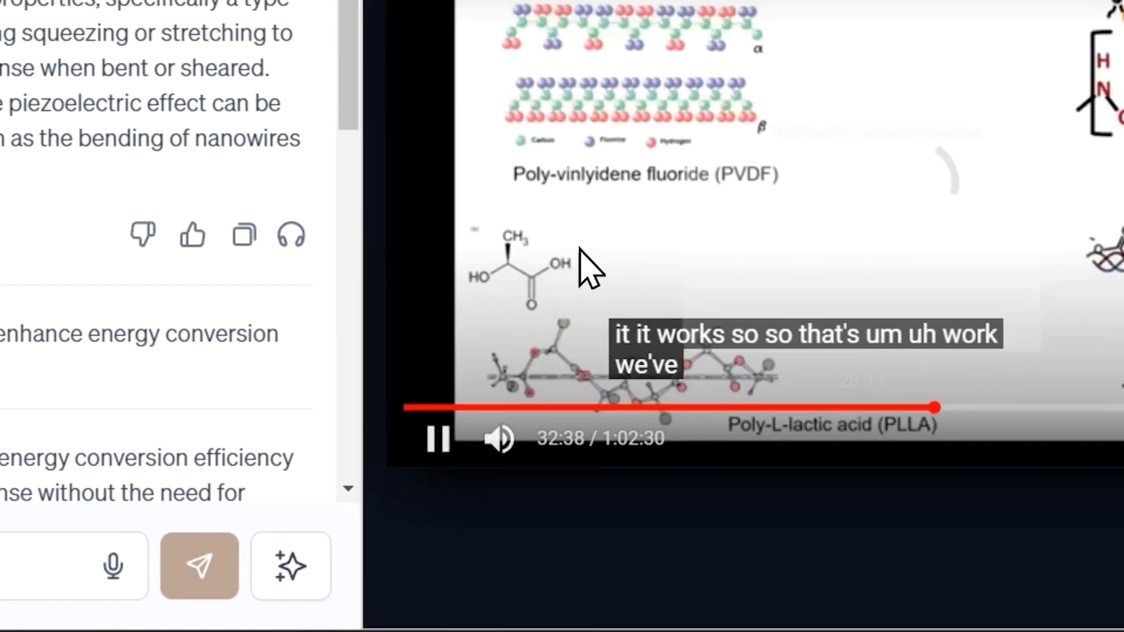
left_click(435, 438)
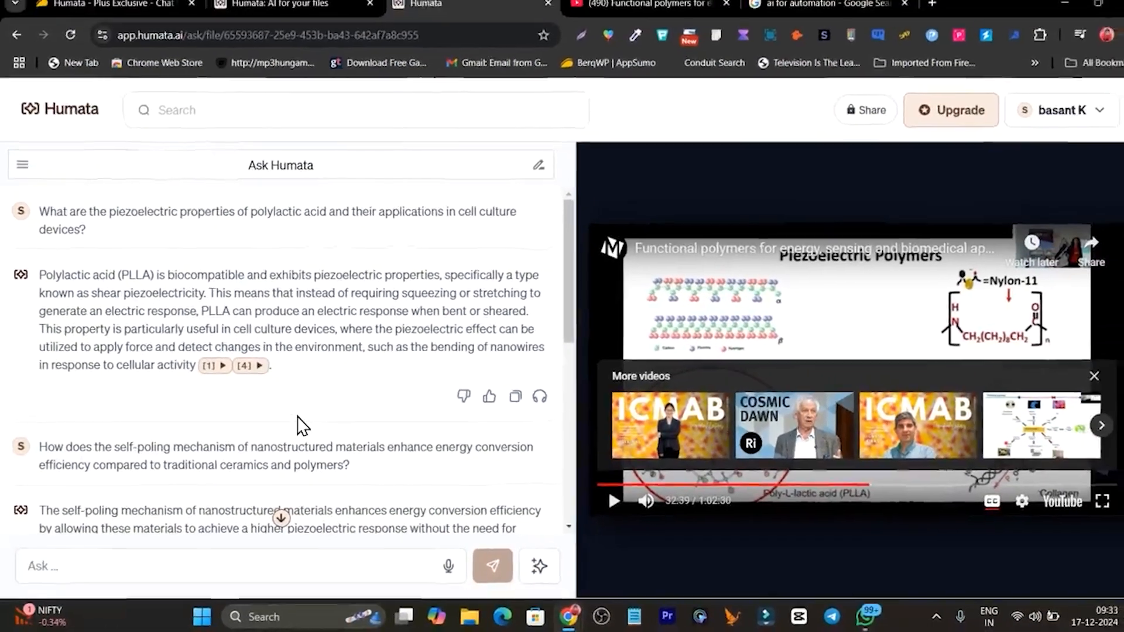
- Read through the Ask Humata chat and the nylon fibers piezoelectric optimization report
scroll("down", 3)
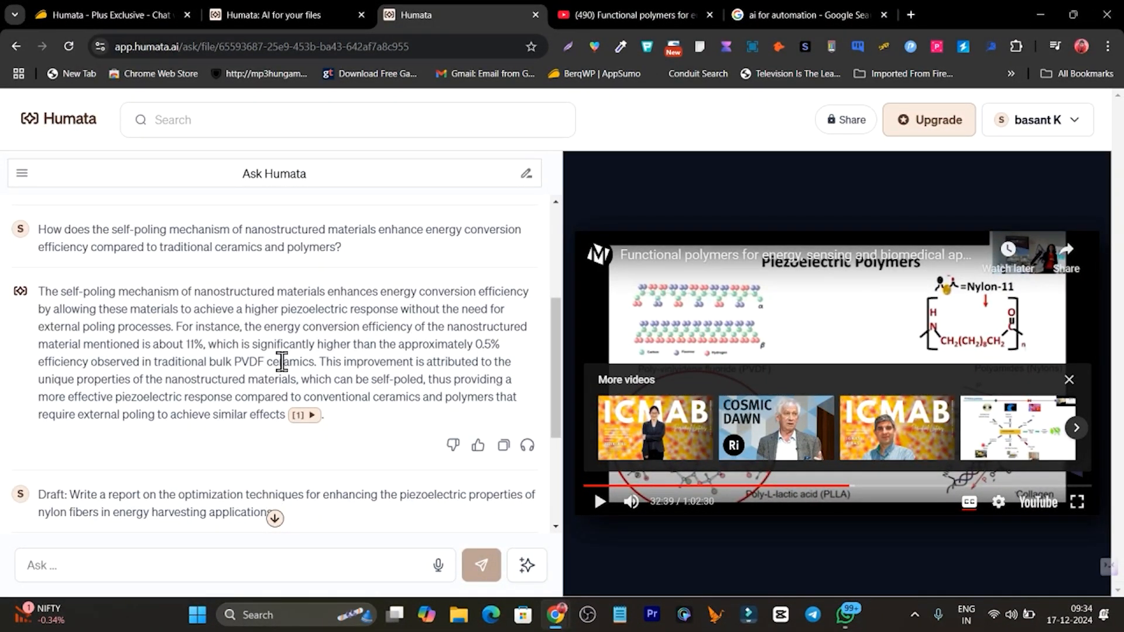
scroll("up", 3)
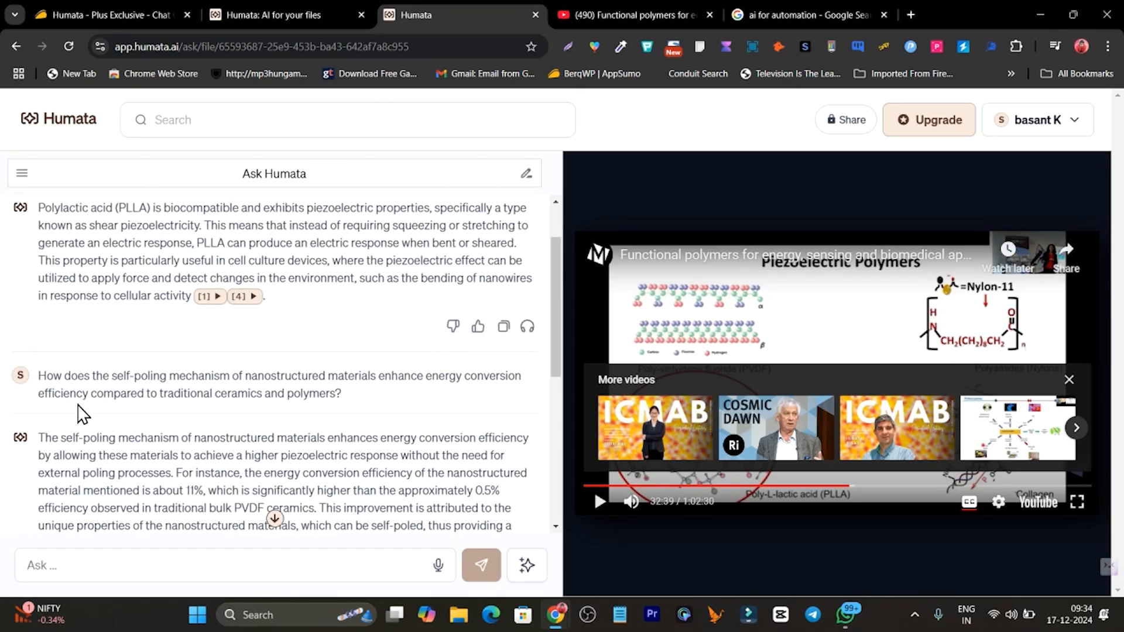
mouse_move(183, 392)
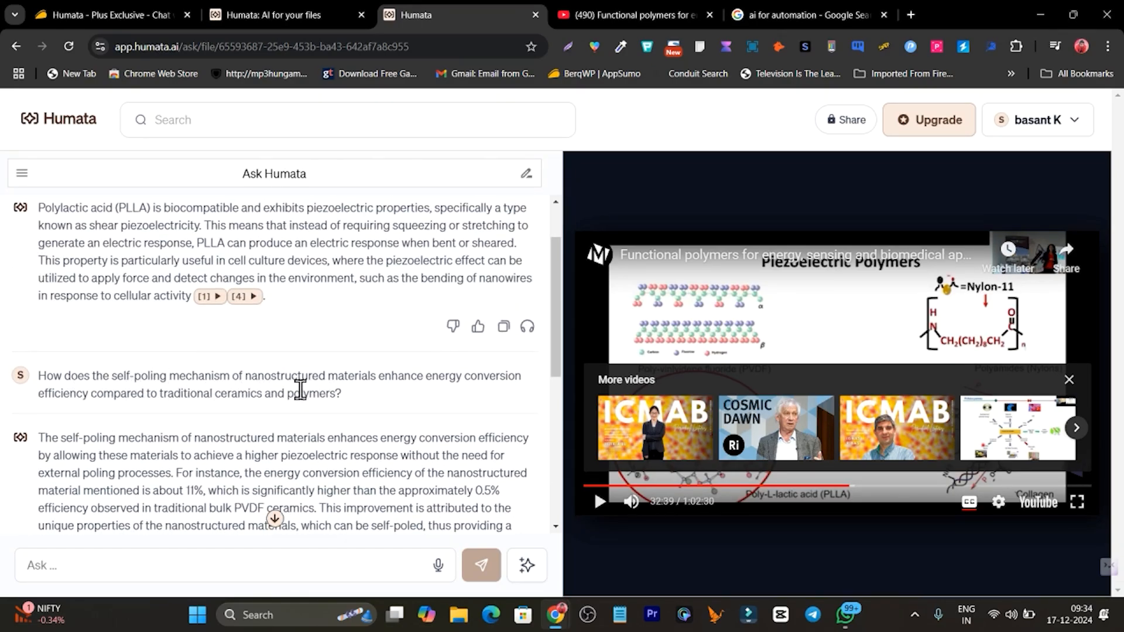
scroll("down", 3)
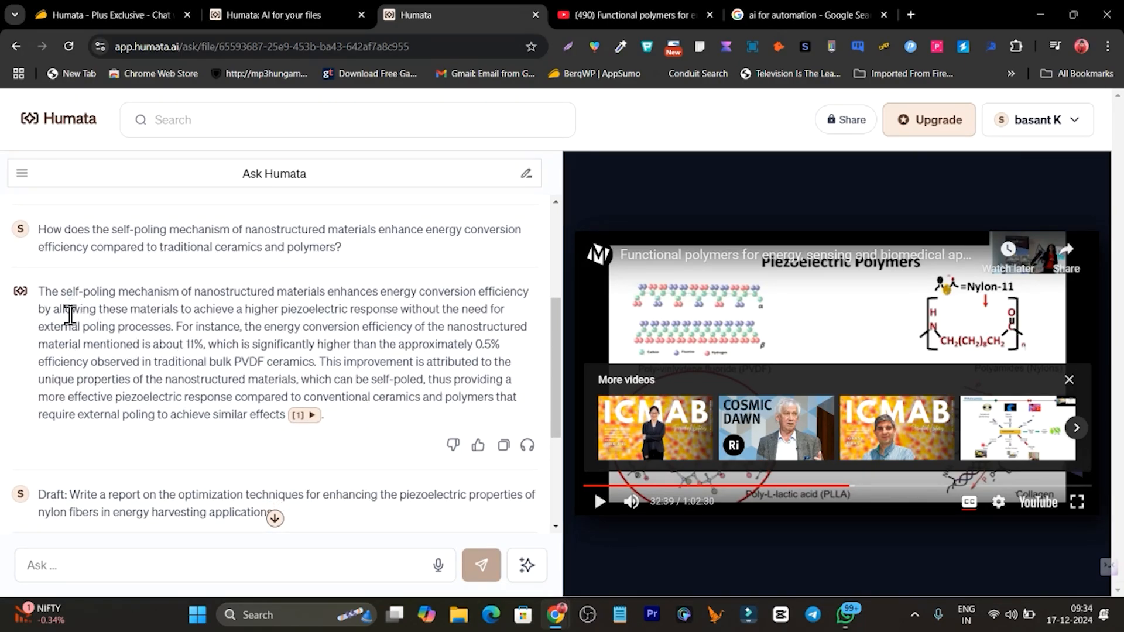
scroll("down", 3)
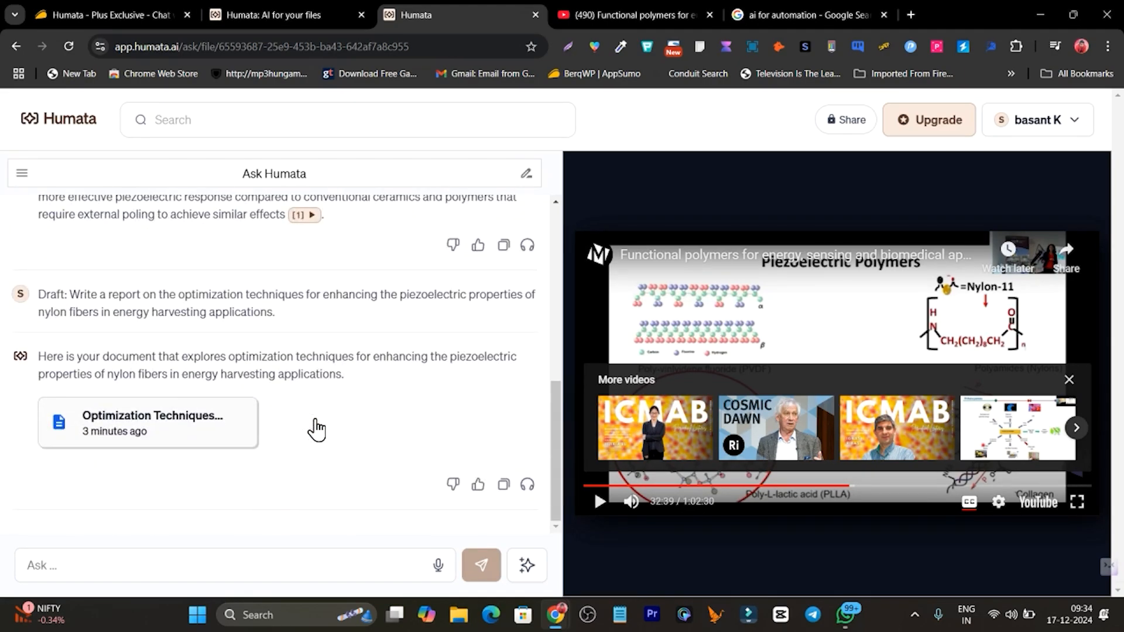
mouse_move(191, 352)
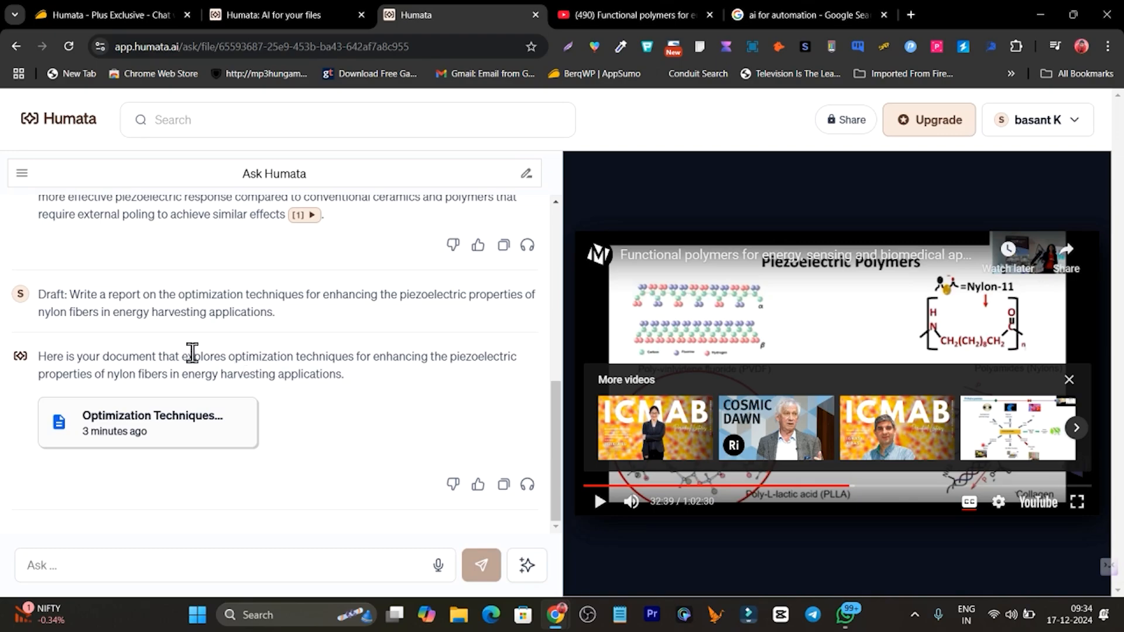
mouse_move(300, 300)
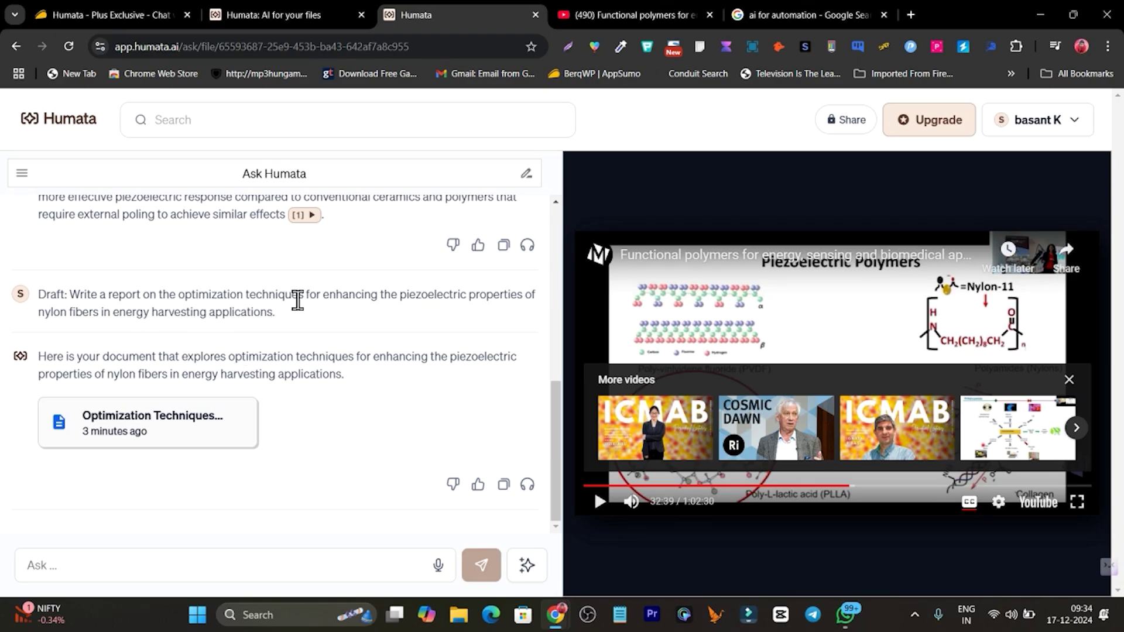
mouse_move(438, 317)
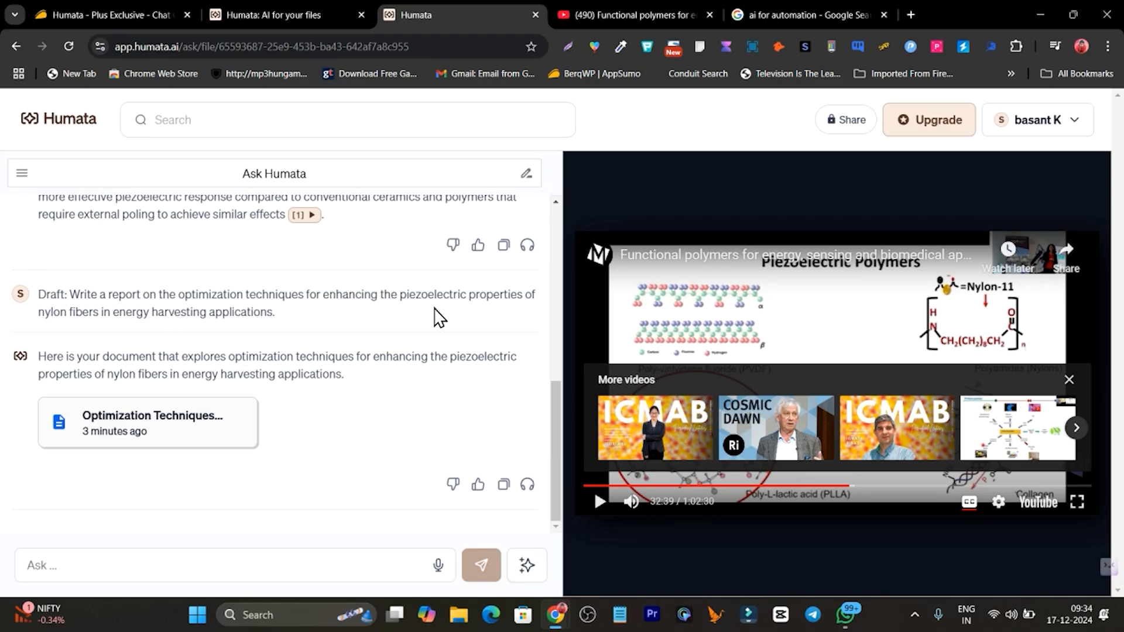
mouse_move(123, 342)
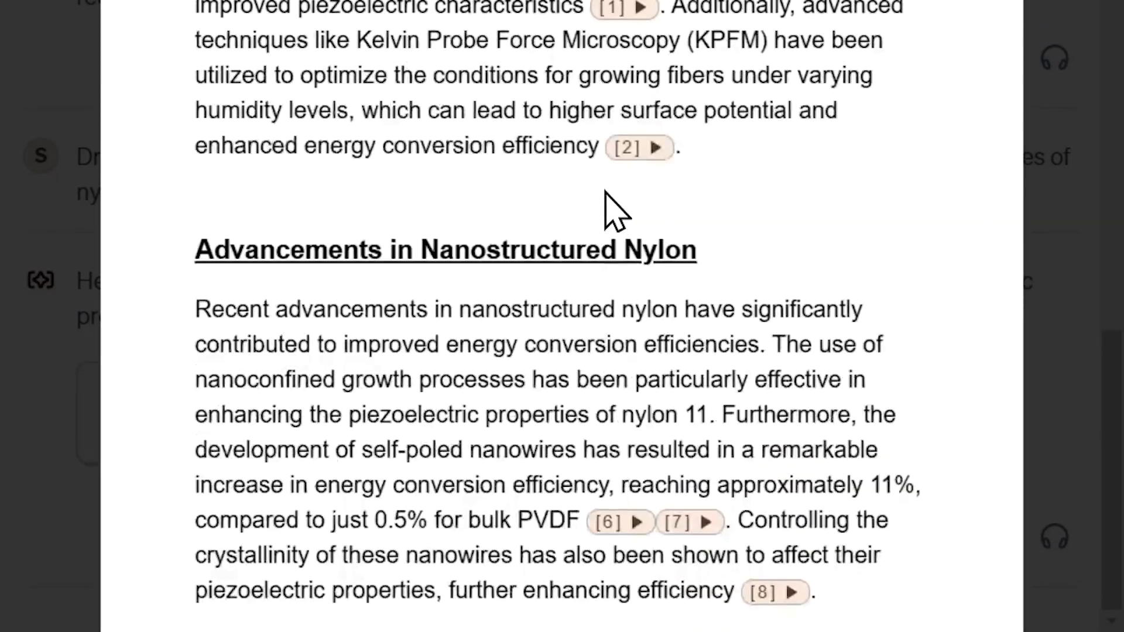
scroll("up", 3)
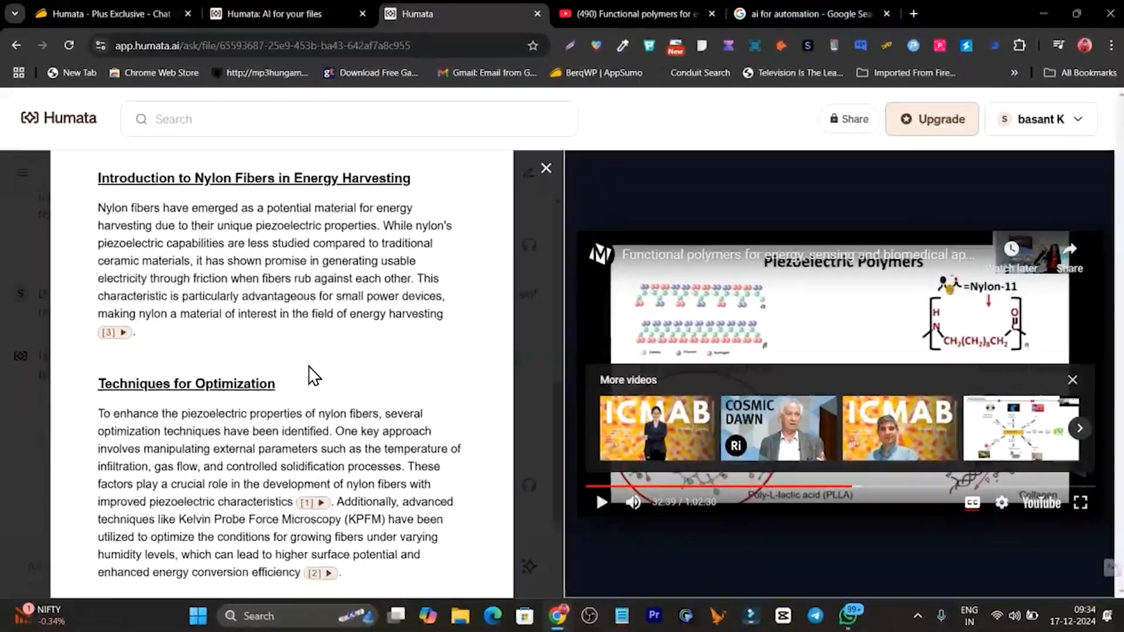
scroll("down", 3)
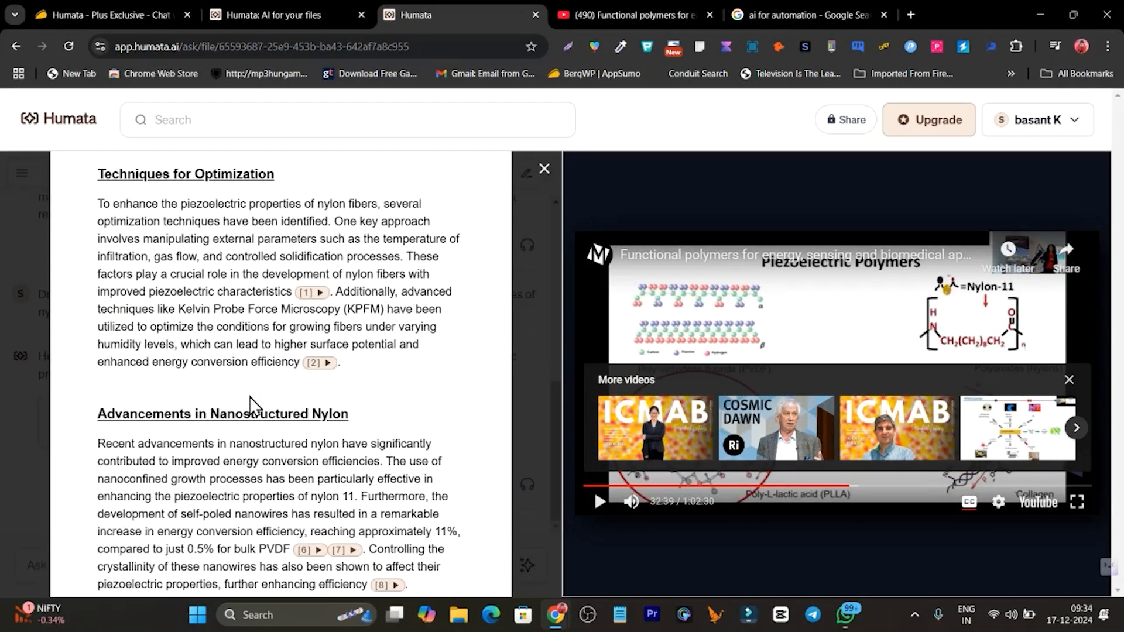
scroll("up", 3)
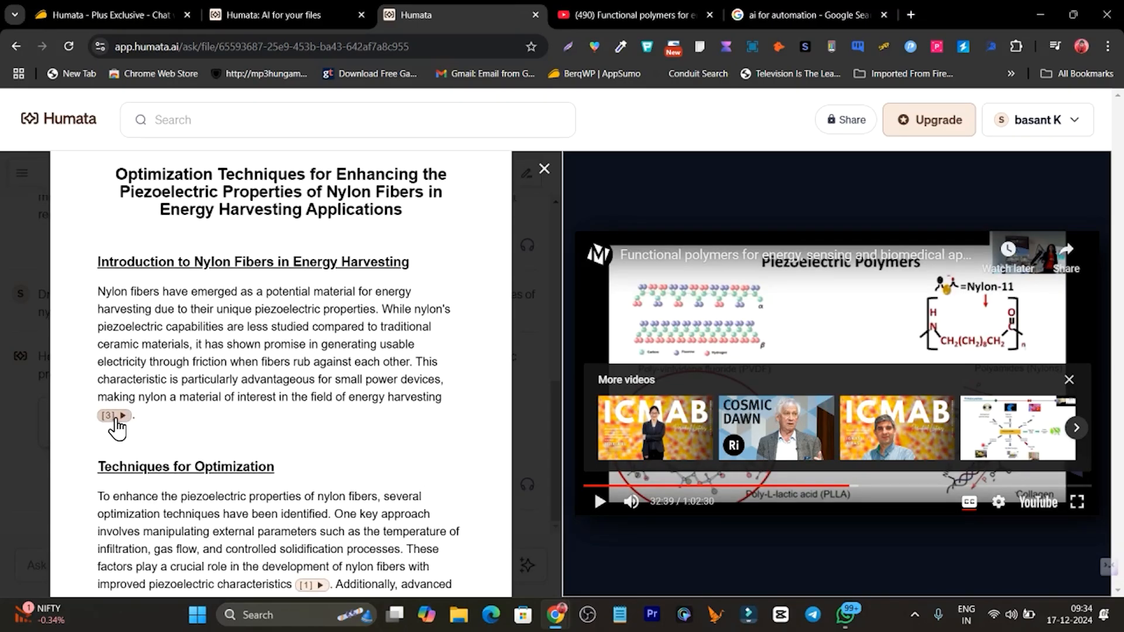
mouse_move(347, 416)
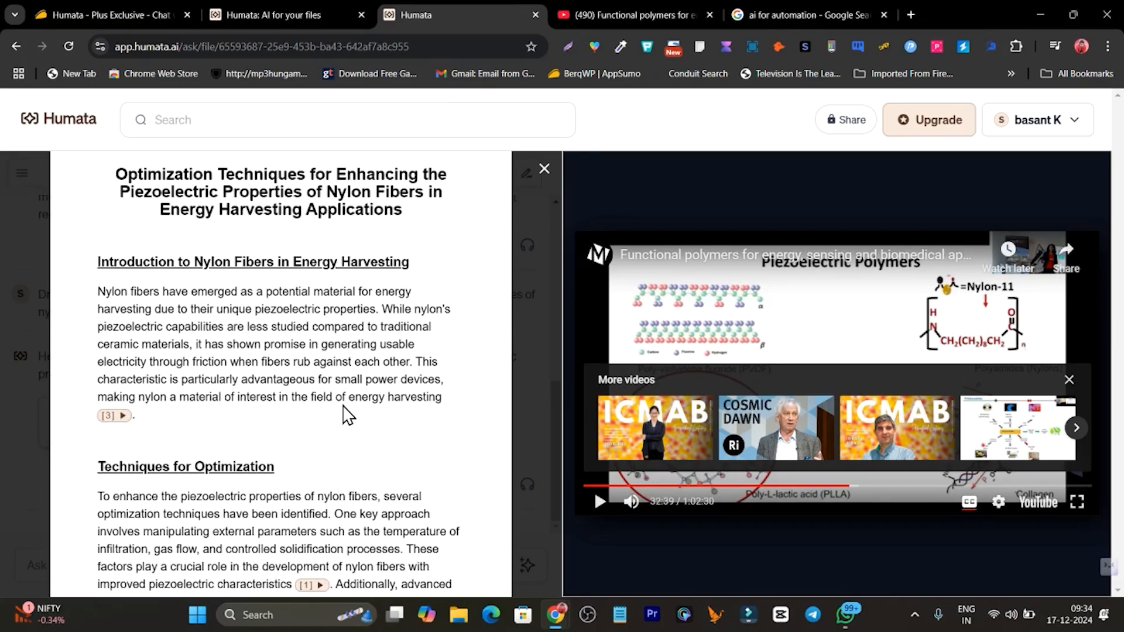
mouse_move(350, 406)
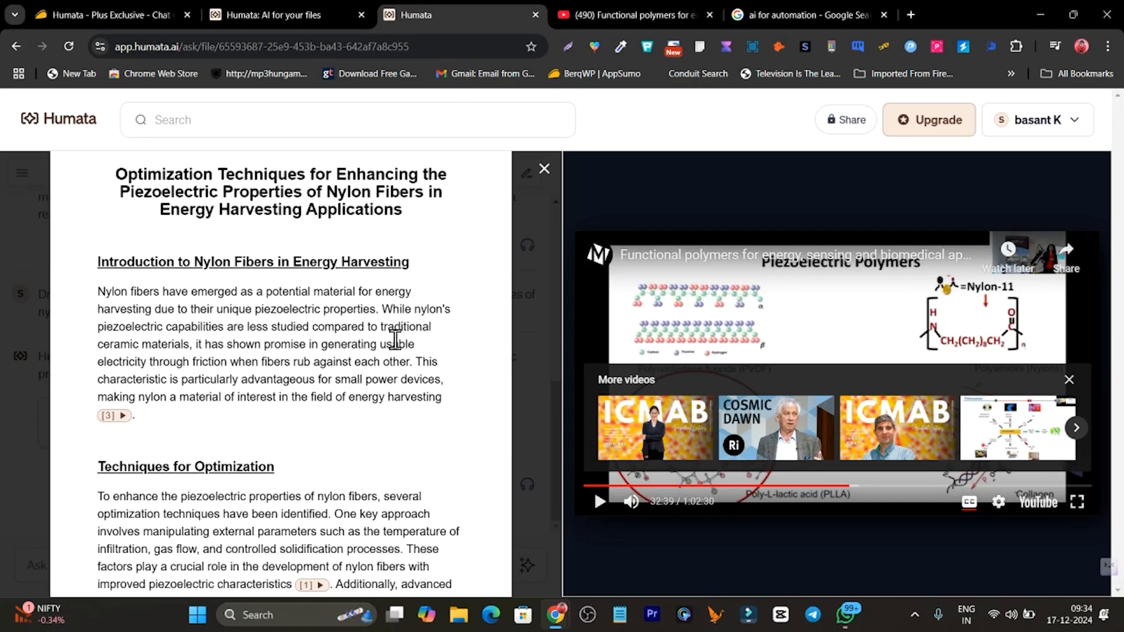
mouse_move(339, 330)
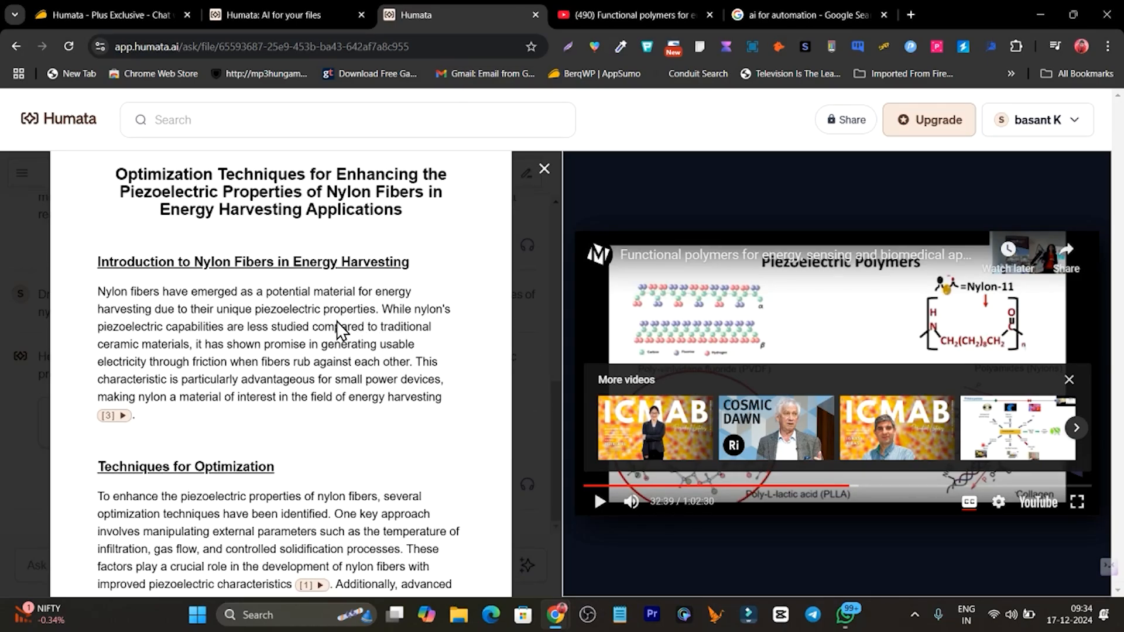
mouse_move(291, 271)
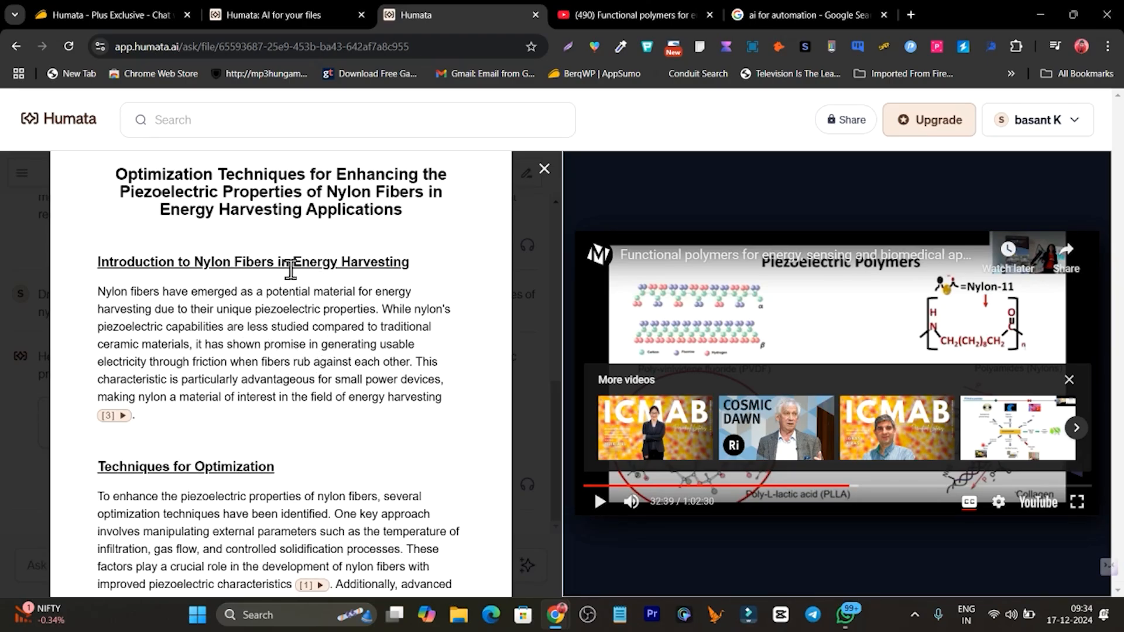
mouse_move(342, 350)
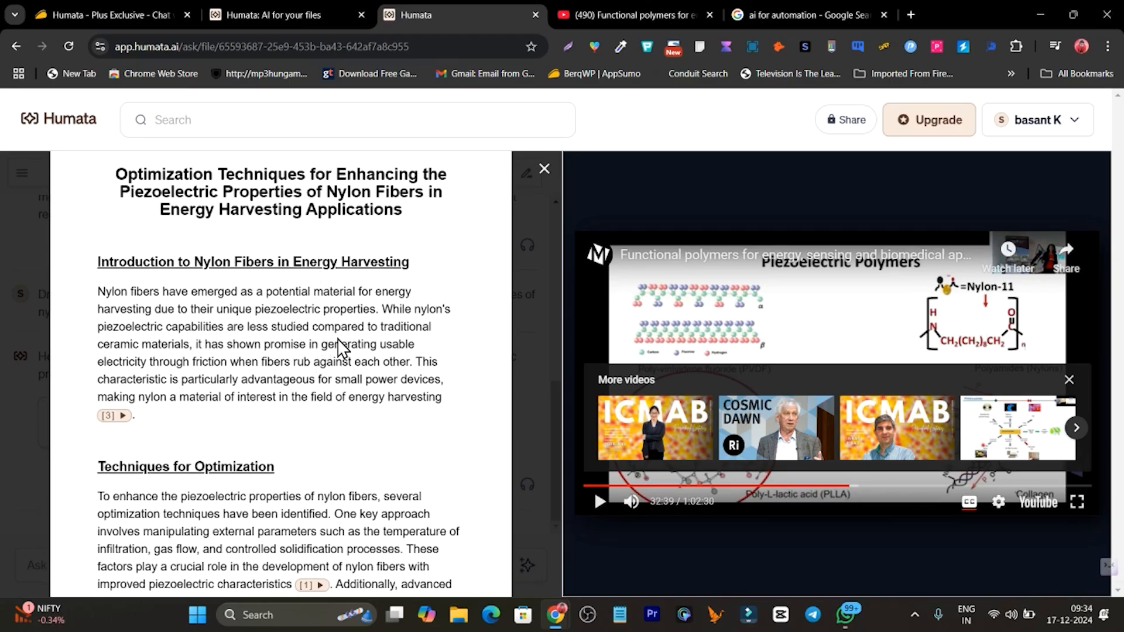
mouse_move(827, 159)
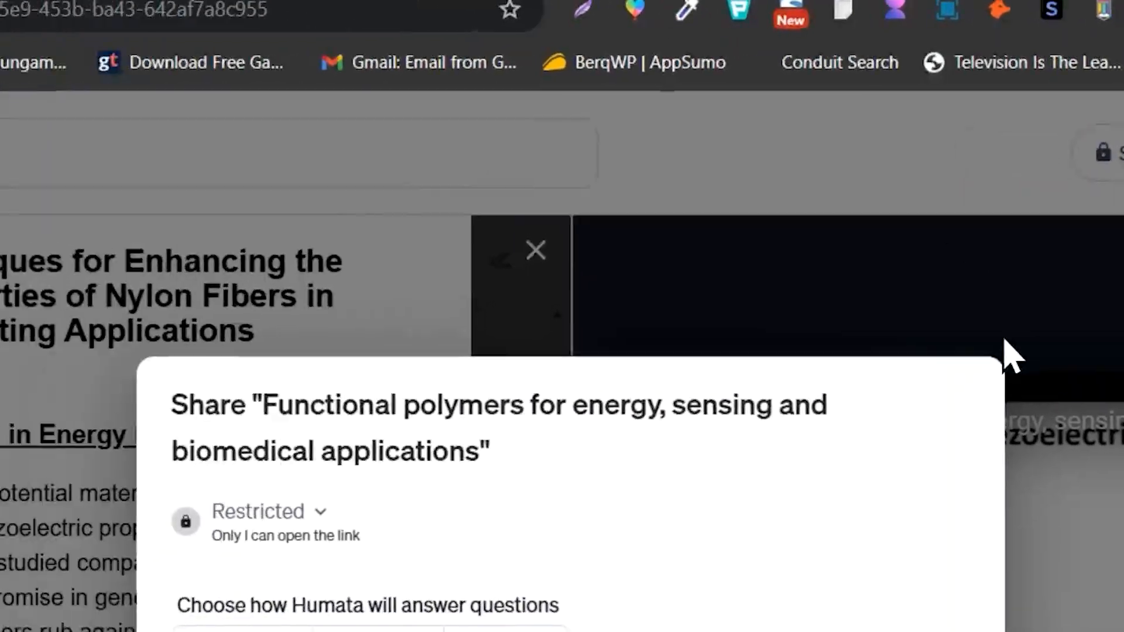
- Share the polymers video with anyone with the link and set answers to Creative mode
left_click(259, 512)
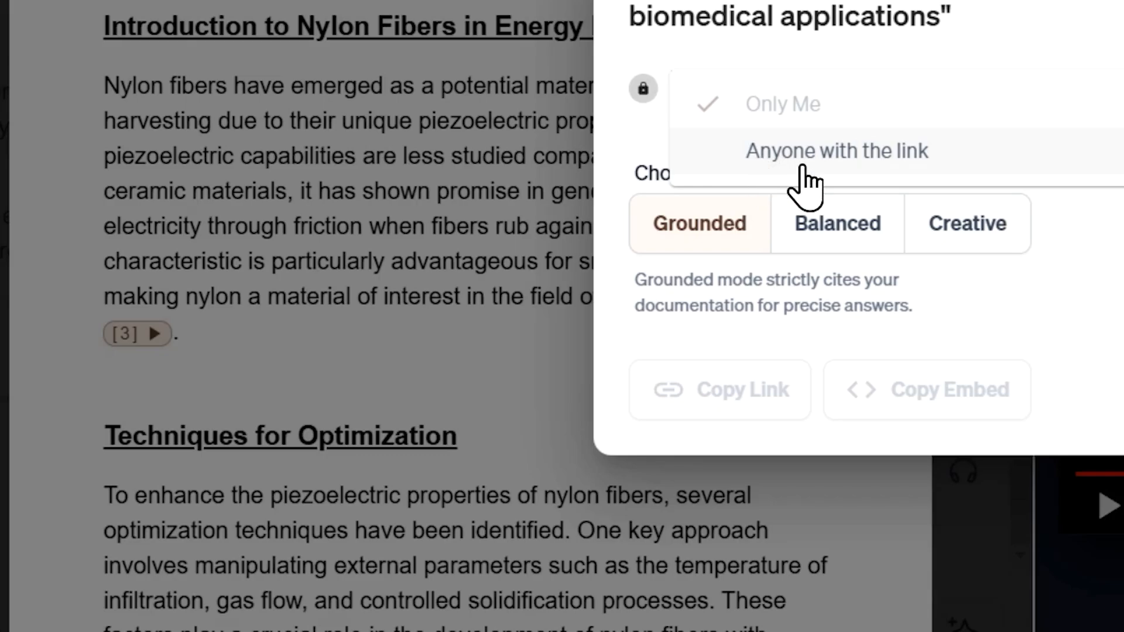
left_click(836, 151)
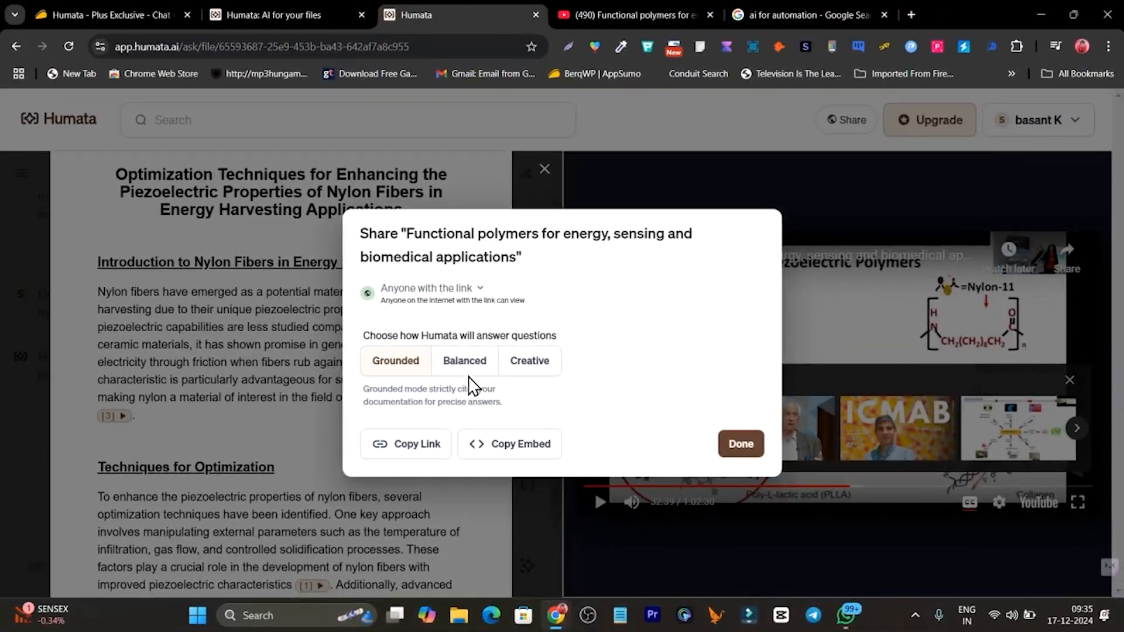
left_click(529, 360)
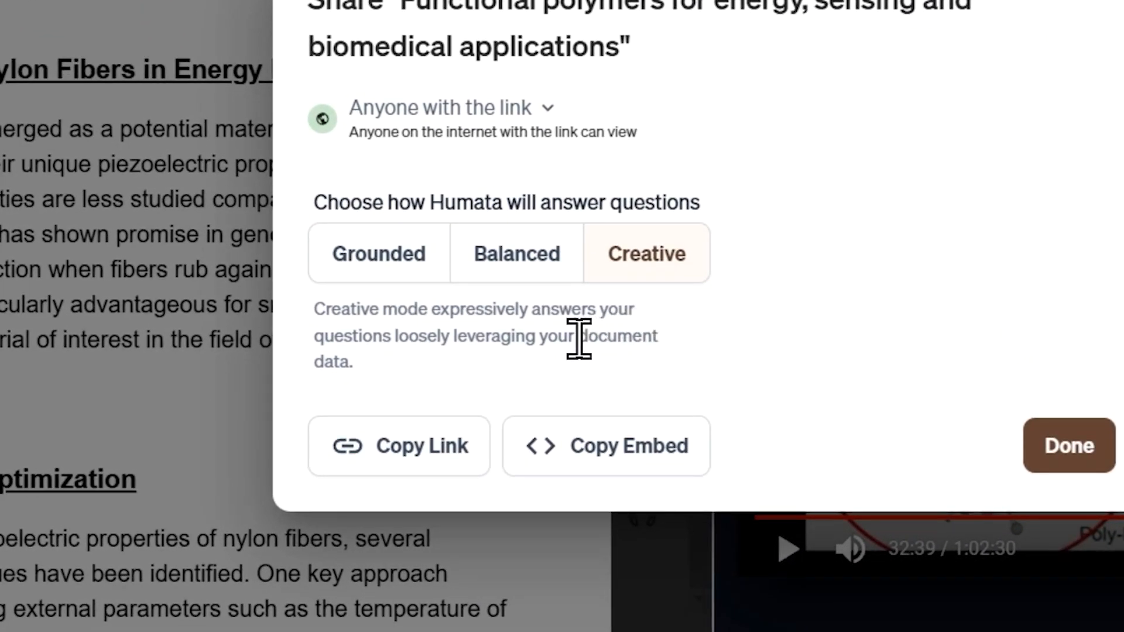
mouse_move(473, 387)
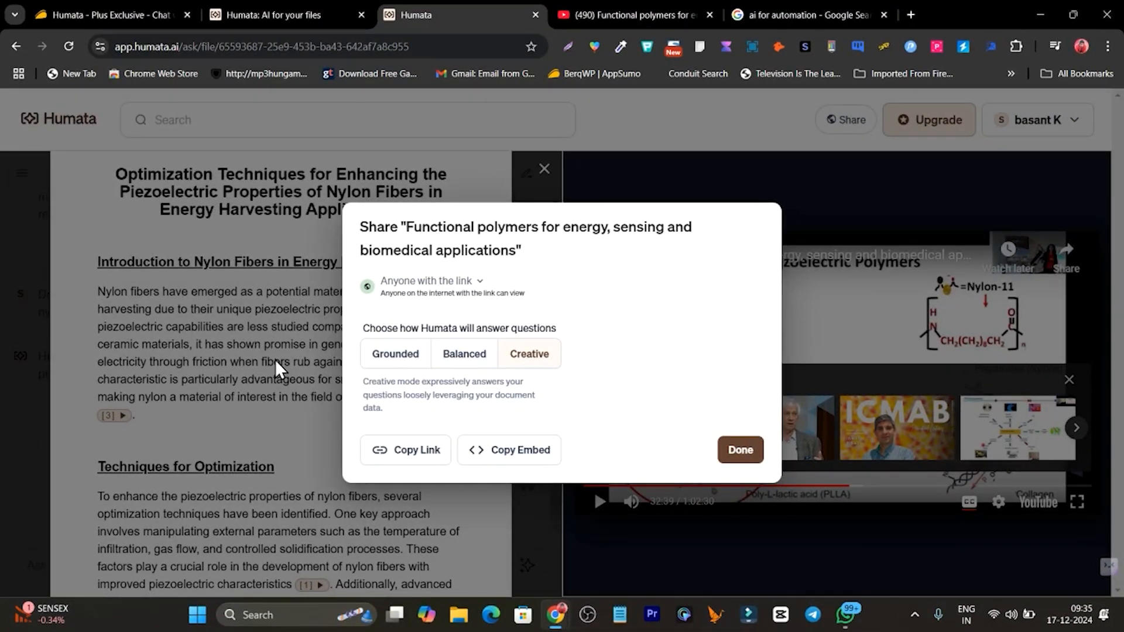
mouse_move(523, 459)
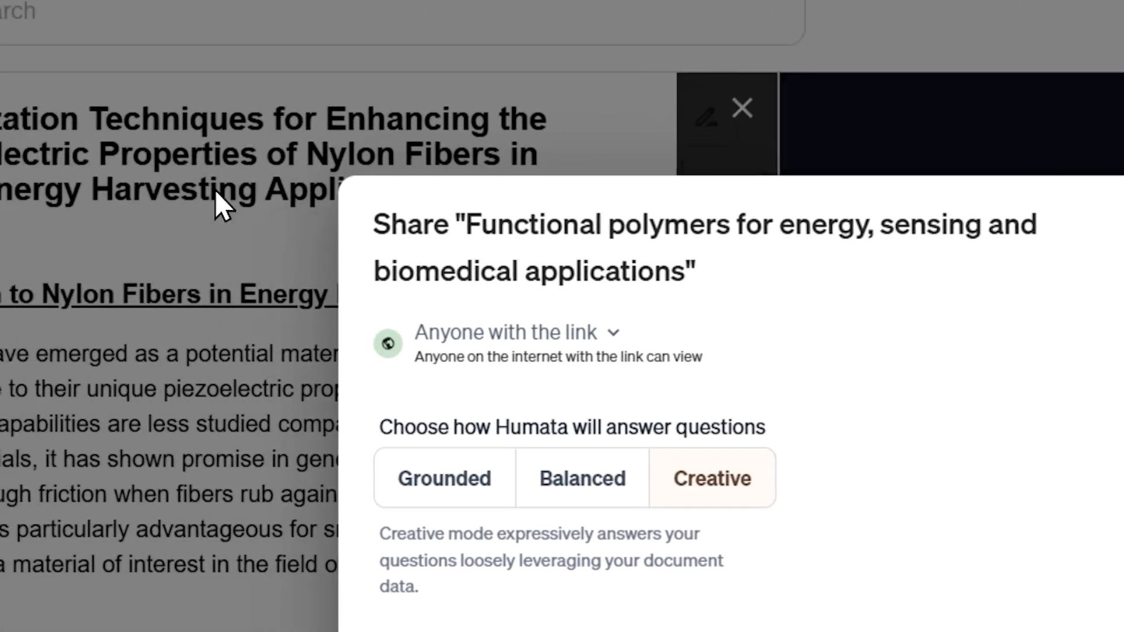
left_click(742, 108)
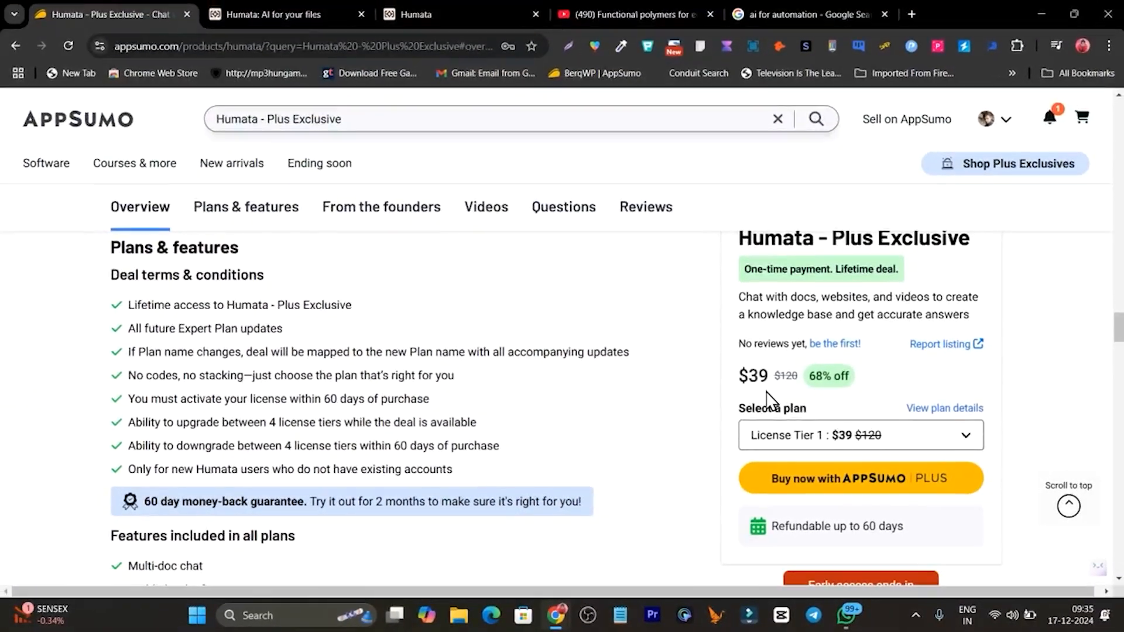
- Review the AppSumo Humata Plus Exclusive $39 lifetime deal's plans and features
left_click(266, 14)
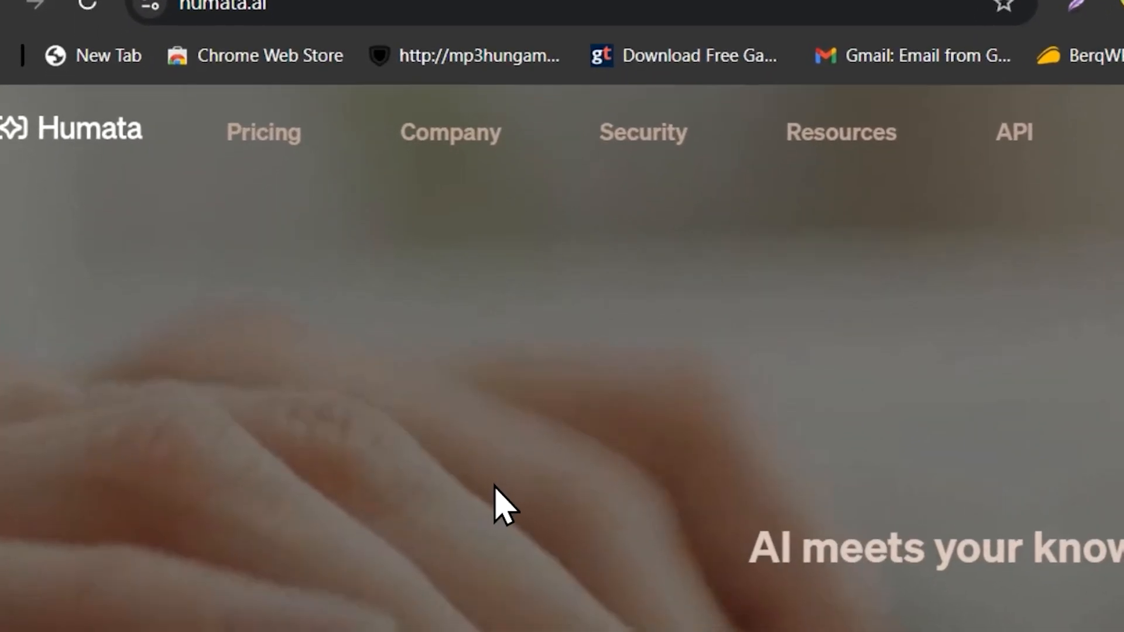
- Return to the All Files library listing both lecture videos and the AI Automation PDF
left_click(774, 30)
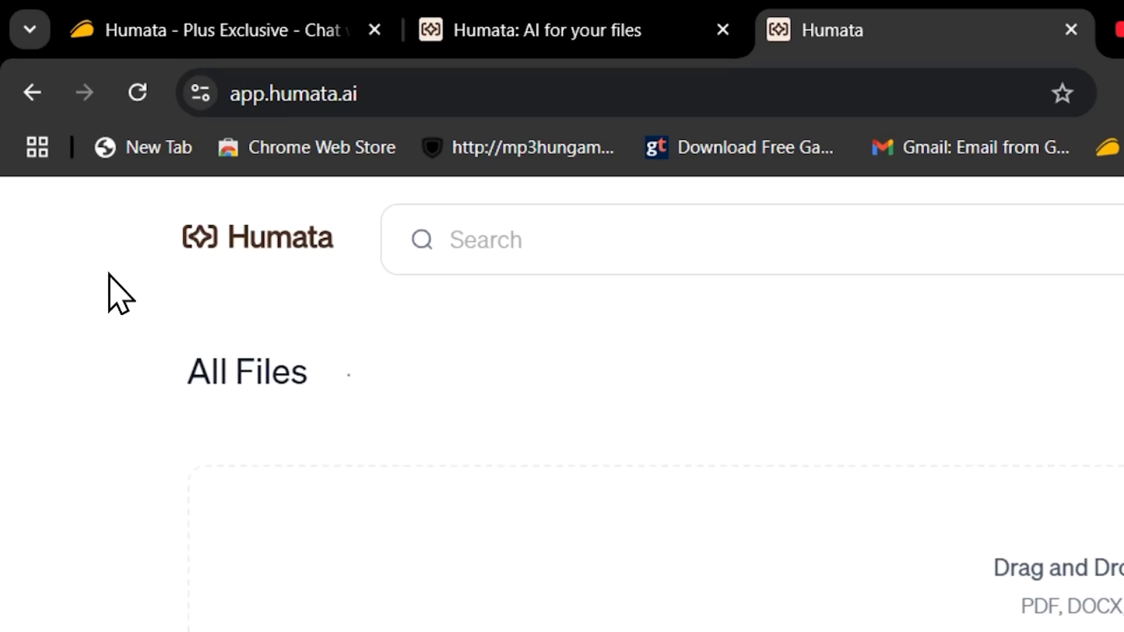
scroll("down", 3)
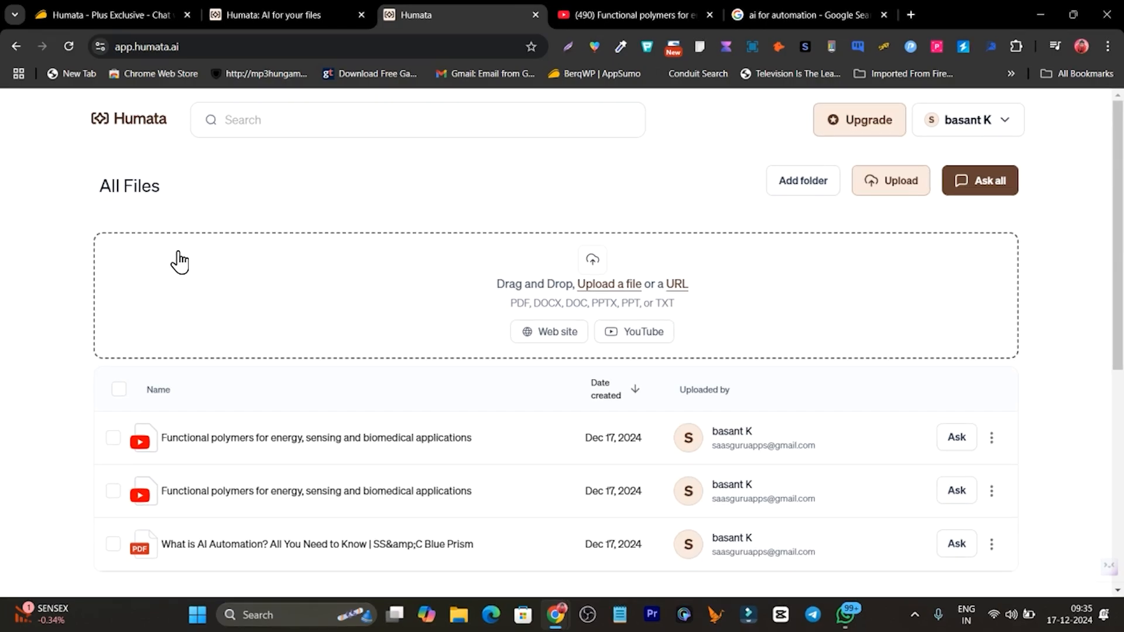
mouse_move(221, 283)
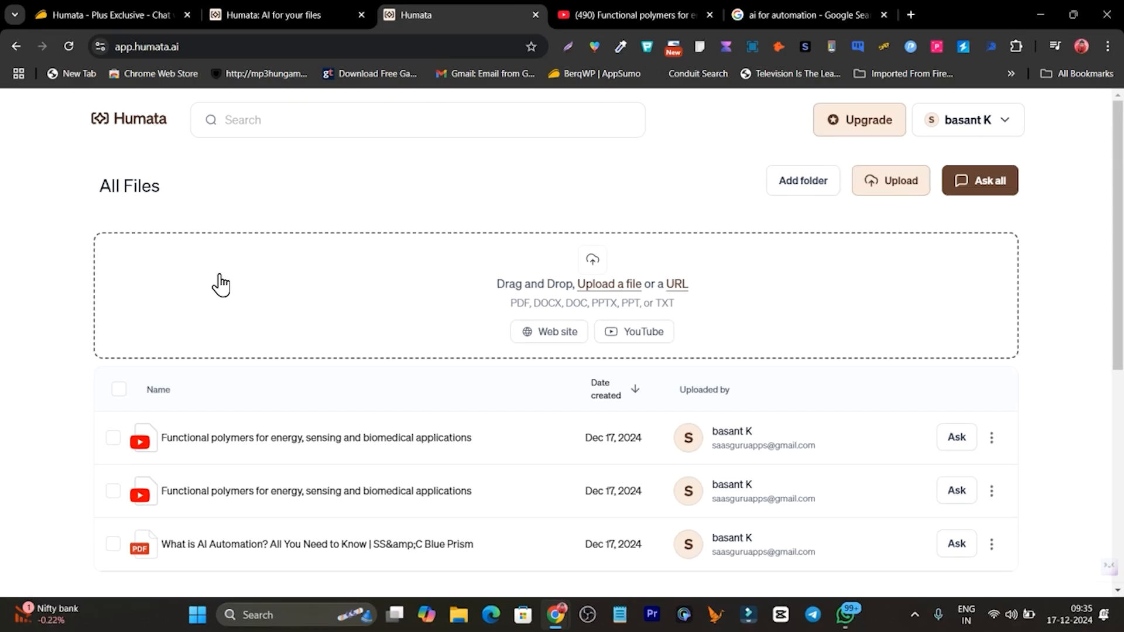
mouse_move(557, 321)
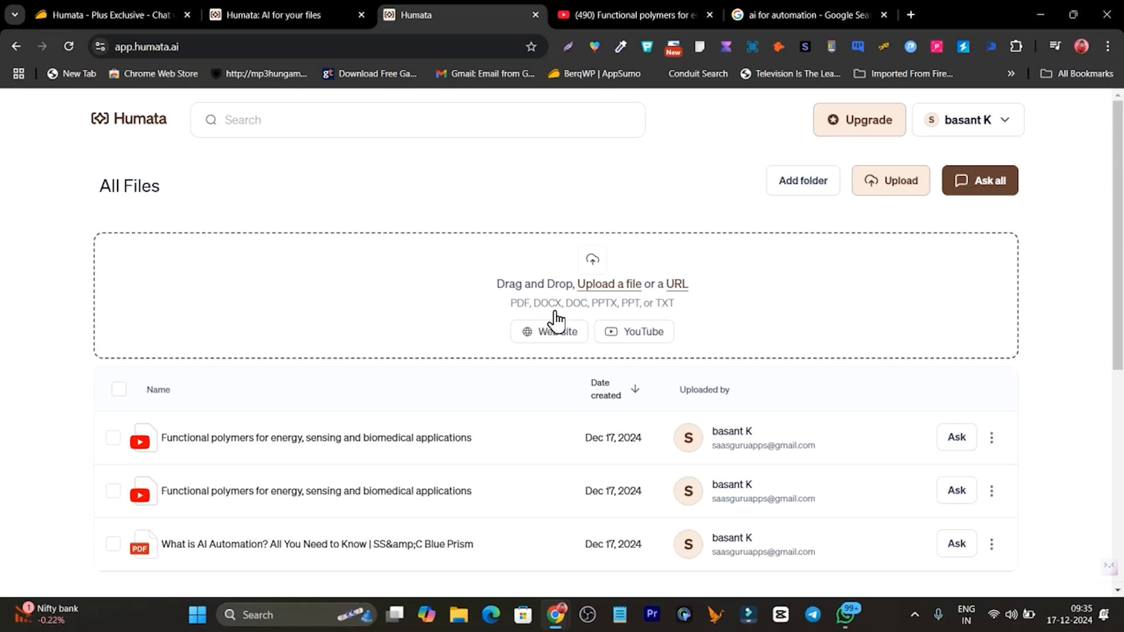
mouse_move(627, 317)
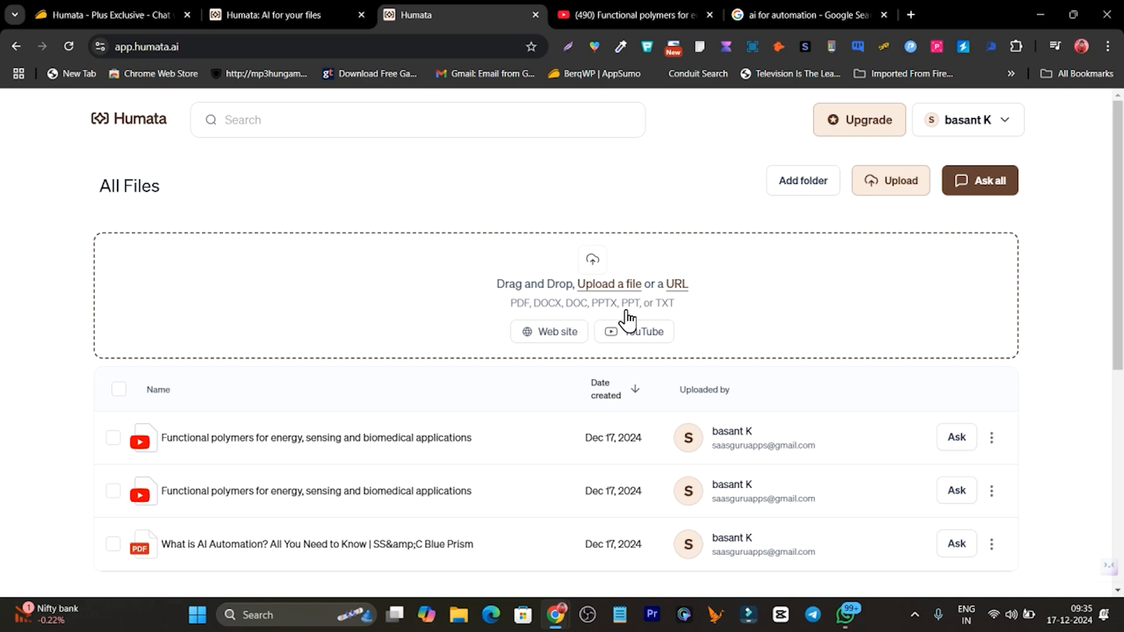
mouse_move(668, 320)
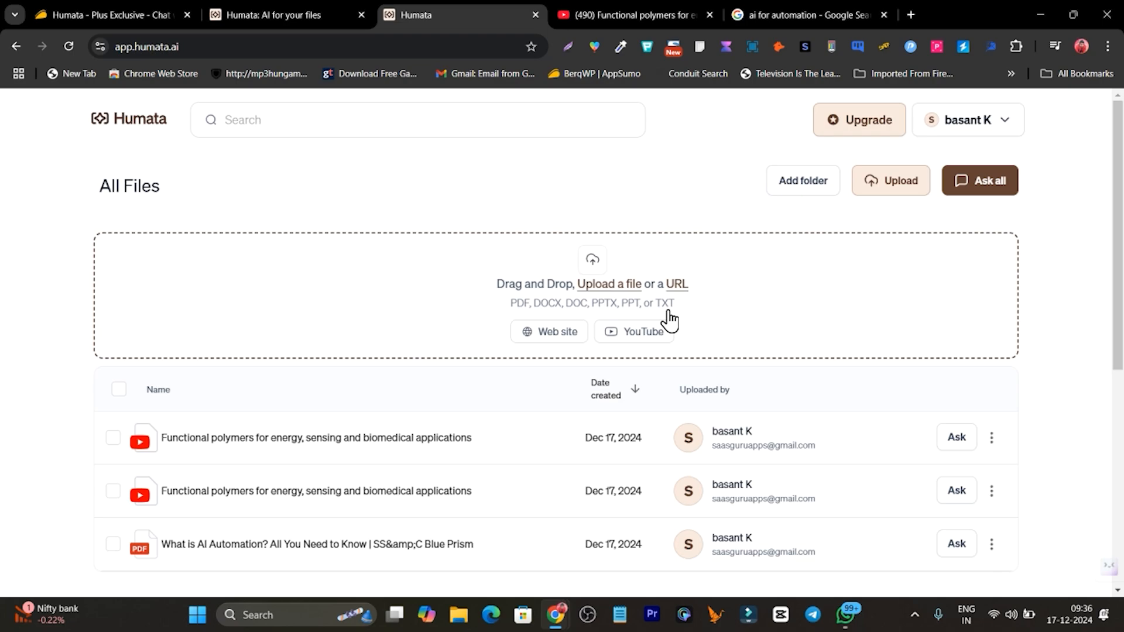
mouse_move(538, 358)
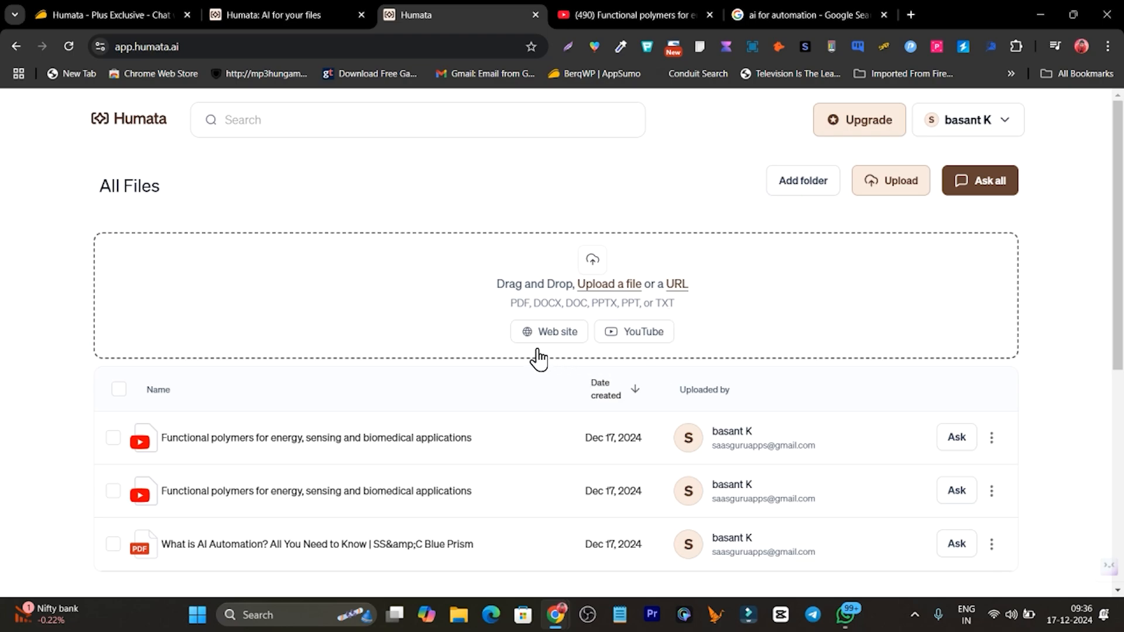
- Check the Scrape the web dialog's YouTube option, then move to the 'ai for automation' search results
left_click(548, 331)
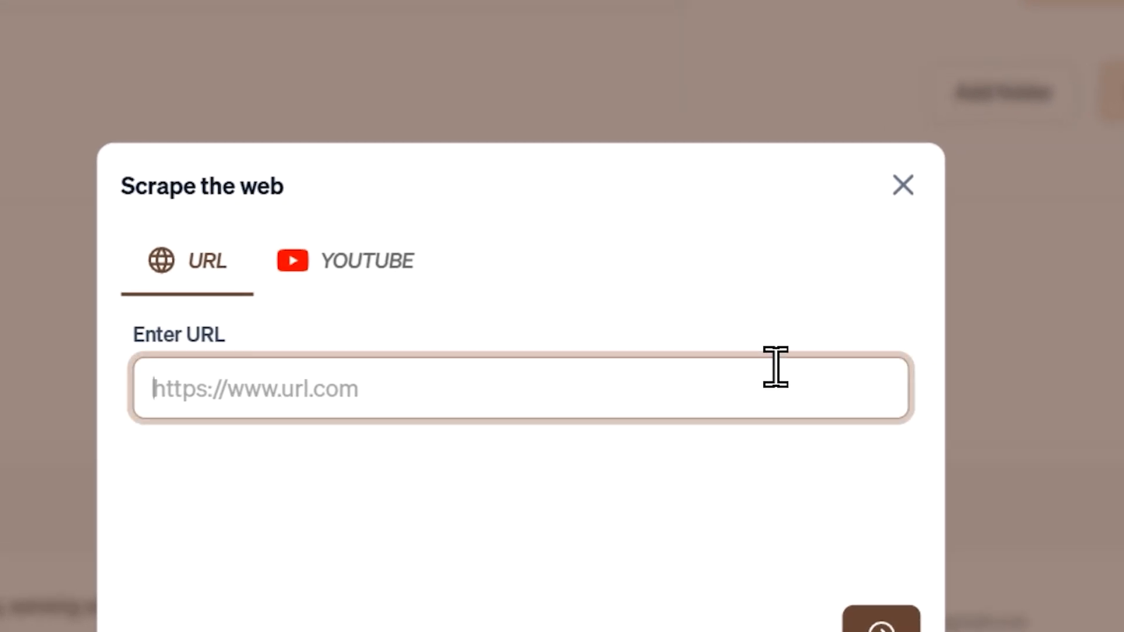
left_click(902, 185)
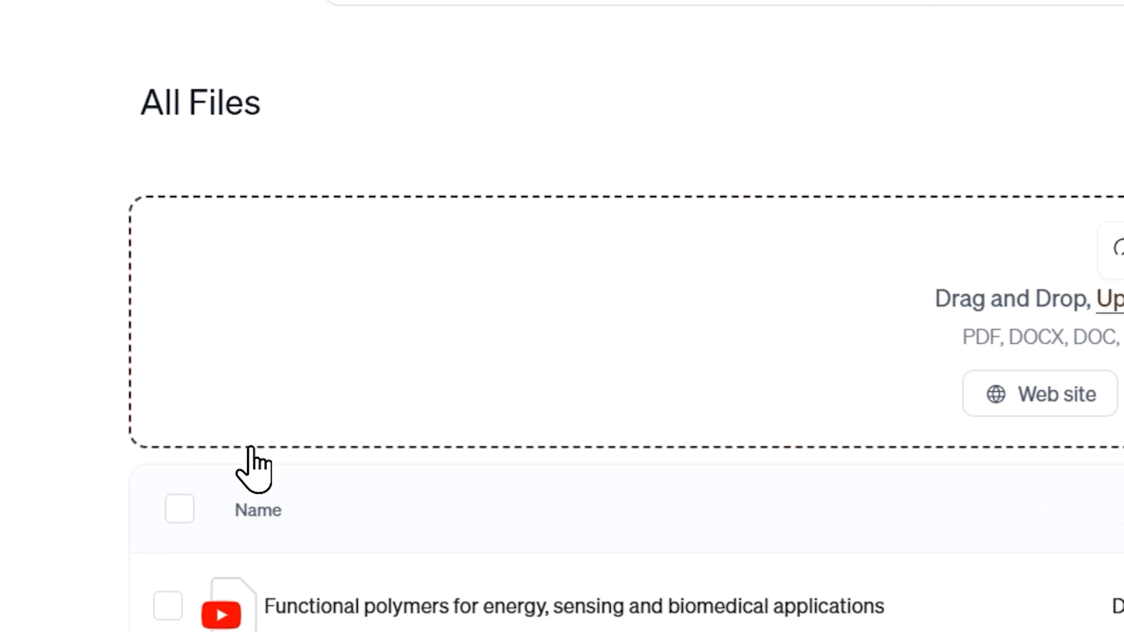
scroll("down", 3)
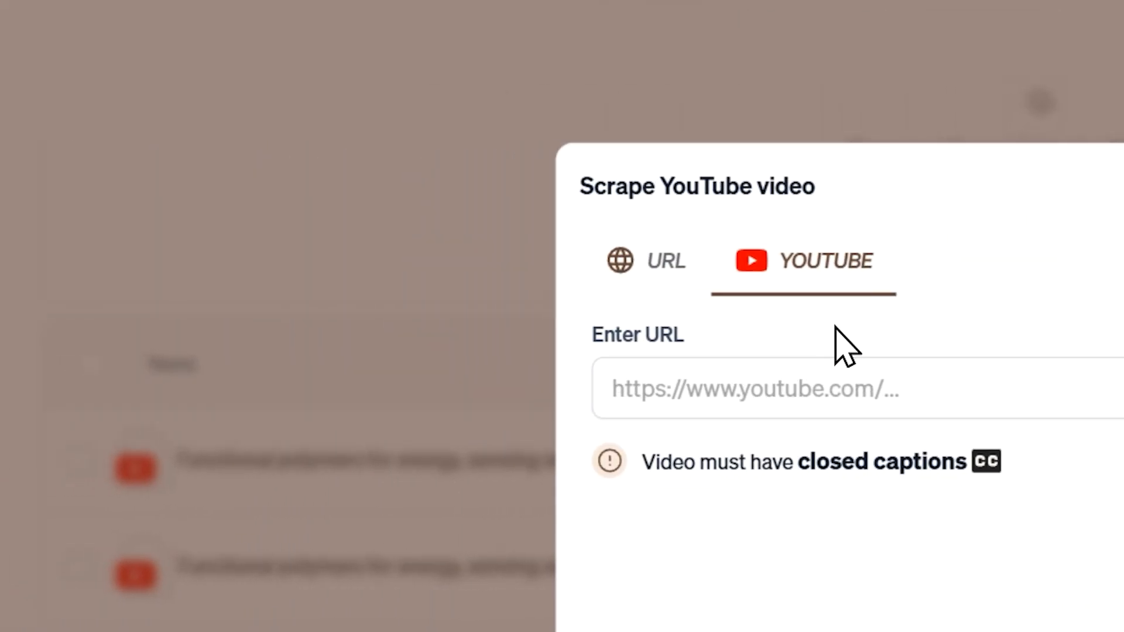
left_click(756, 389)
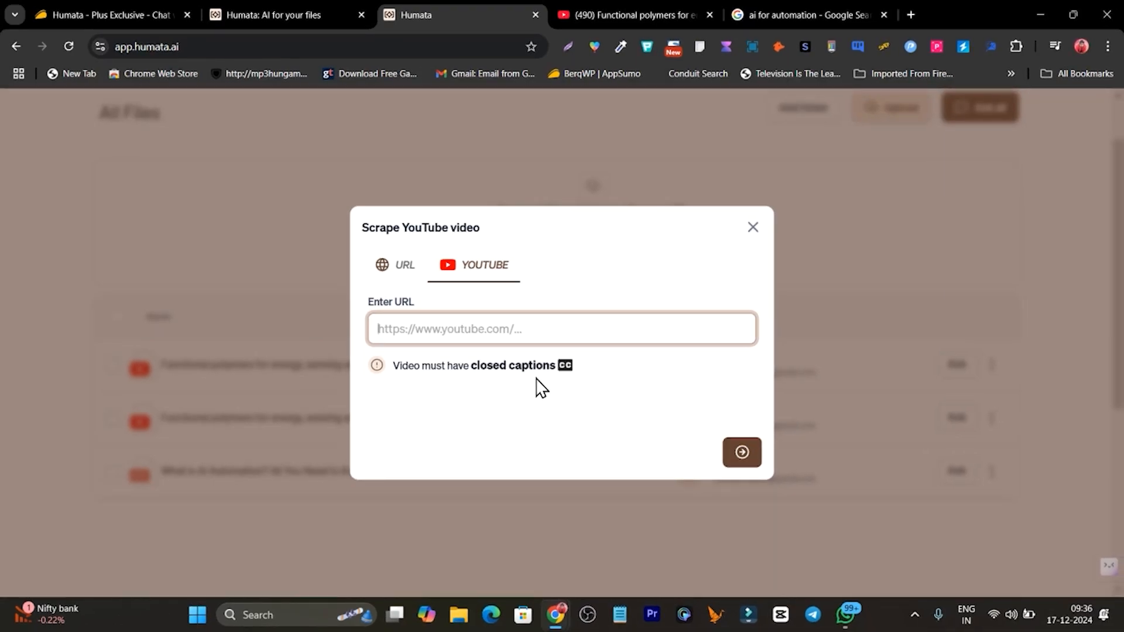
mouse_move(421, 337)
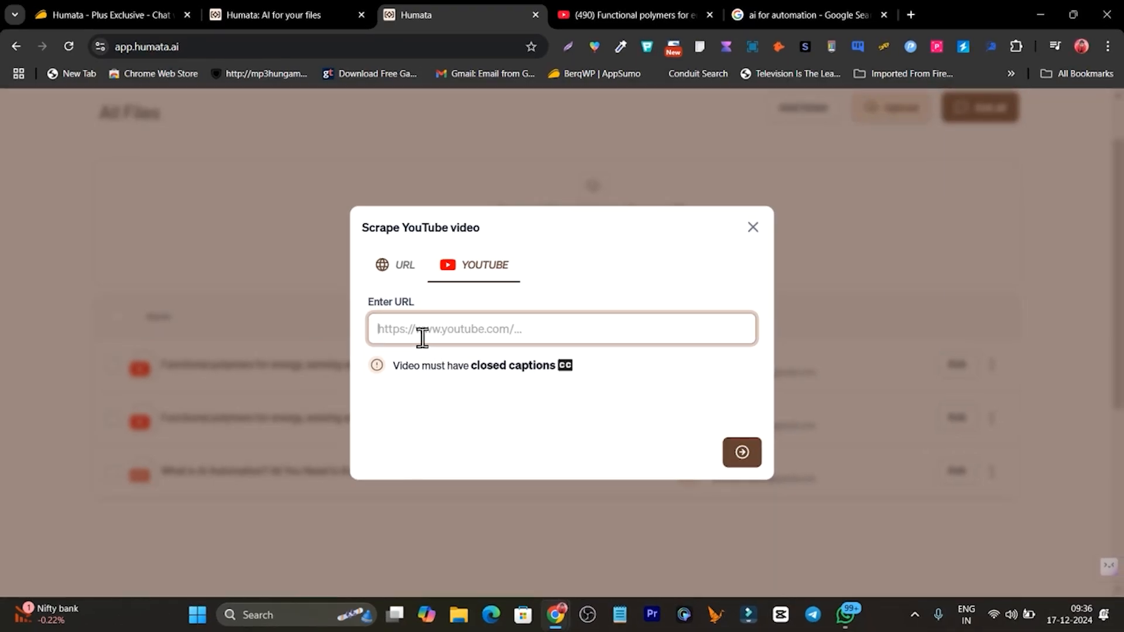
mouse_move(574, 260)
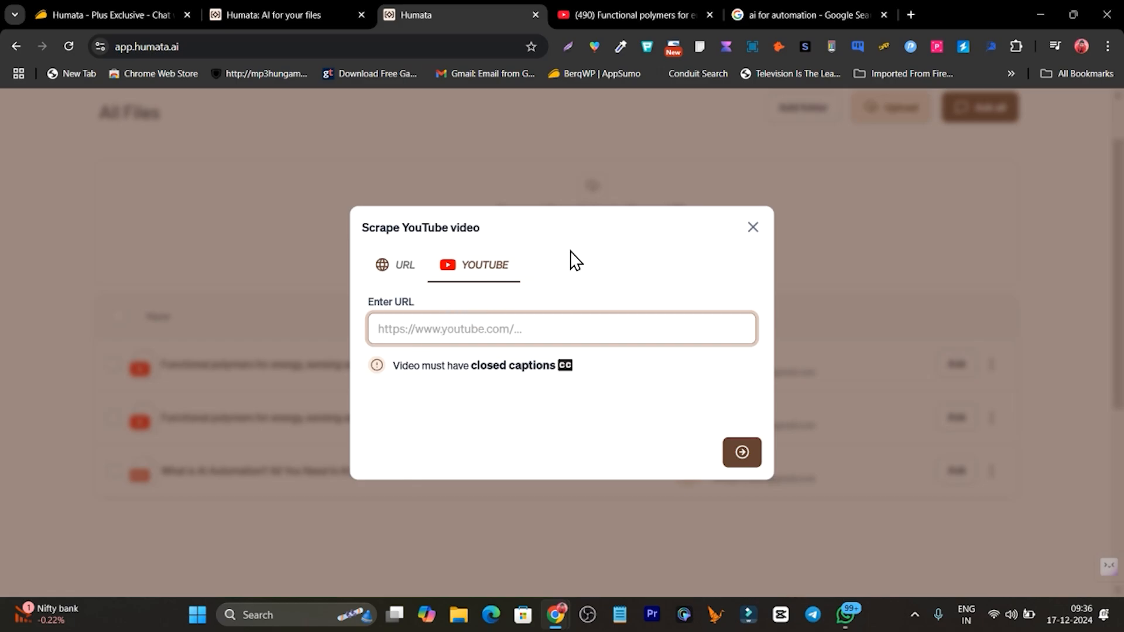
left_click(751, 227)
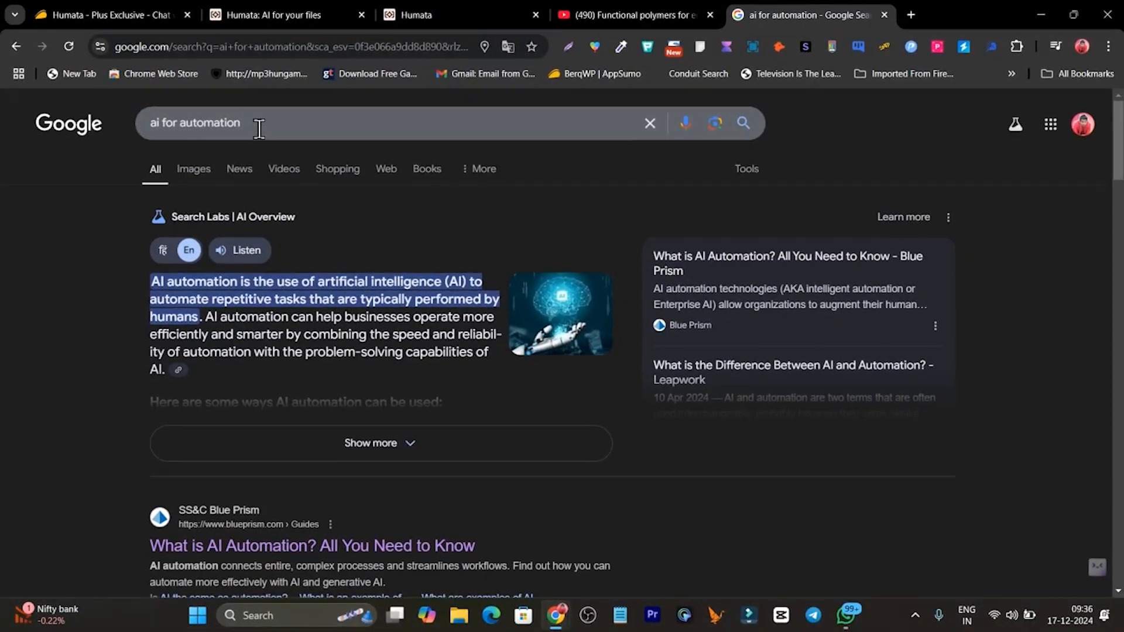
- Browse the 'ai for automation' Google results and open the Blue Prism AI Automation guide
scroll("down", 3)
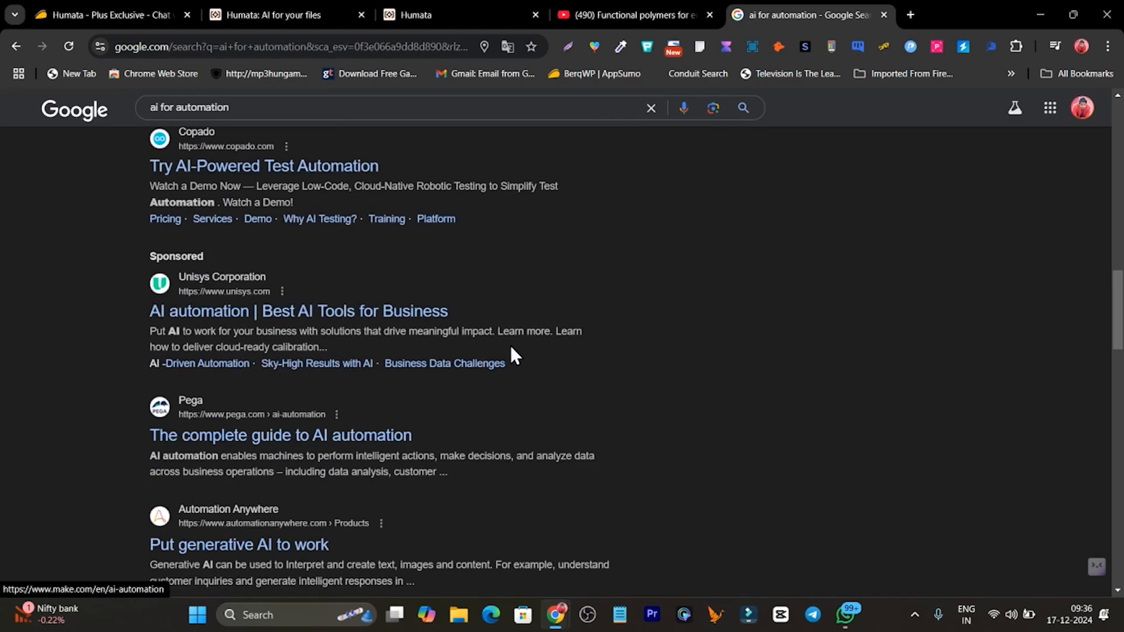
scroll("up", 3)
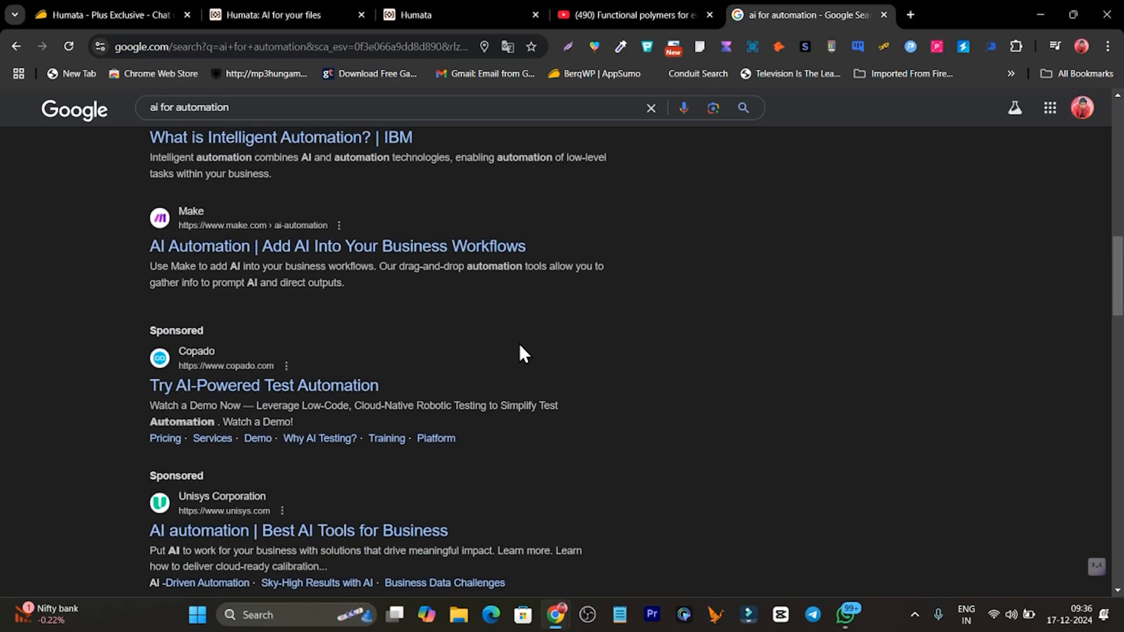
scroll("down", 3)
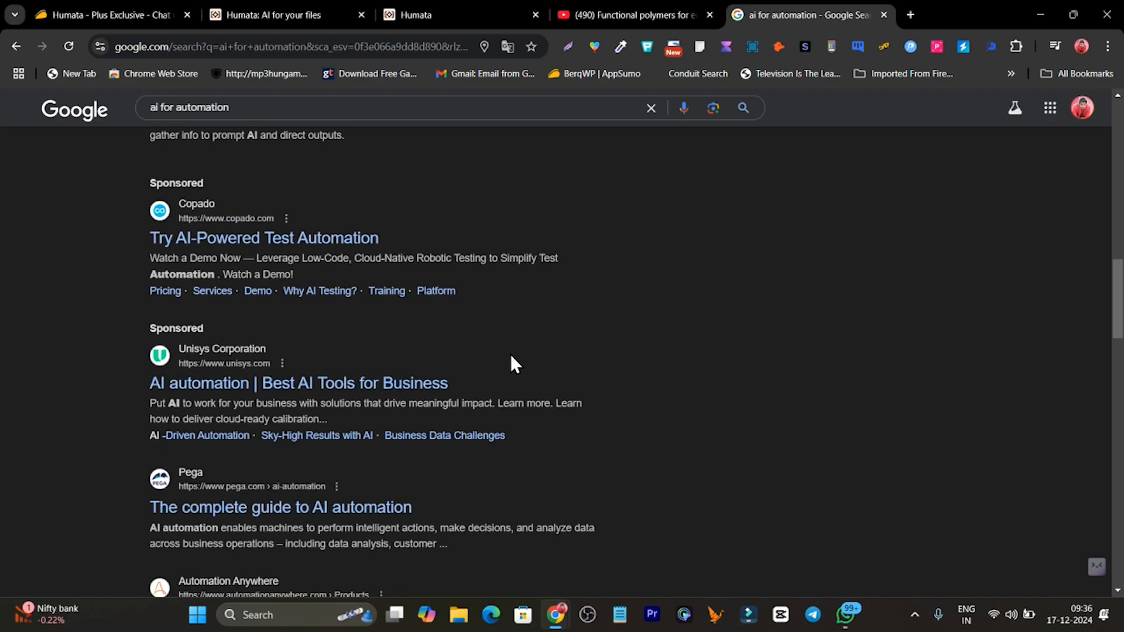
scroll("down", 3)
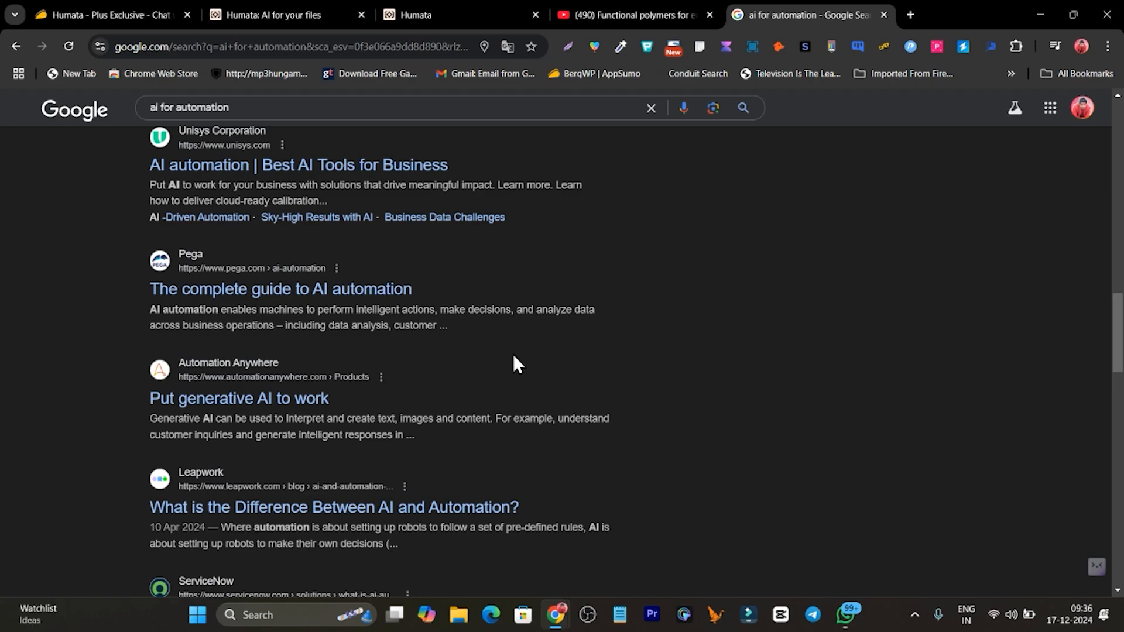
scroll("up", 3)
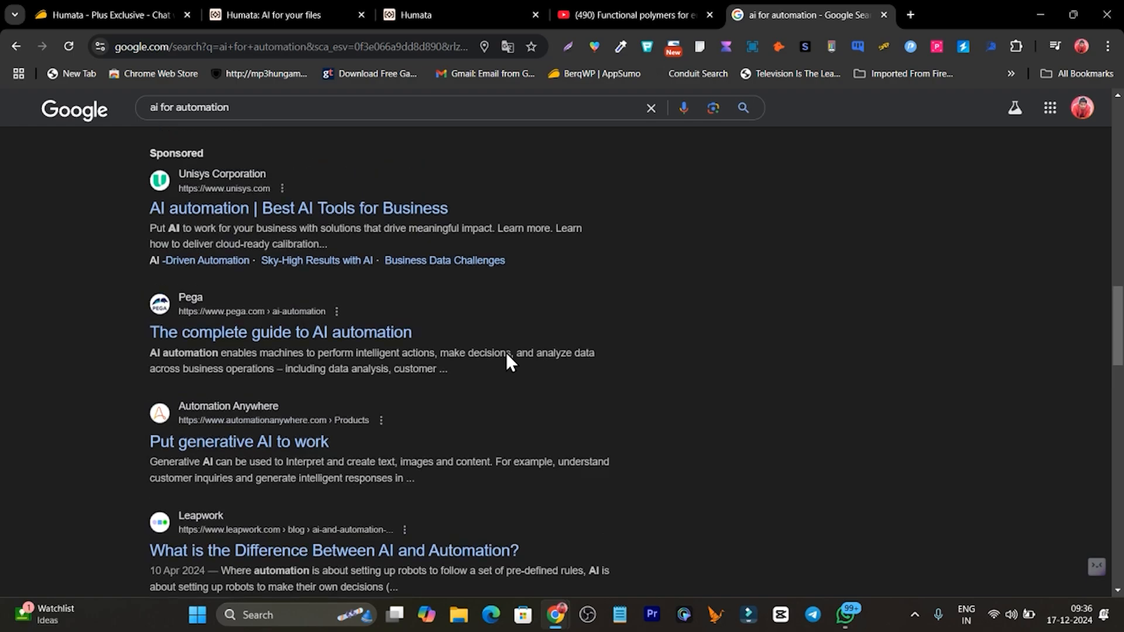
scroll("down", 3)
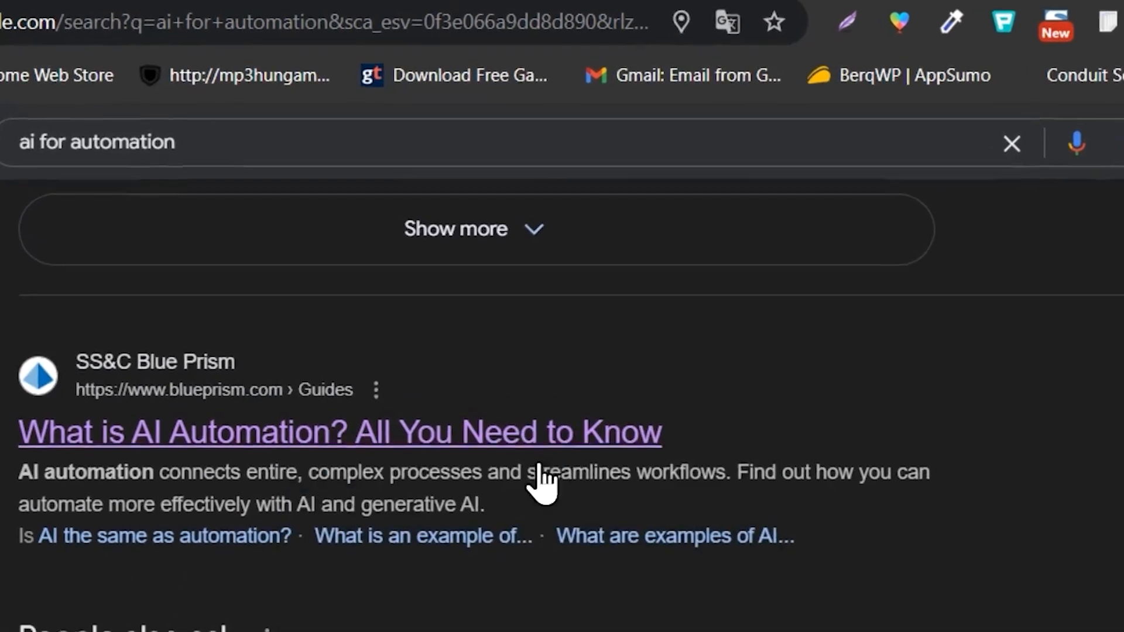
left_click(341, 432)
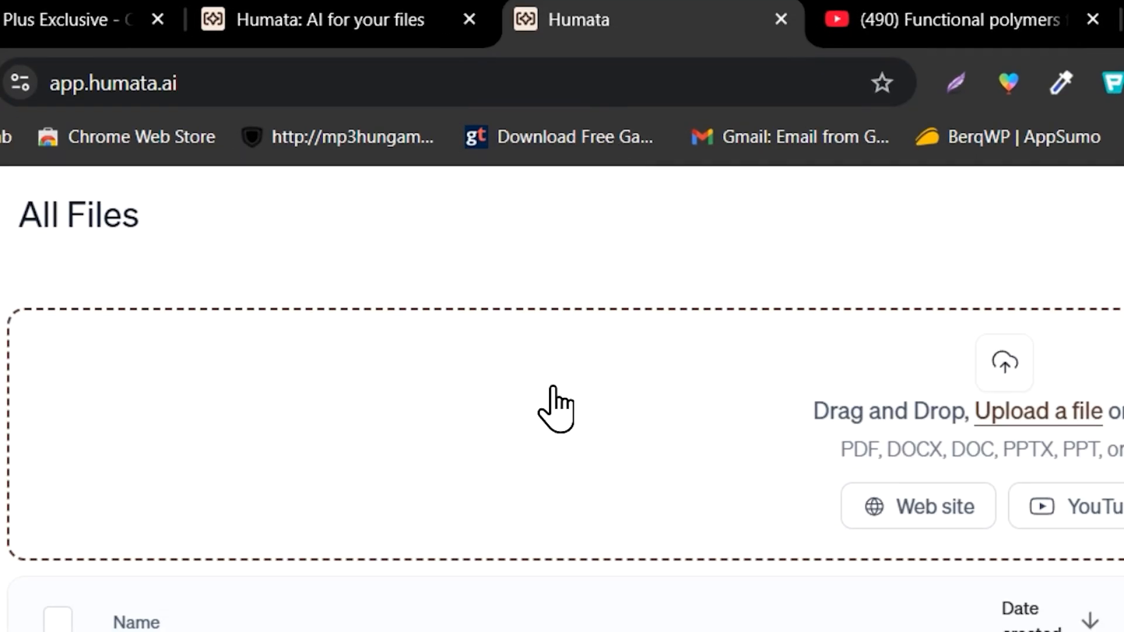
left_click(917, 505)
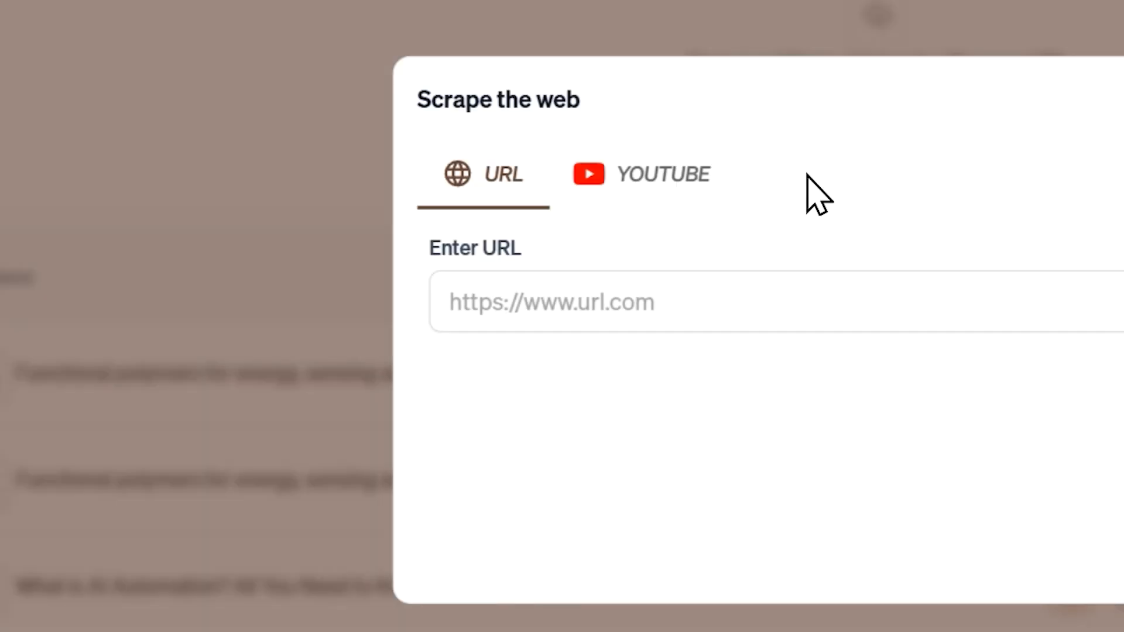
type("https://www.blueprism.com/guides/ai-automation/")
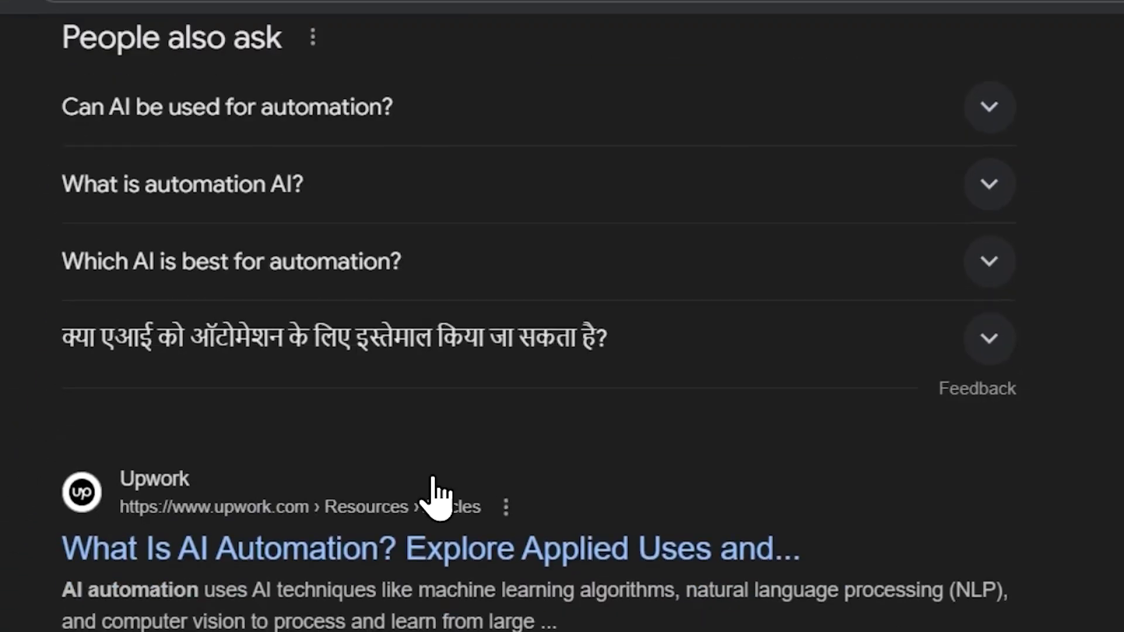
- Scroll the Google results toward the Upwork 'What Is AI Automation?' article
scroll("down", 3)
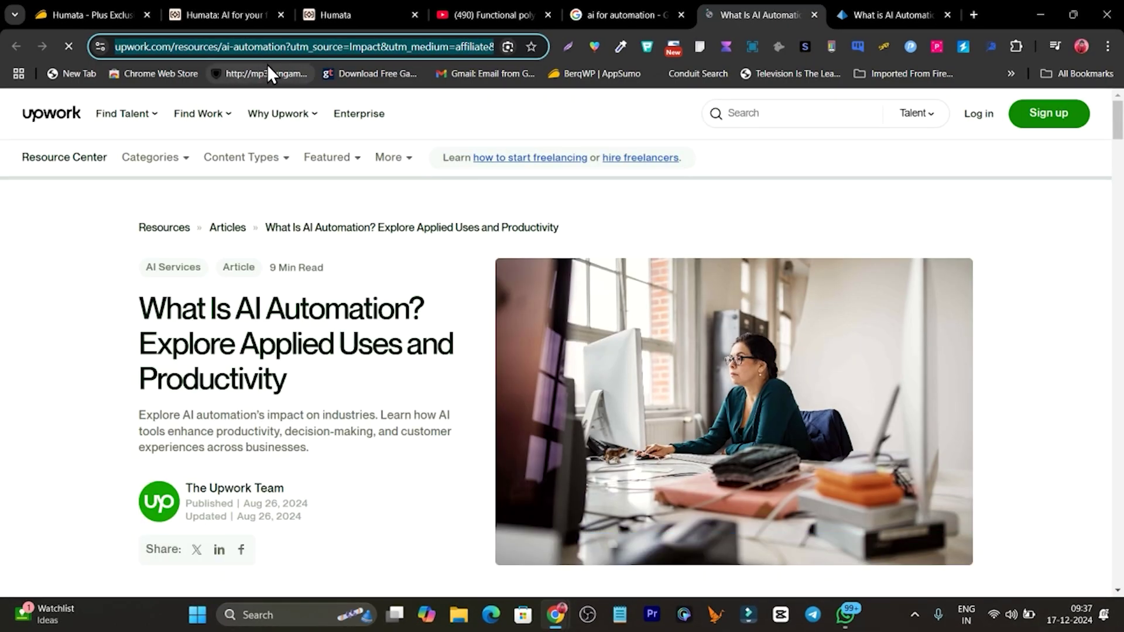
- Import the Upwork AI Automation article into Humata by pasting its URL and submitting it
left_click(351, 14)
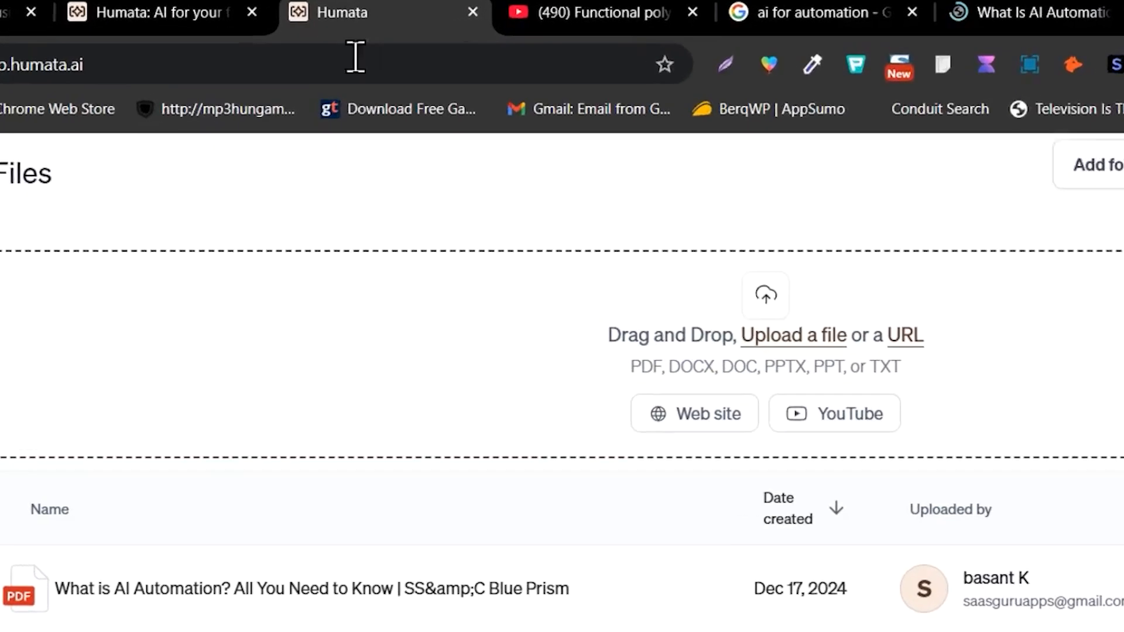
left_click(694, 413)
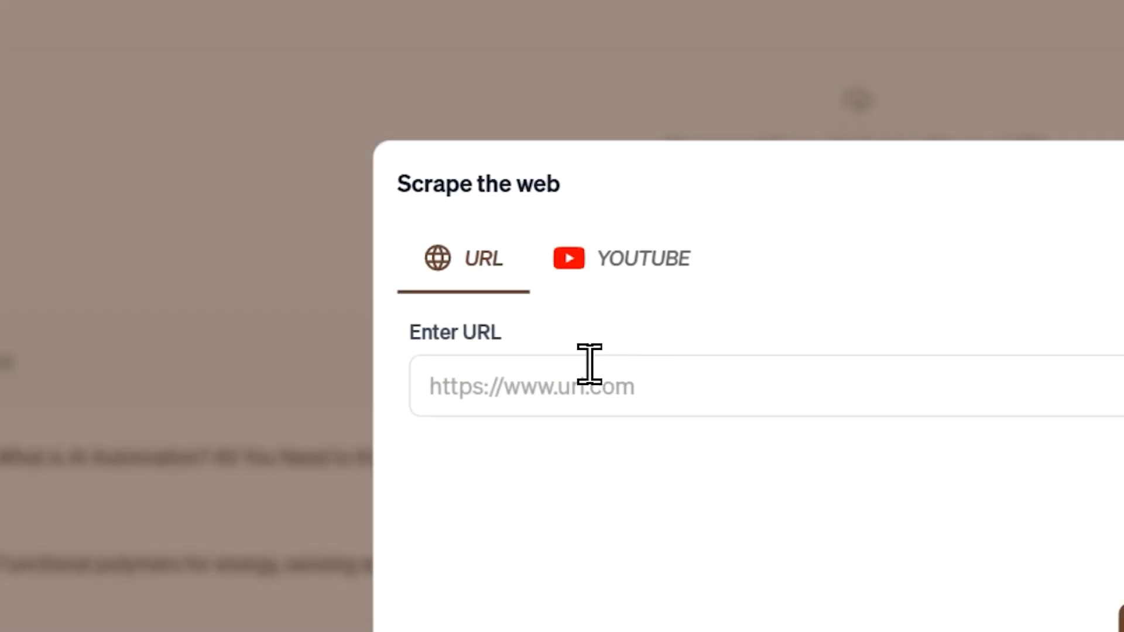
type("irclickid=zo81DgTKZxyPUSTR3HyZ2UILUkCXA1x9qVQY3c0&irgwc=1&")
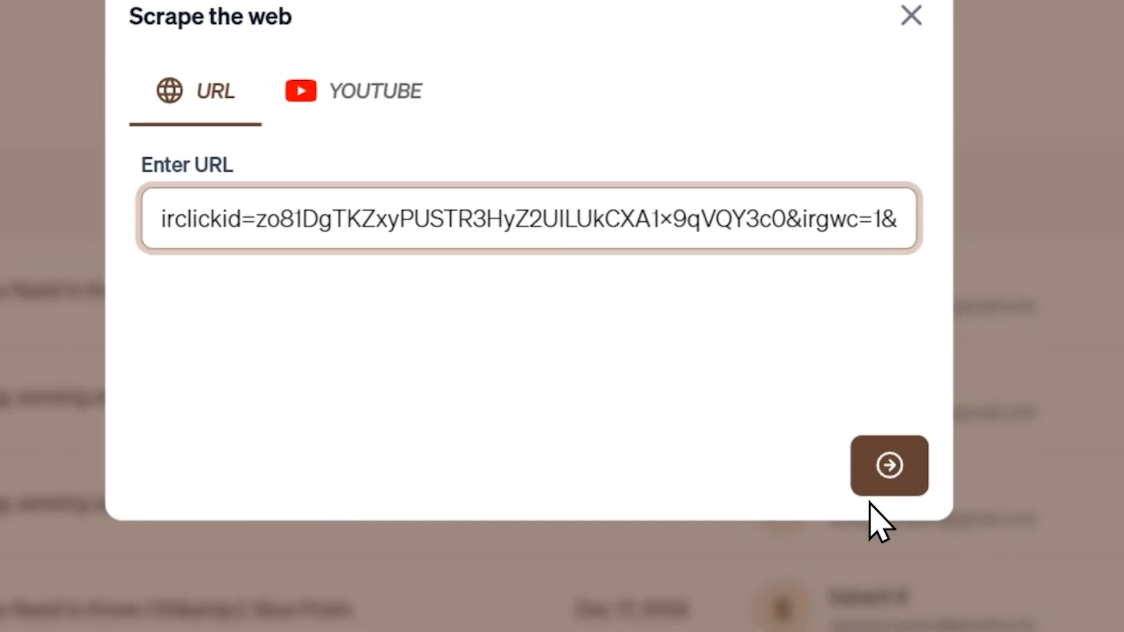
left_click(888, 465)
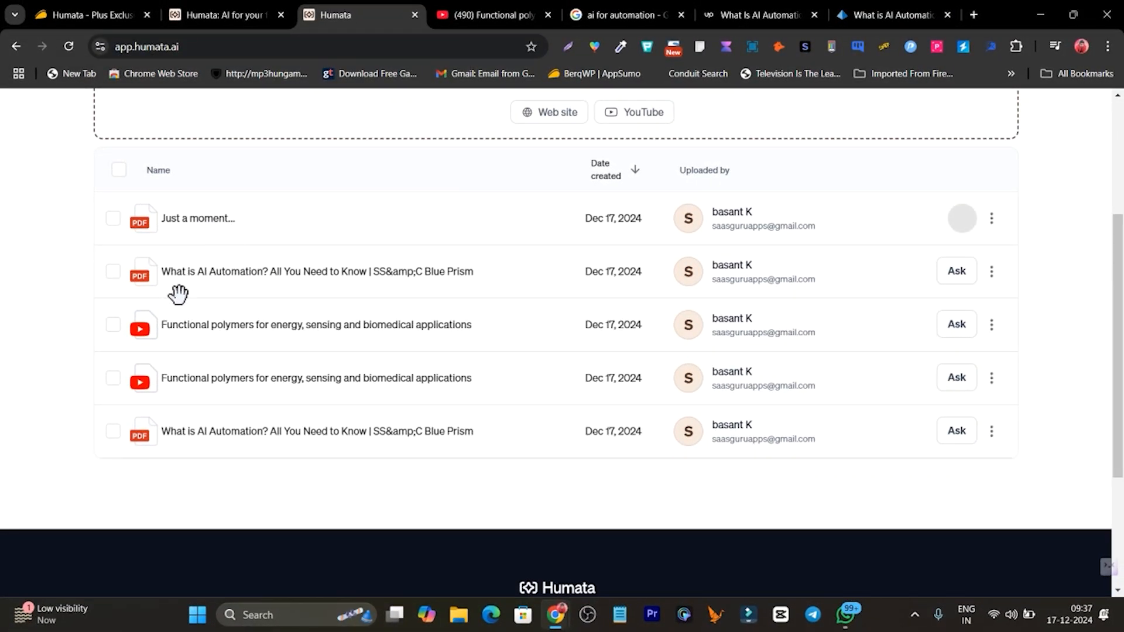
mouse_move(255, 294)
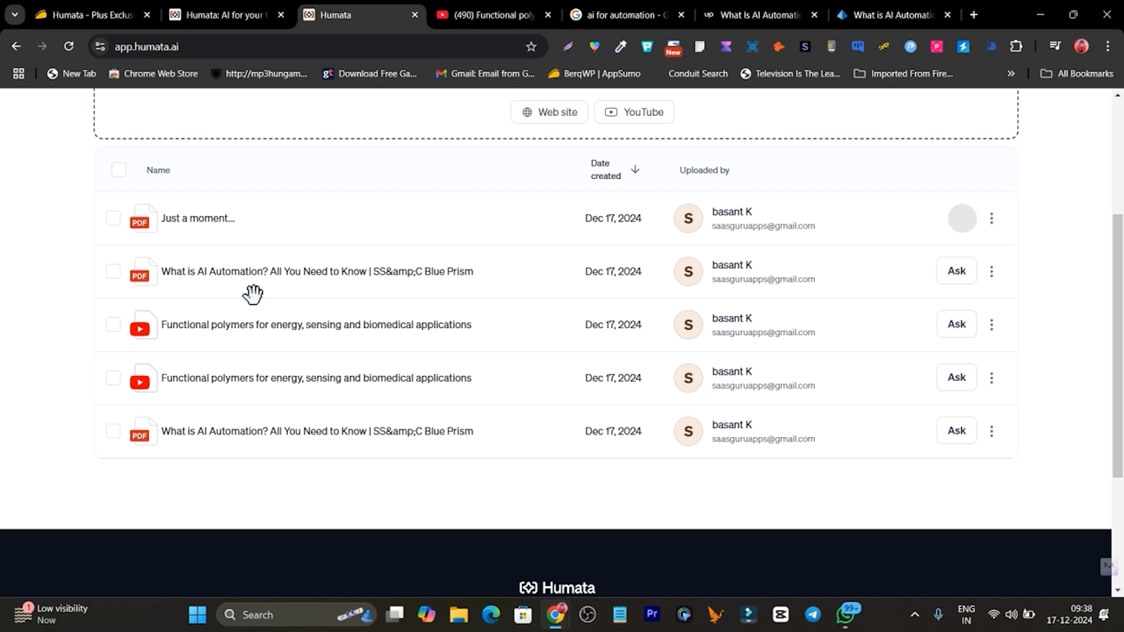
mouse_move(507, 319)
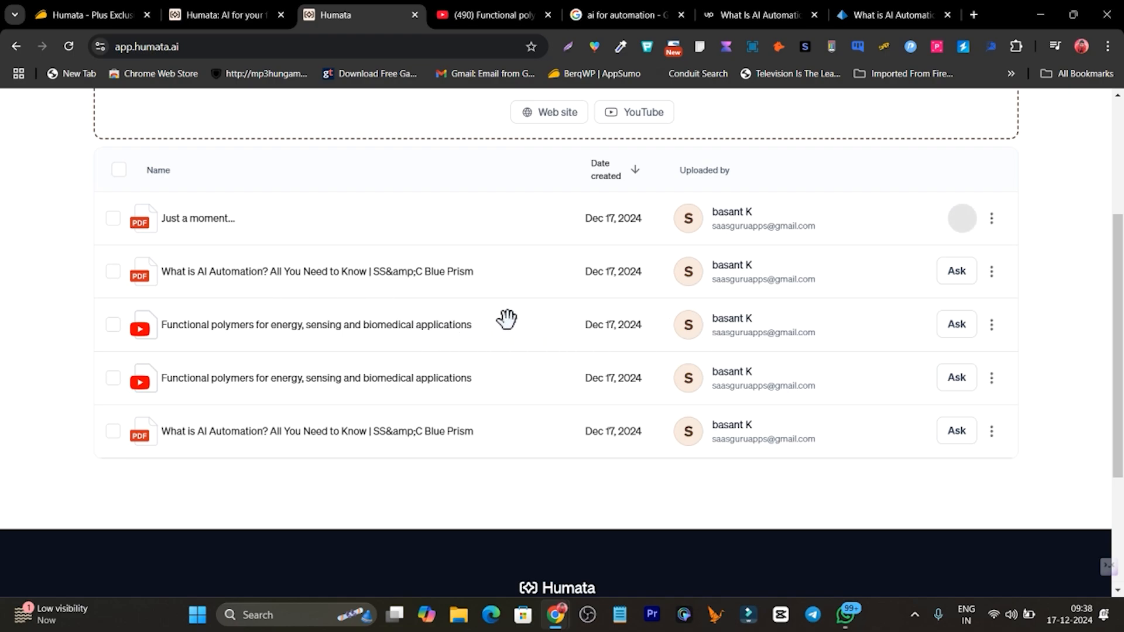
mouse_move(471, 293)
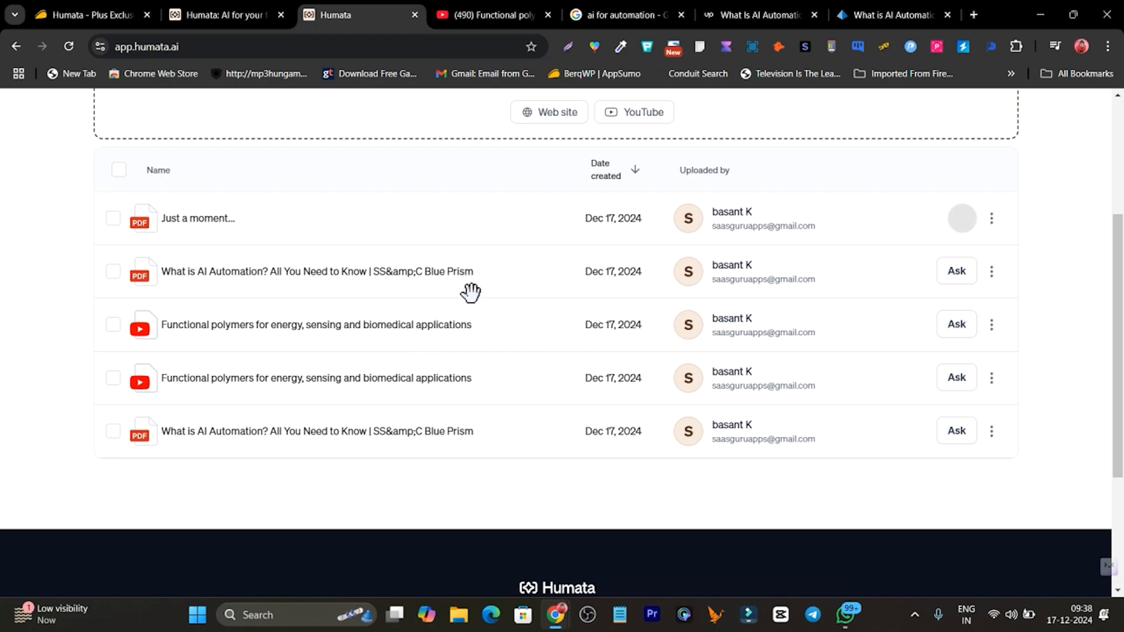
mouse_move(949, 287)
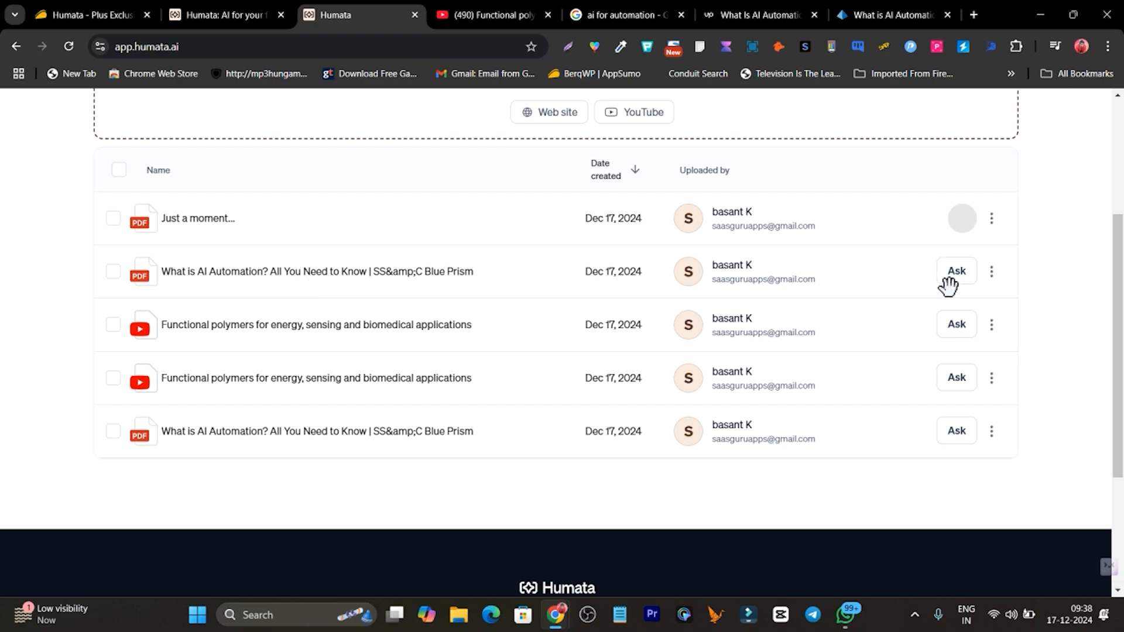
- Start a chat on the Blue Prism AI Automation document via its Ask button
left_click(955, 271)
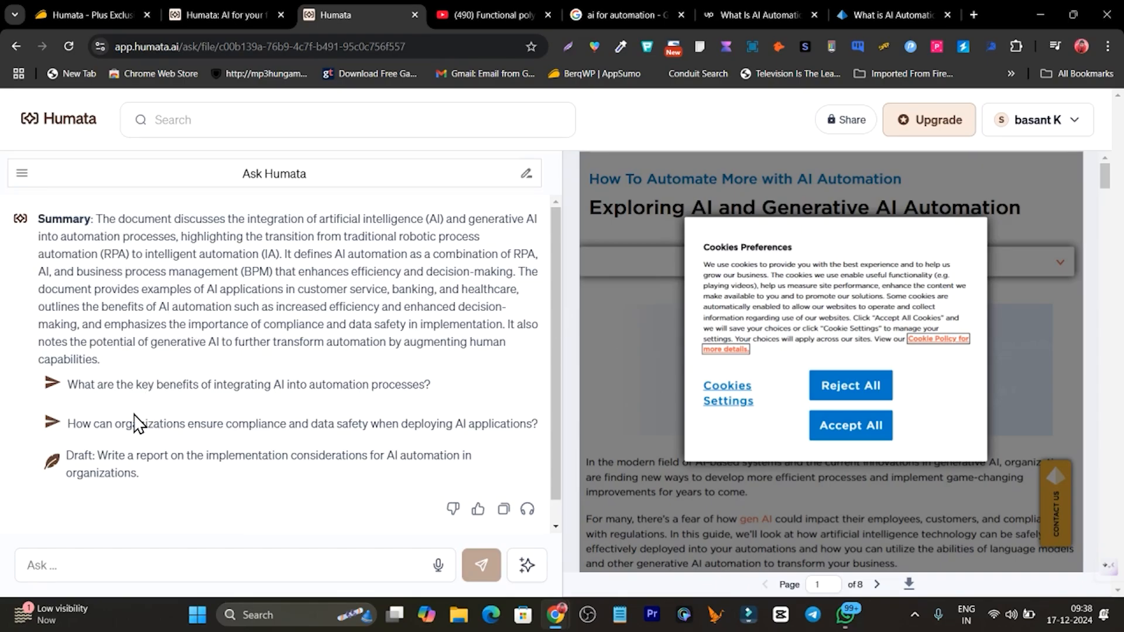
mouse_move(157, 412)
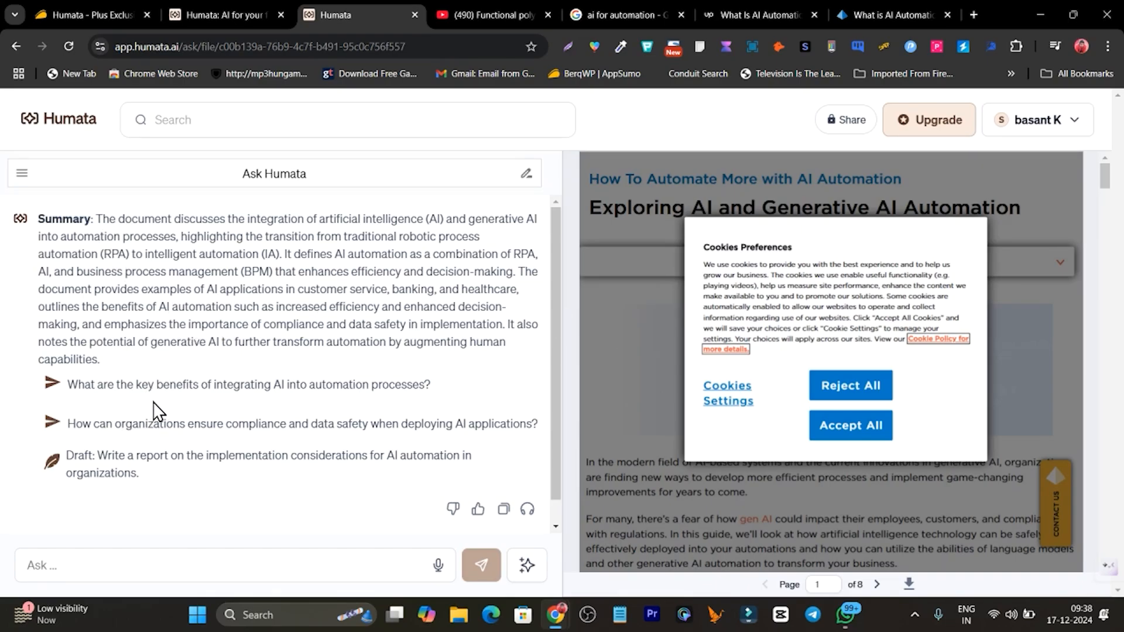
mouse_move(387, 392)
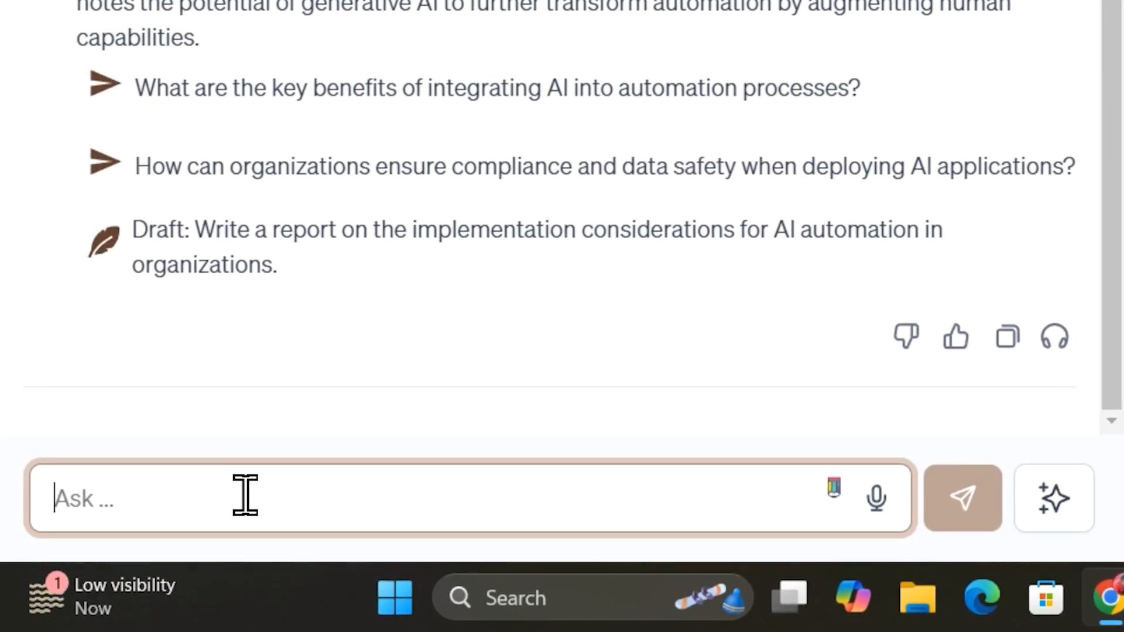
- Ask 'what is ai automation and it's usaes' in the Blue Prism chat
type("what is ai")
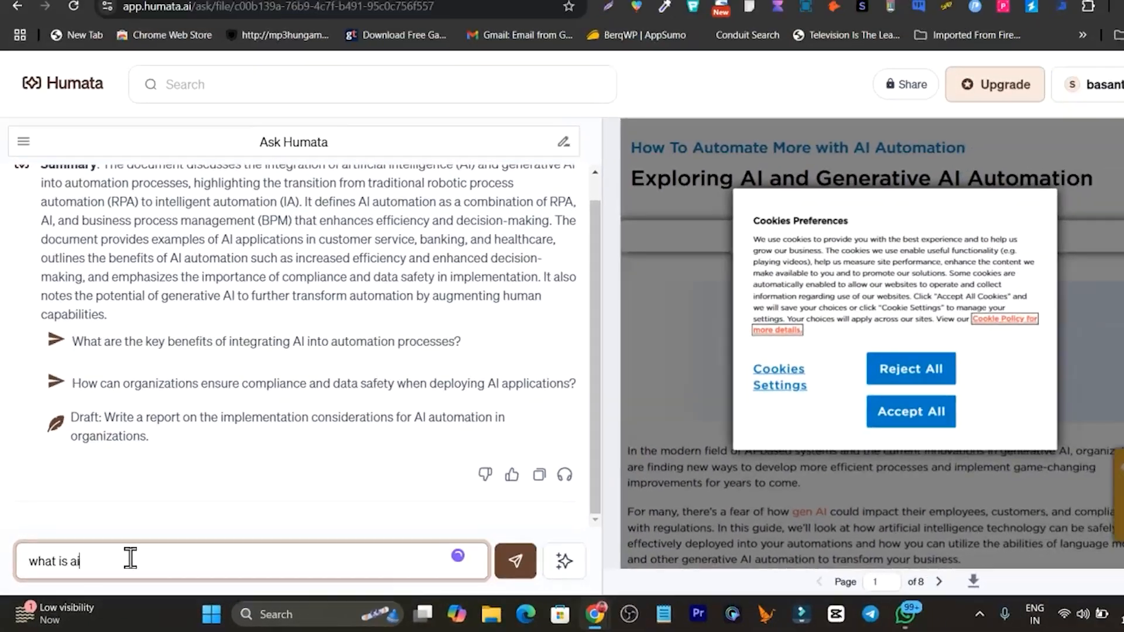
type("automation and it's usa")
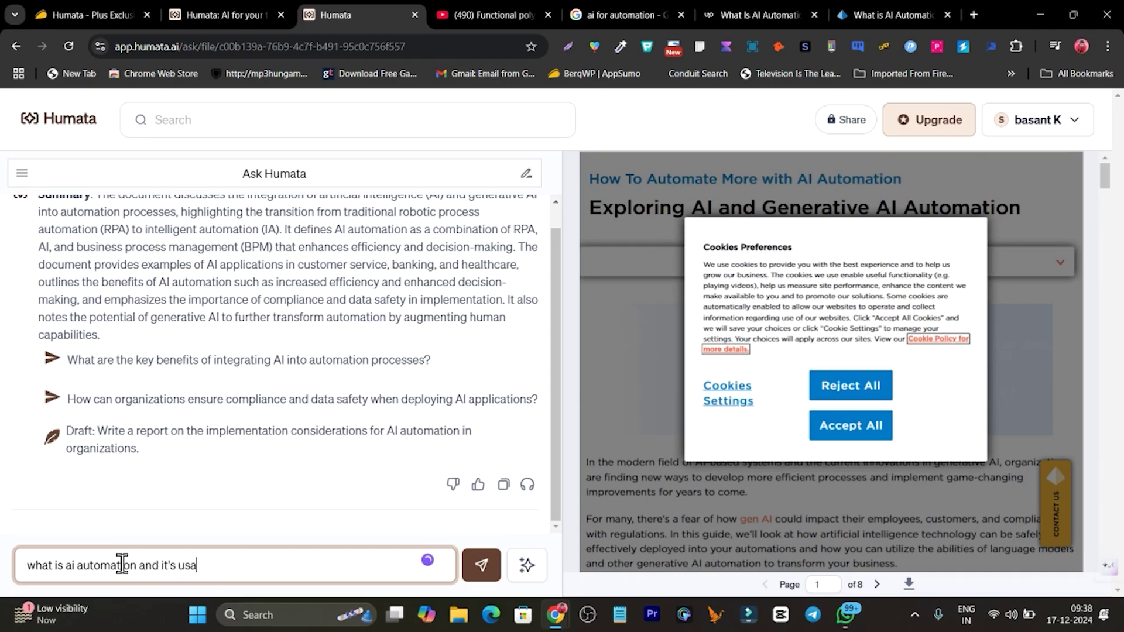
type("es")
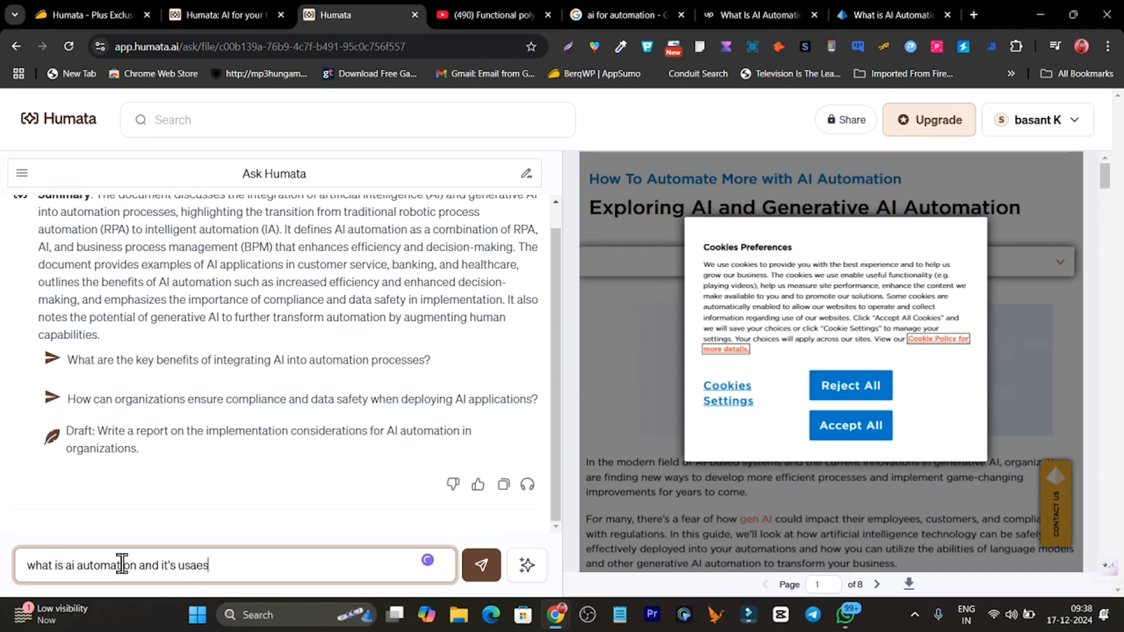
left_click(481, 565)
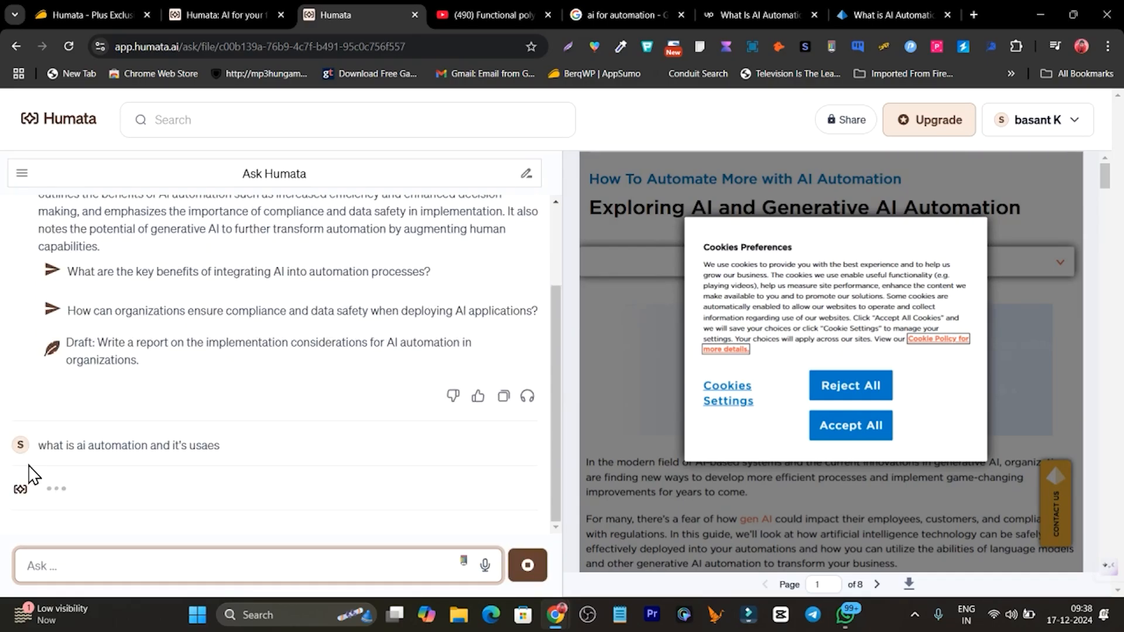
mouse_move(161, 443)
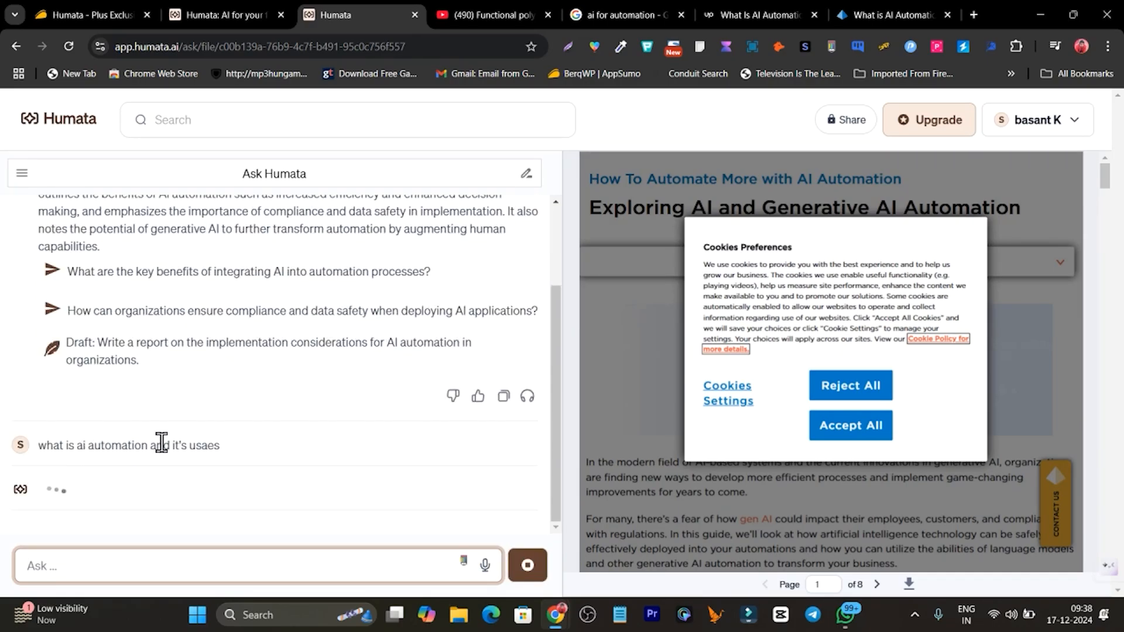
mouse_move(131, 507)
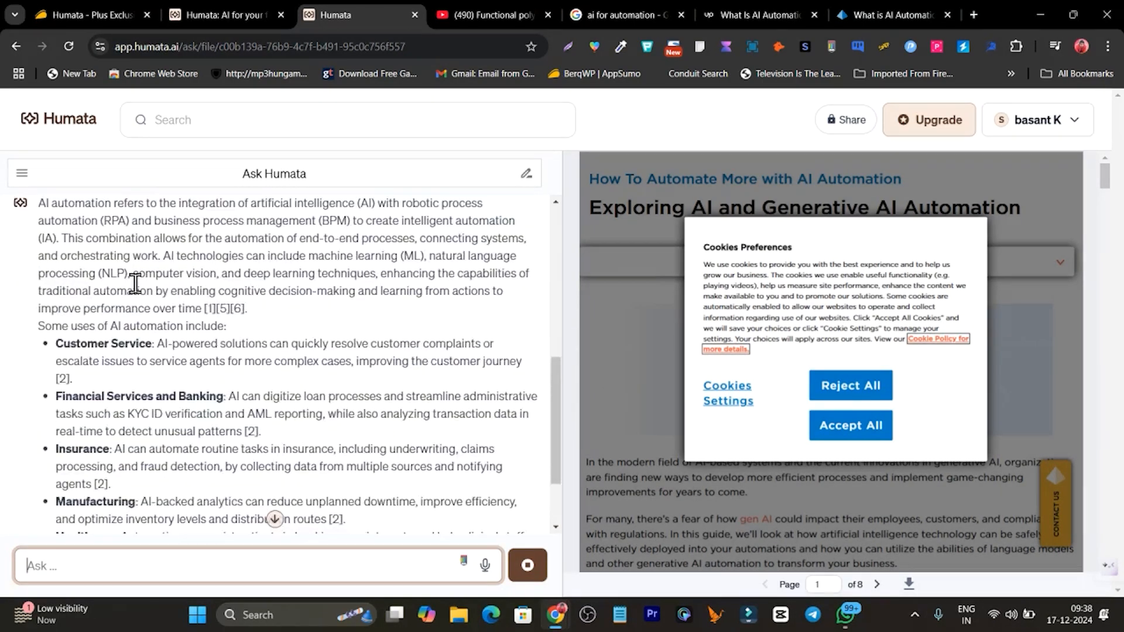
- Select RPA in the answer and reveal the page-4 source passage behind the Customer Service citation [2]
left_click(850, 425)
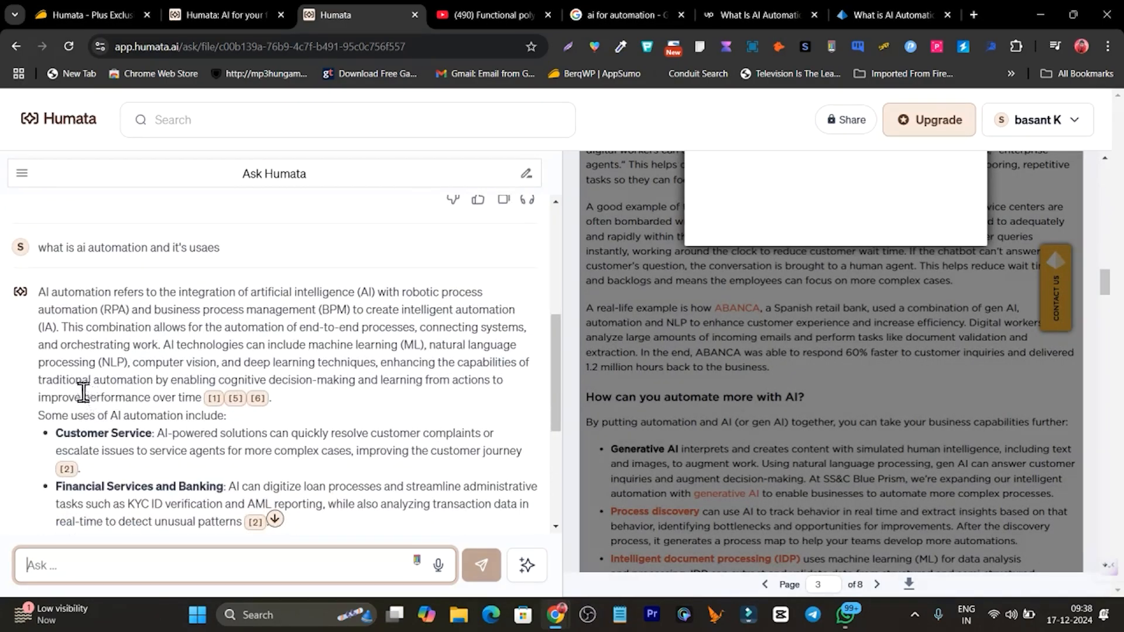
mouse_move(269, 299)
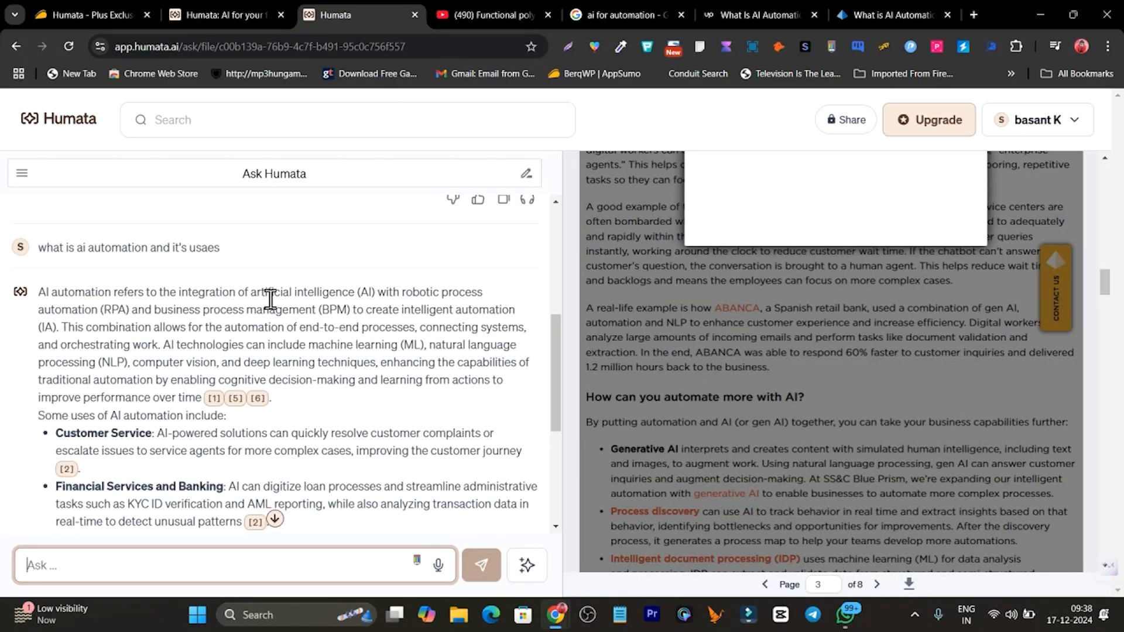
mouse_move(211, 328)
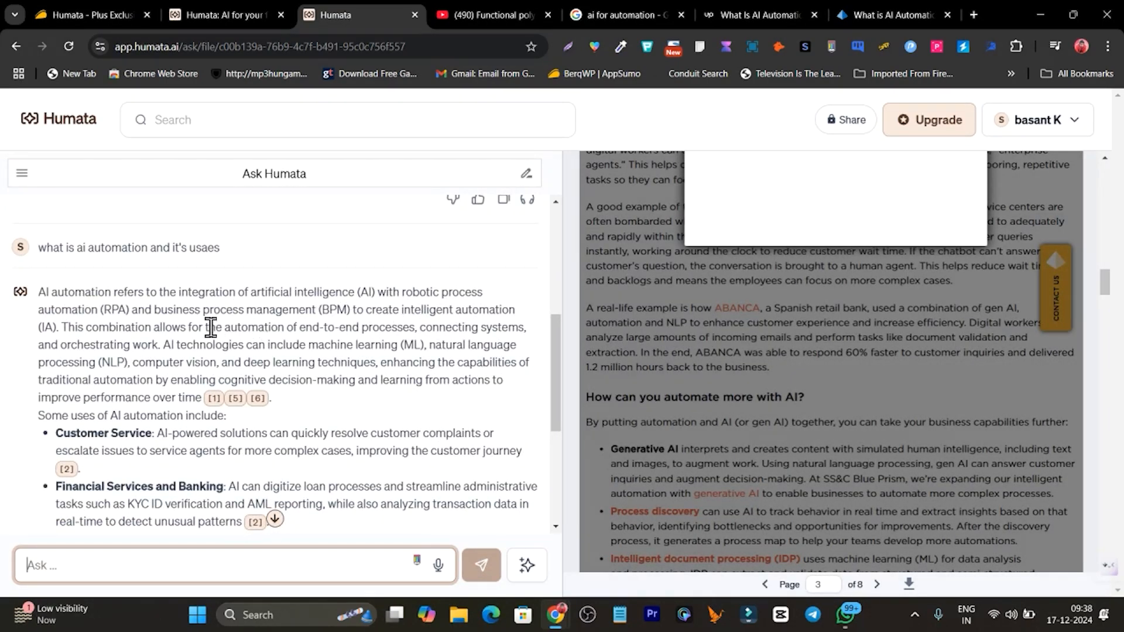
double_click(114, 309)
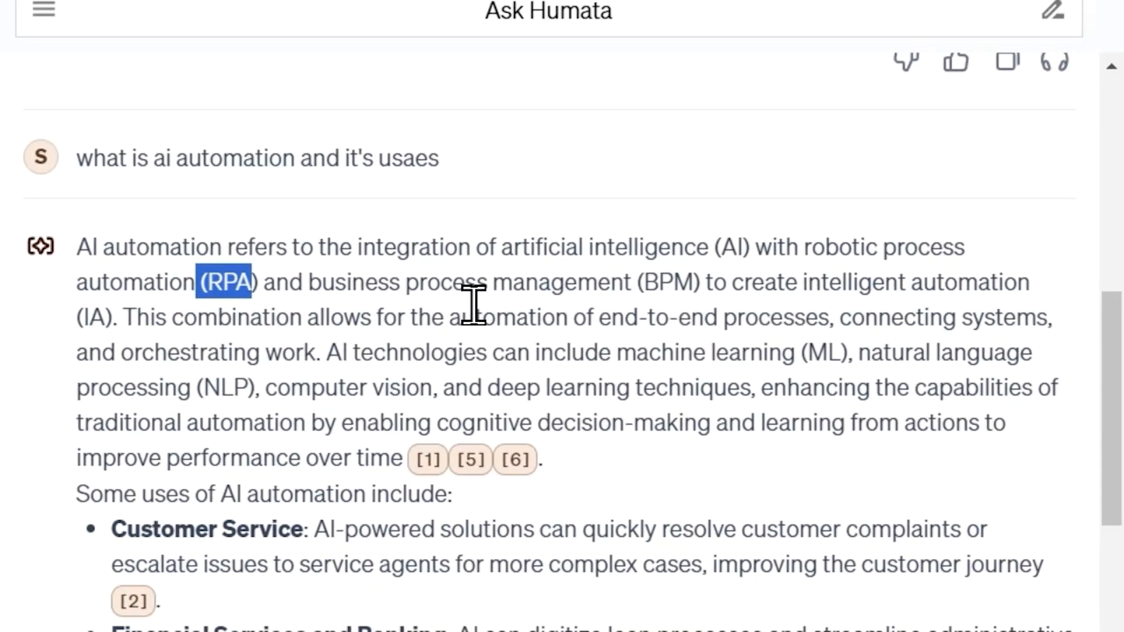
scroll("down", 3)
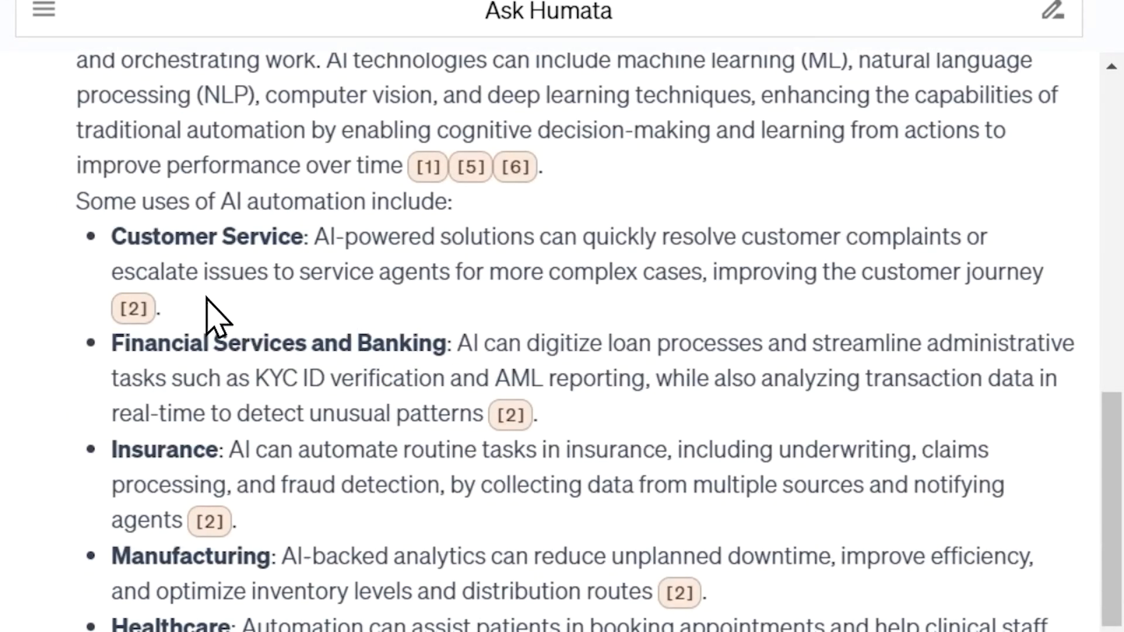
mouse_move(403, 378)
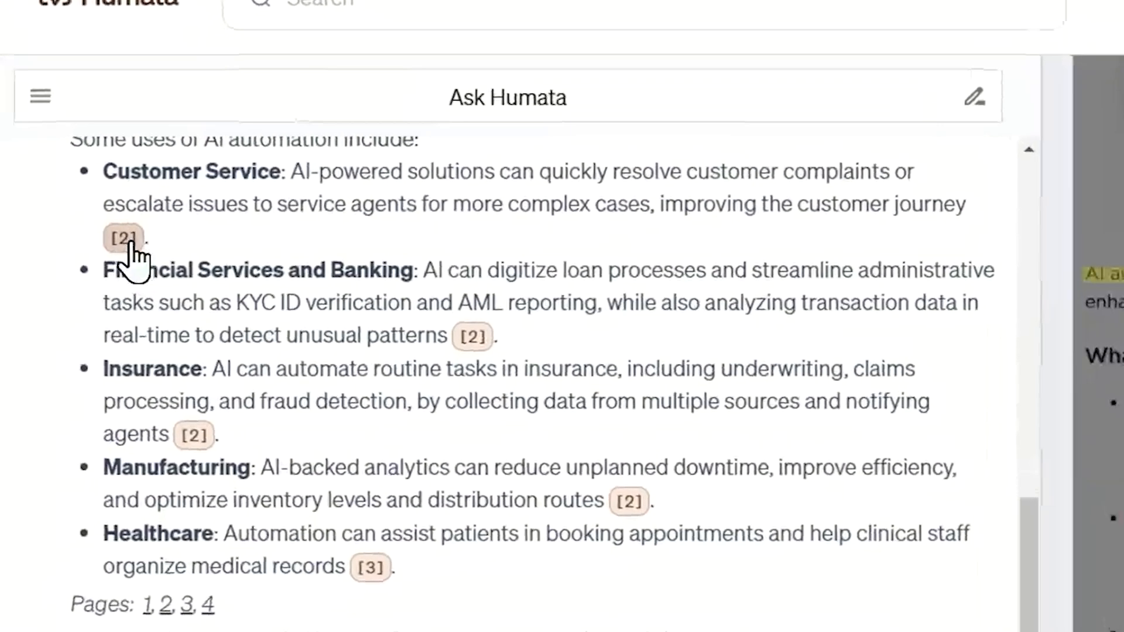
left_click(124, 237)
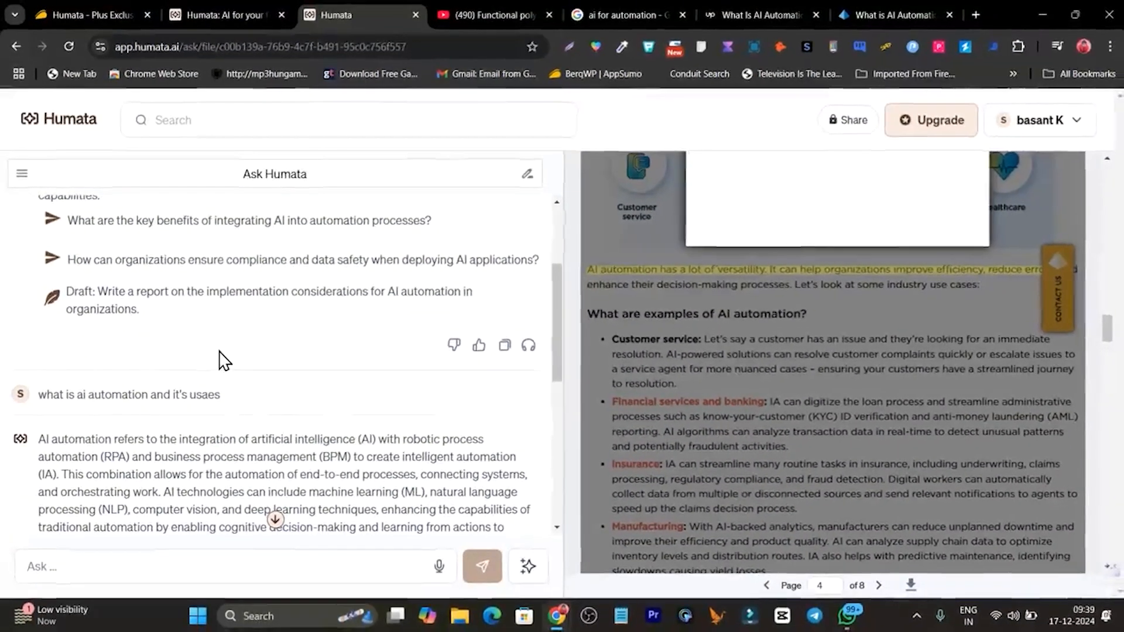
mouse_move(57, 234)
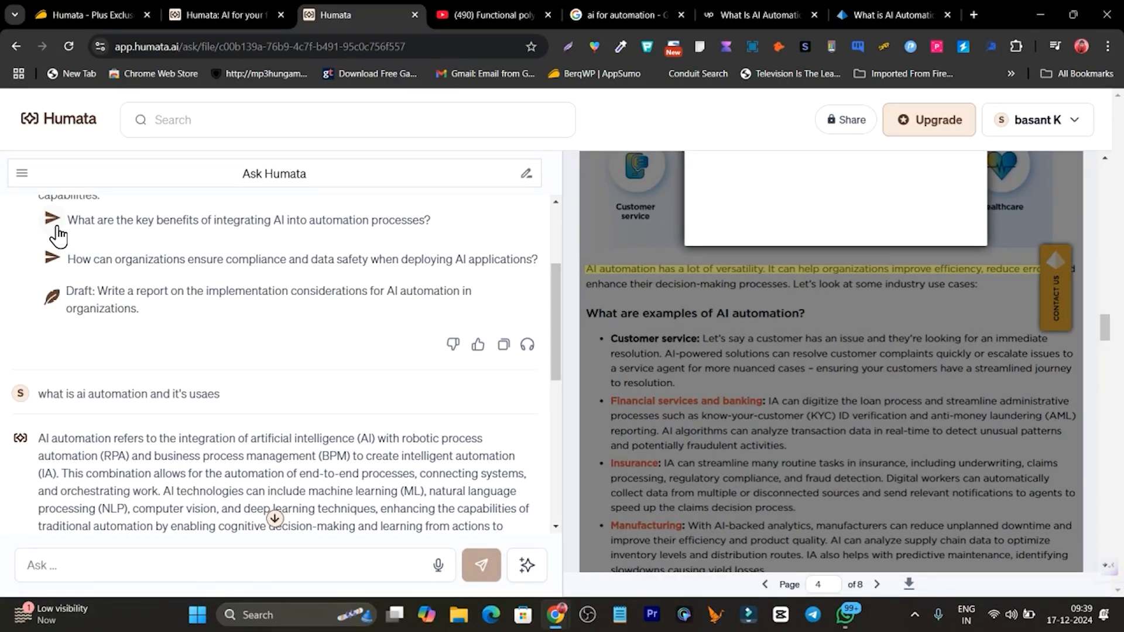
- Ask the suggested question on key benefits of integrating AI into automation and read its six cited benefits
left_click(248, 220)
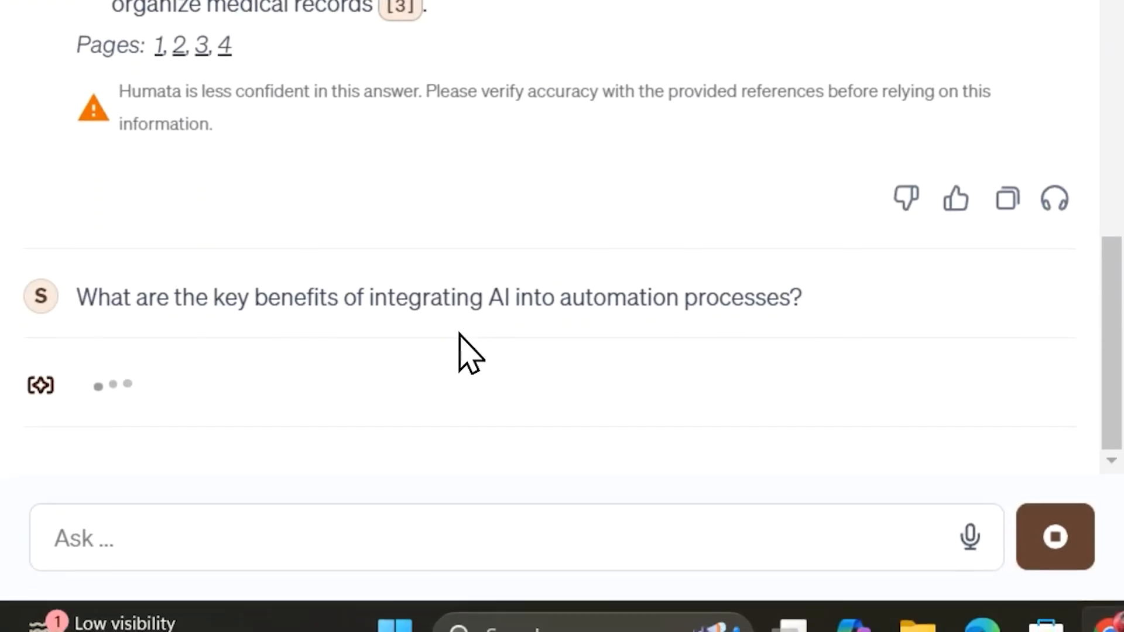
scroll("down", 3)
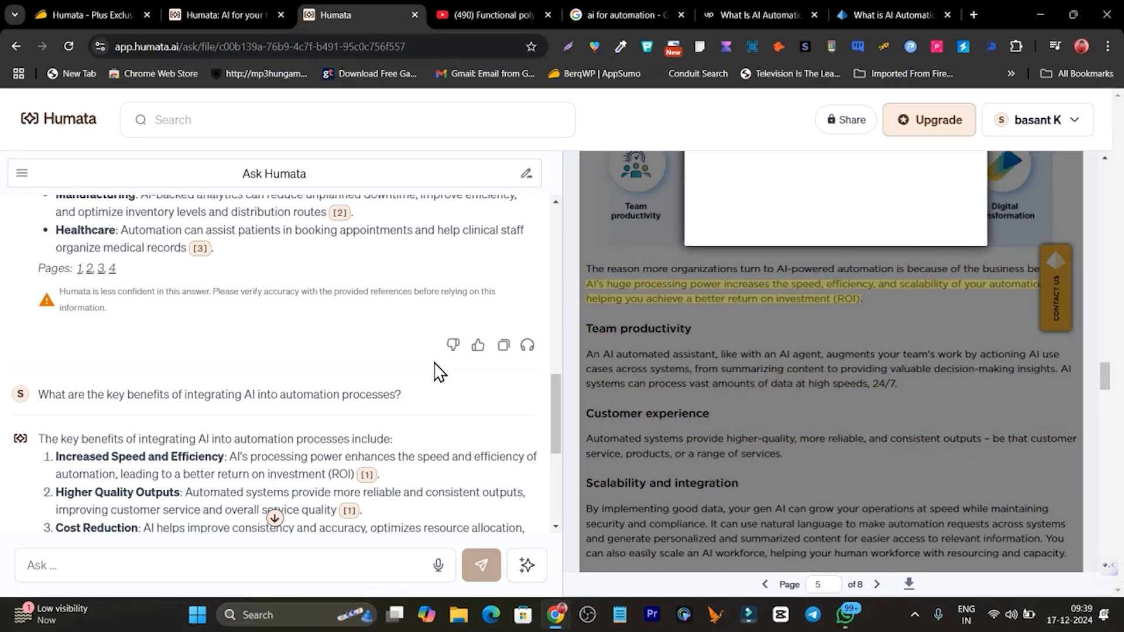
scroll("down", 3)
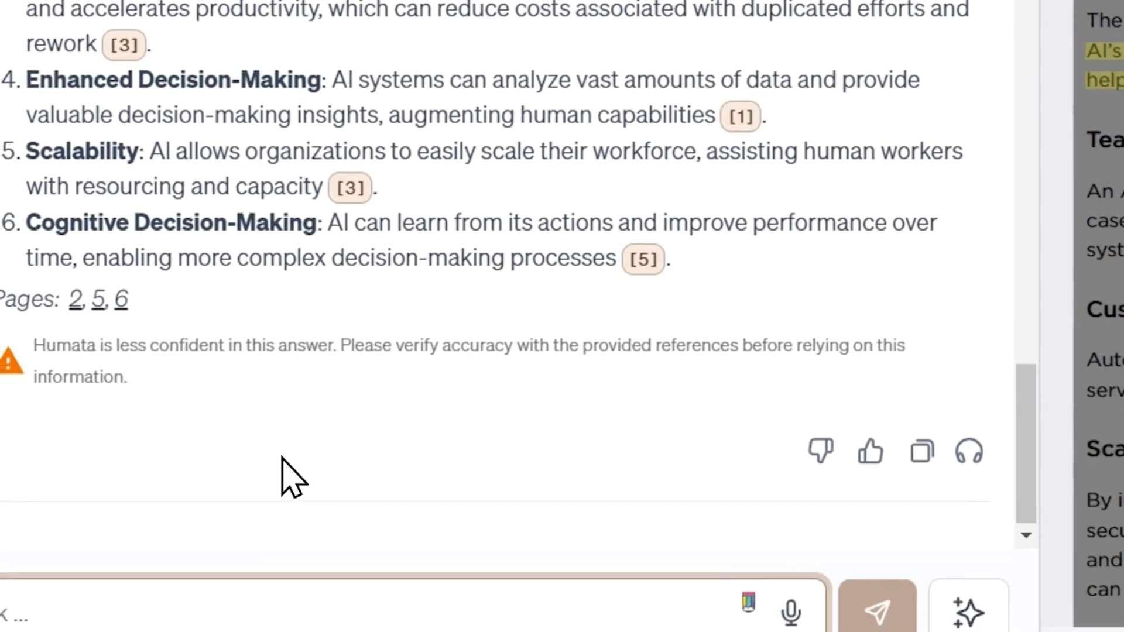
scroll("down", 3)
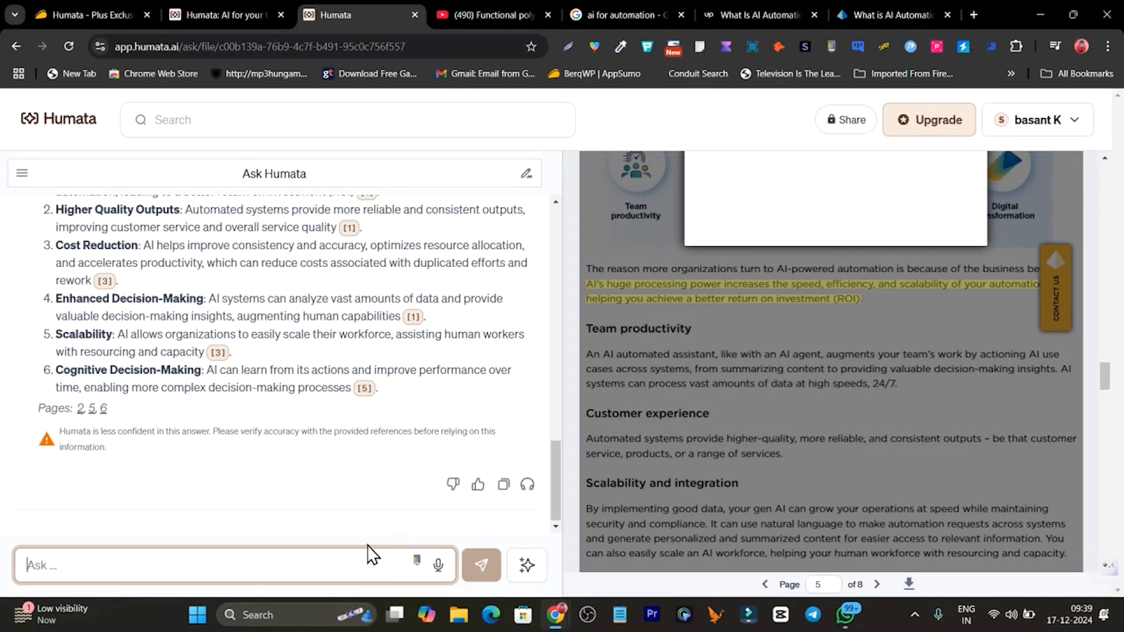
mouse_move(160, 292)
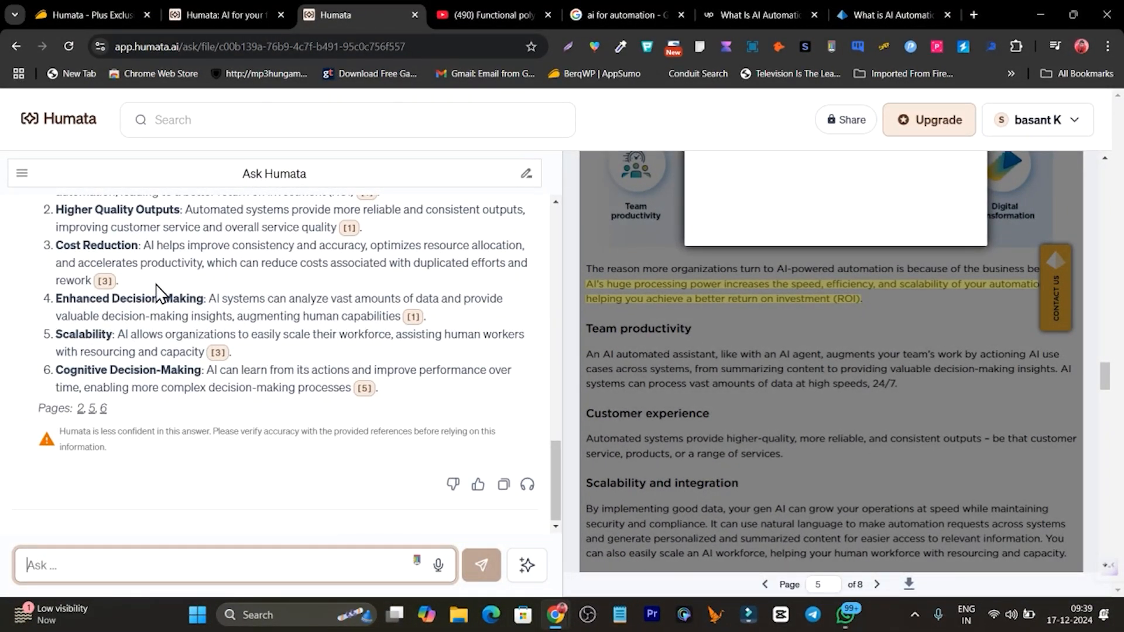
left_click(22, 173)
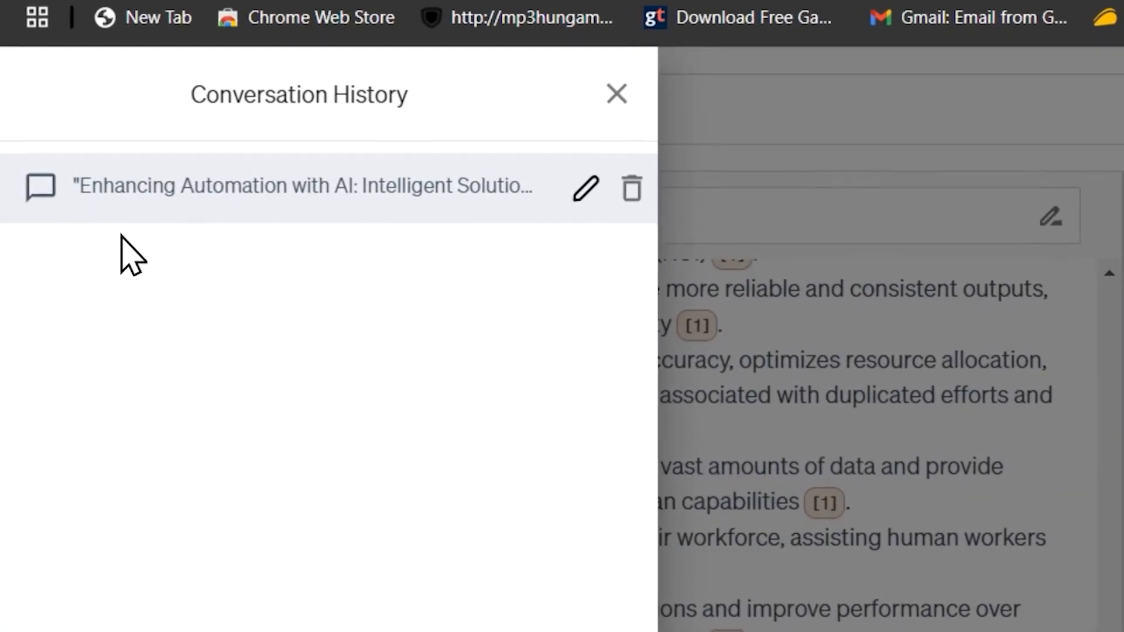
left_click(616, 94)
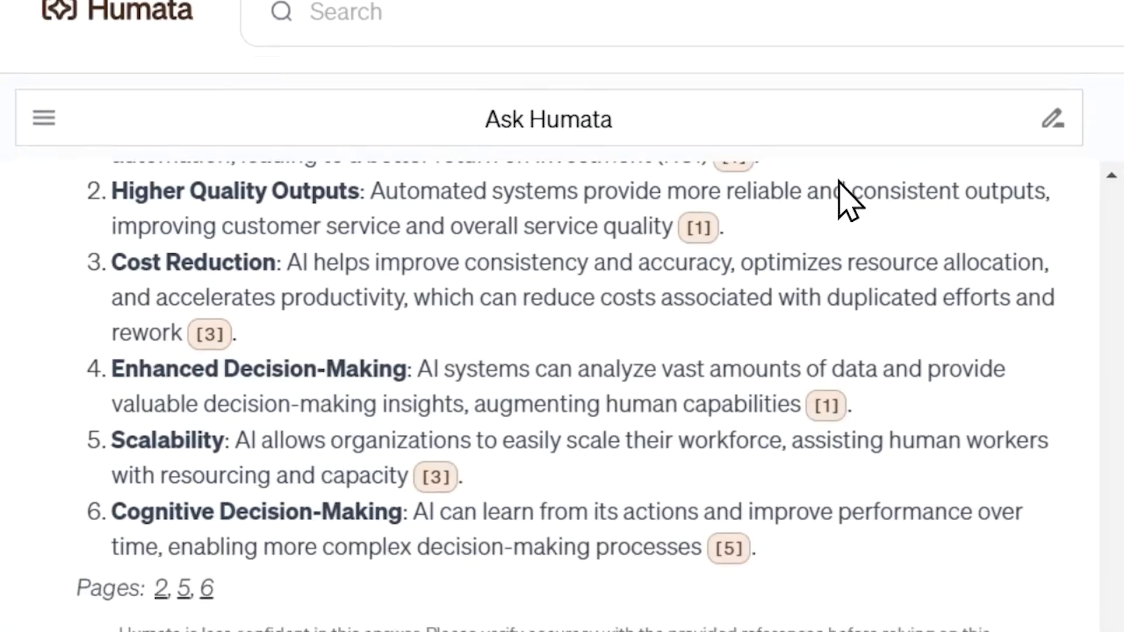
scroll("down", 3)
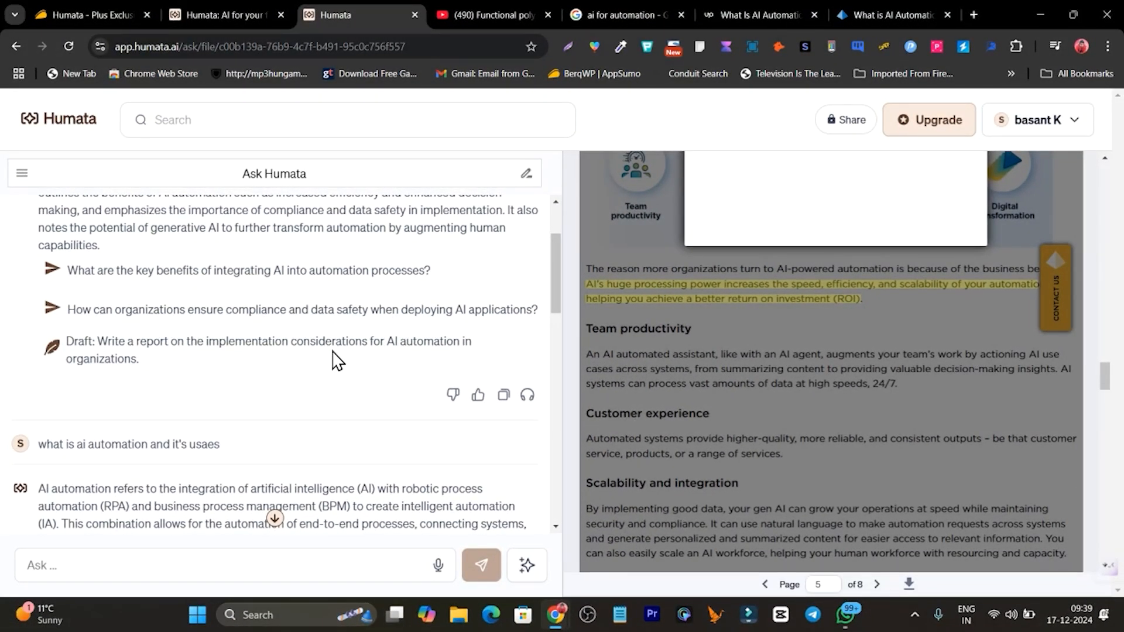
mouse_move(93, 364)
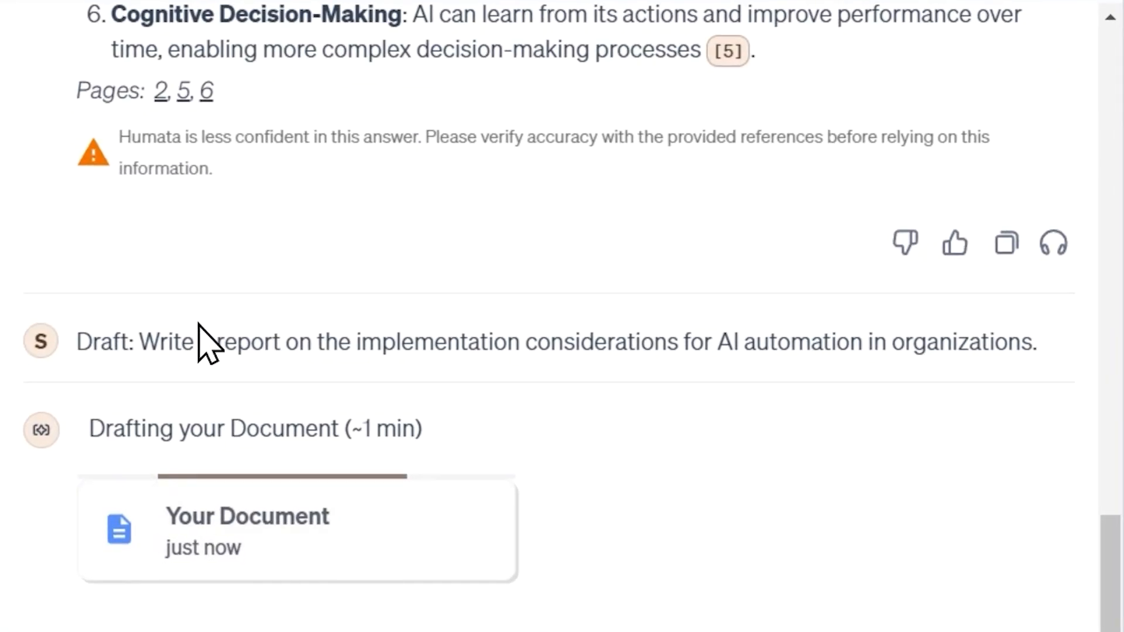
mouse_move(260, 342)
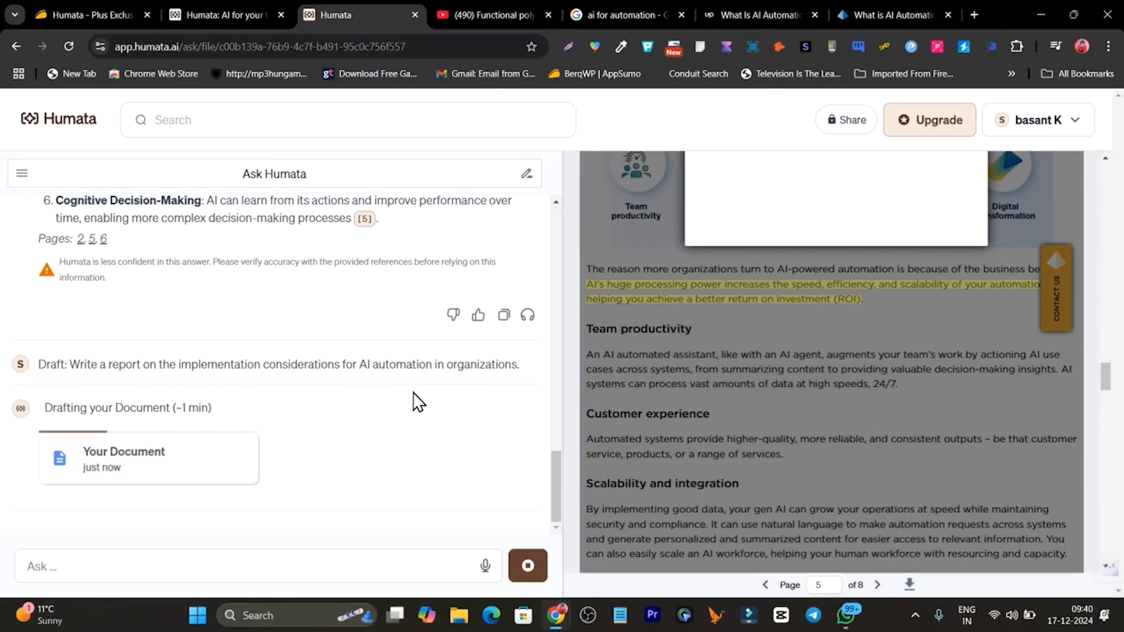
mouse_move(346, 389)
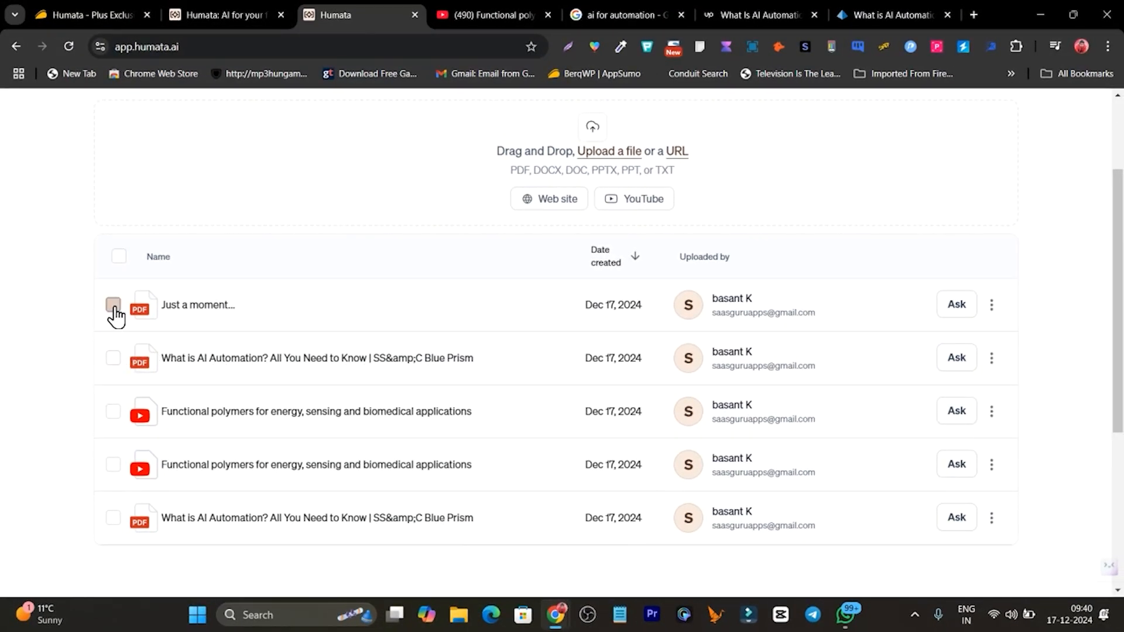
- Select both AI automation articles and start an 'Ask 2 files' chat across them
left_click(118, 303)
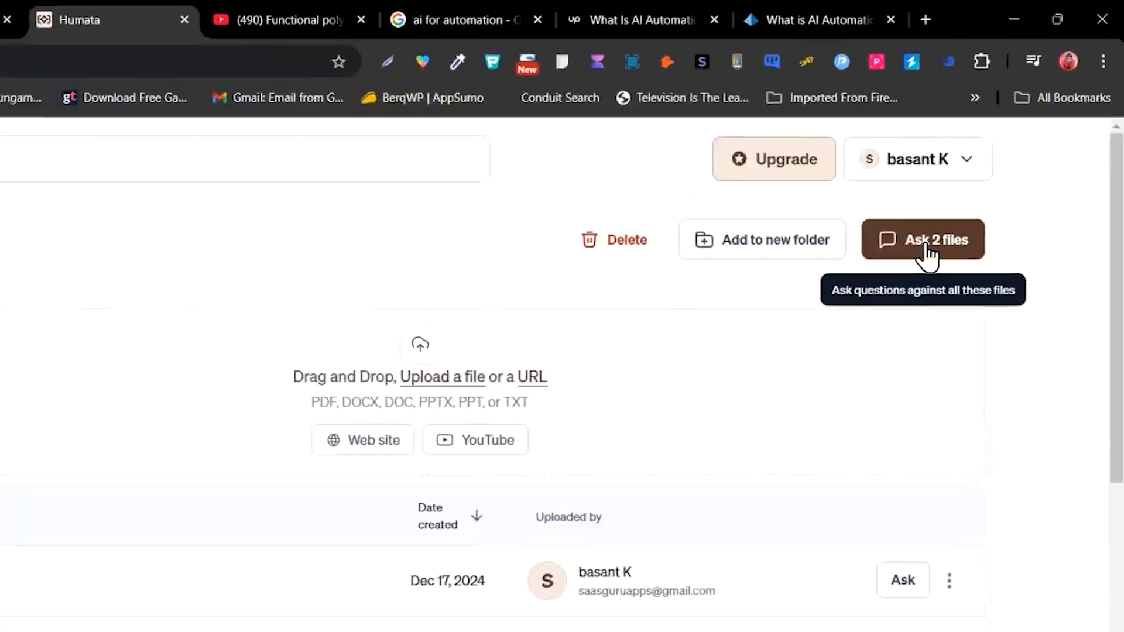
left_click(923, 239)
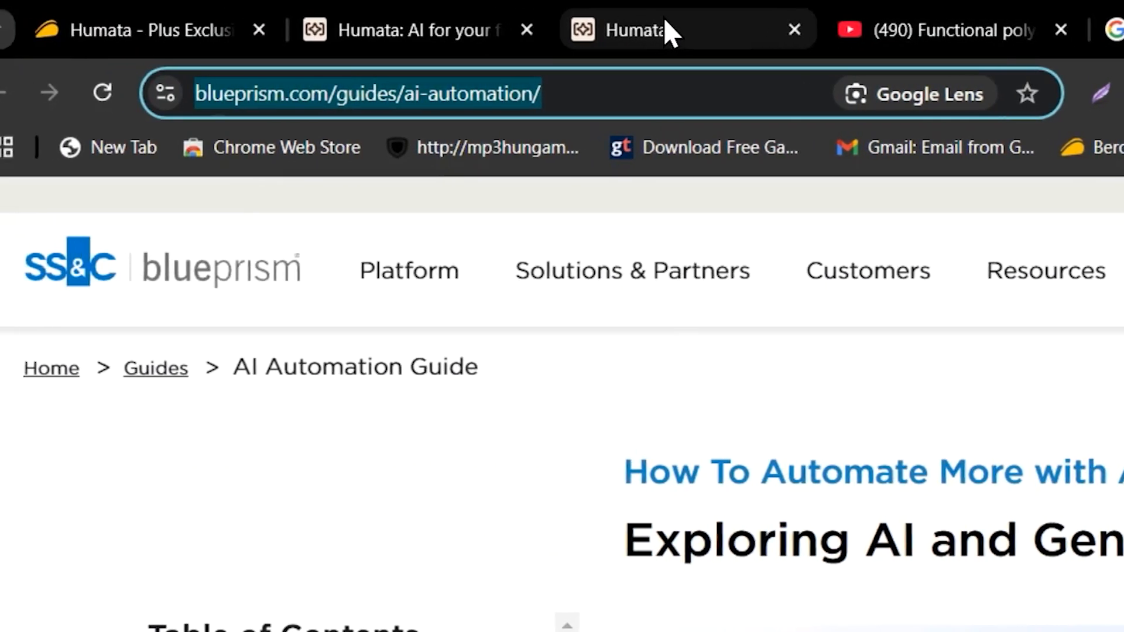
- In the two-article chat, ask how generative AI transforms automation processes
left_click(623, 30)
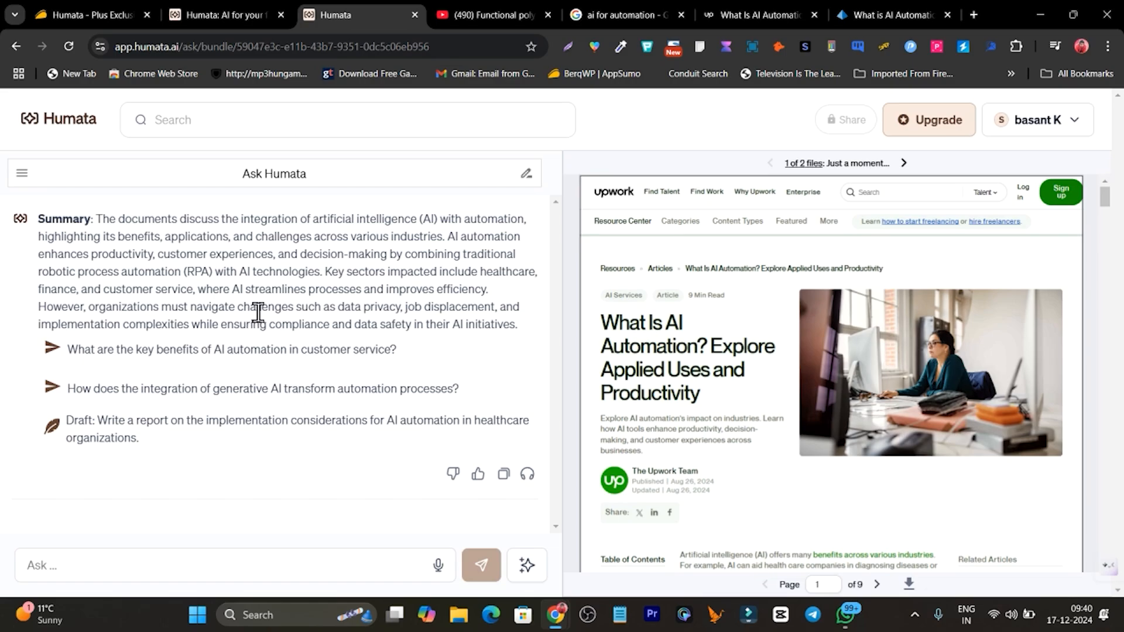
mouse_move(189, 408)
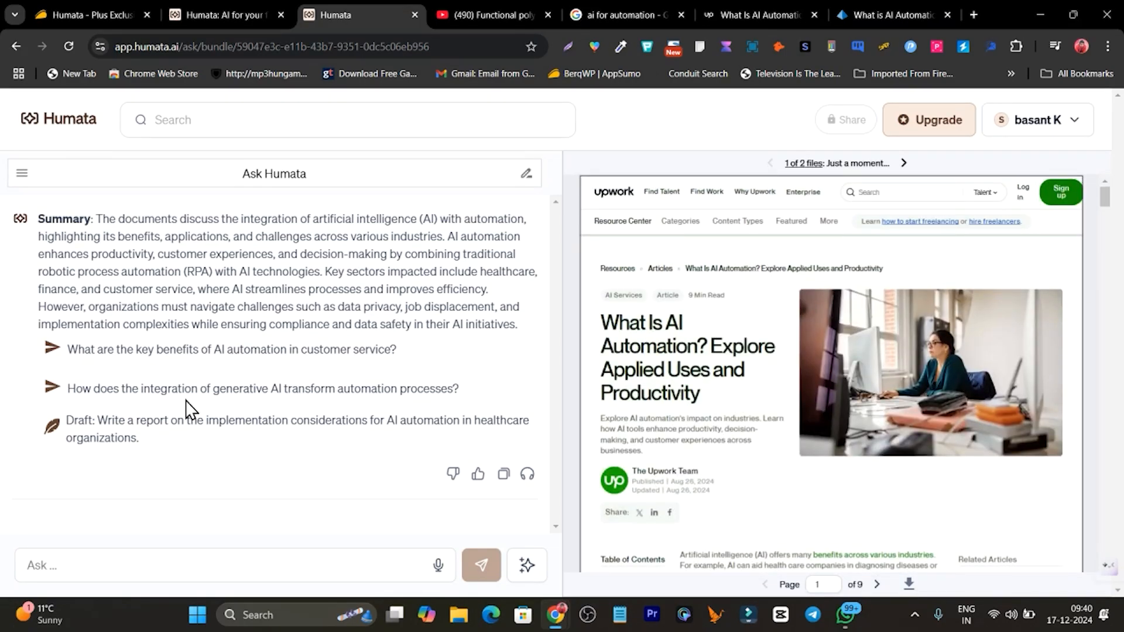
mouse_move(48, 405)
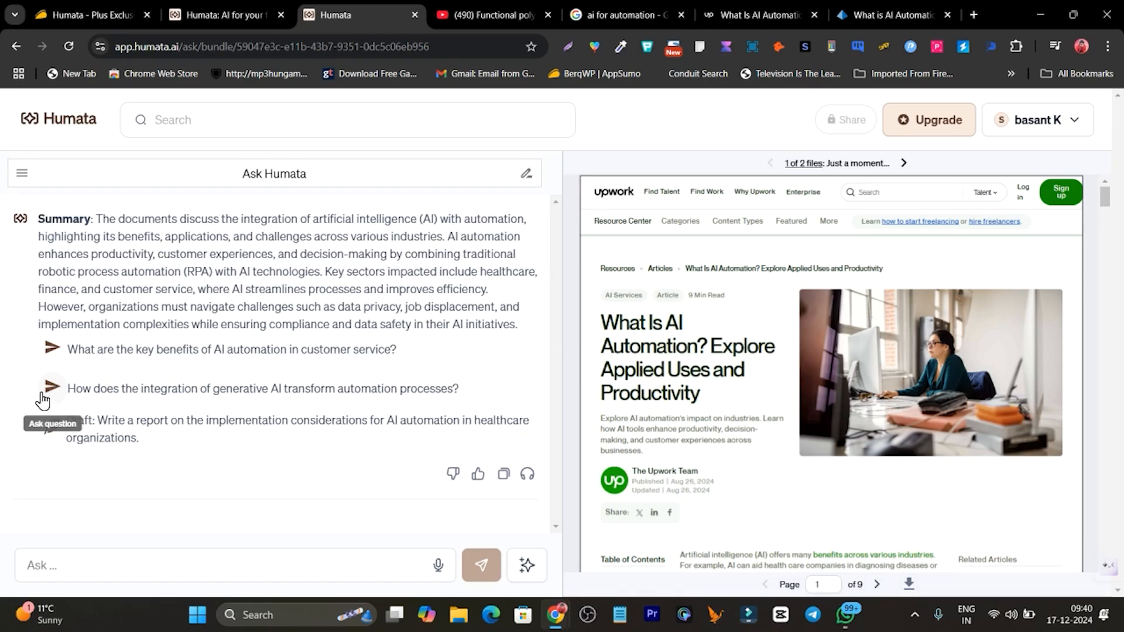
left_click(51, 388)
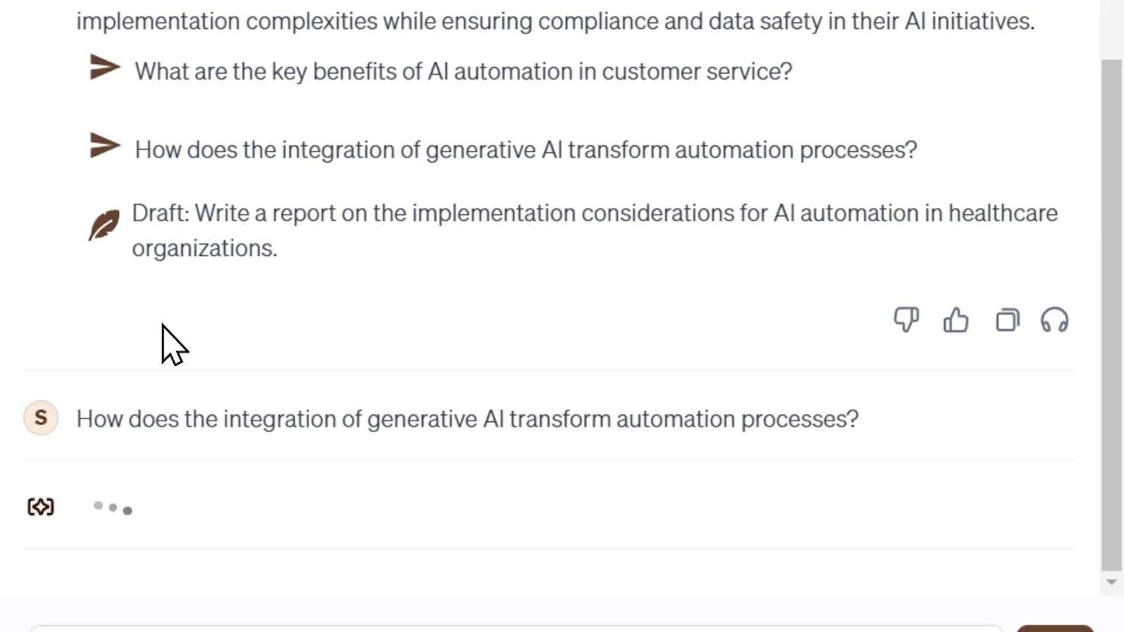
mouse_move(312, 322)
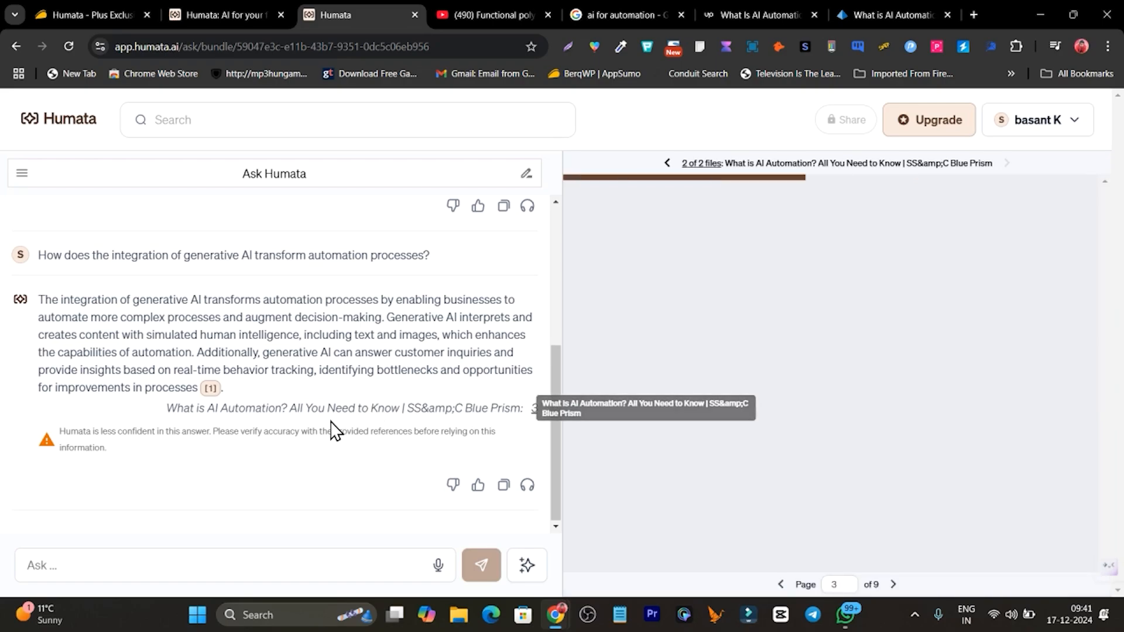
mouse_move(271, 411)
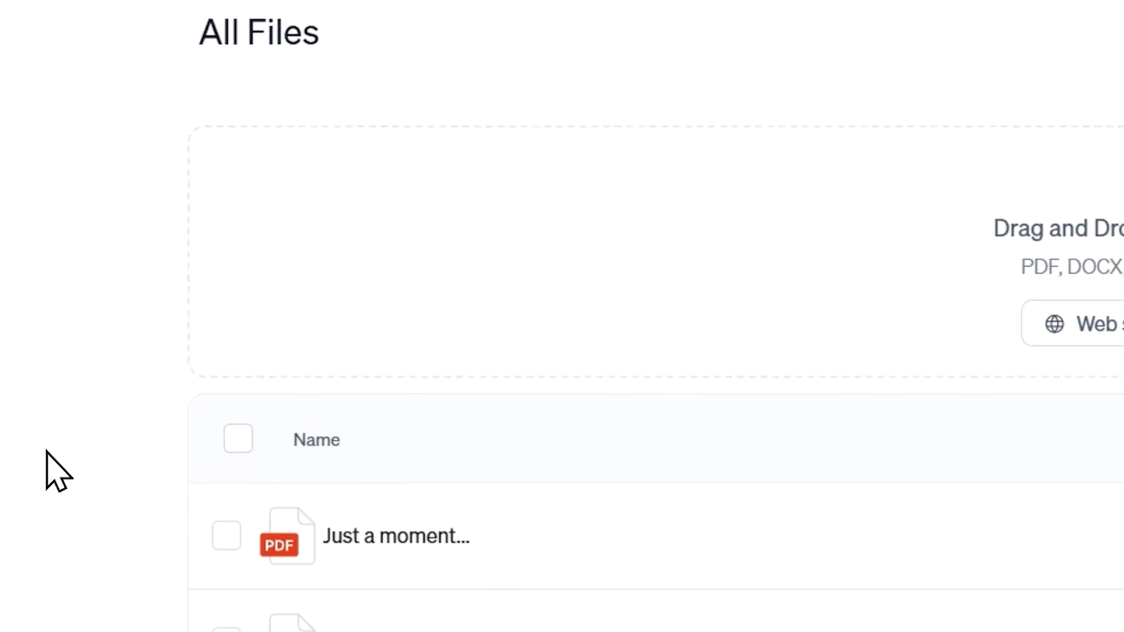
- Return to the Humata home page showing the All Files library of uploaded articles and videos
scroll("down", 3)
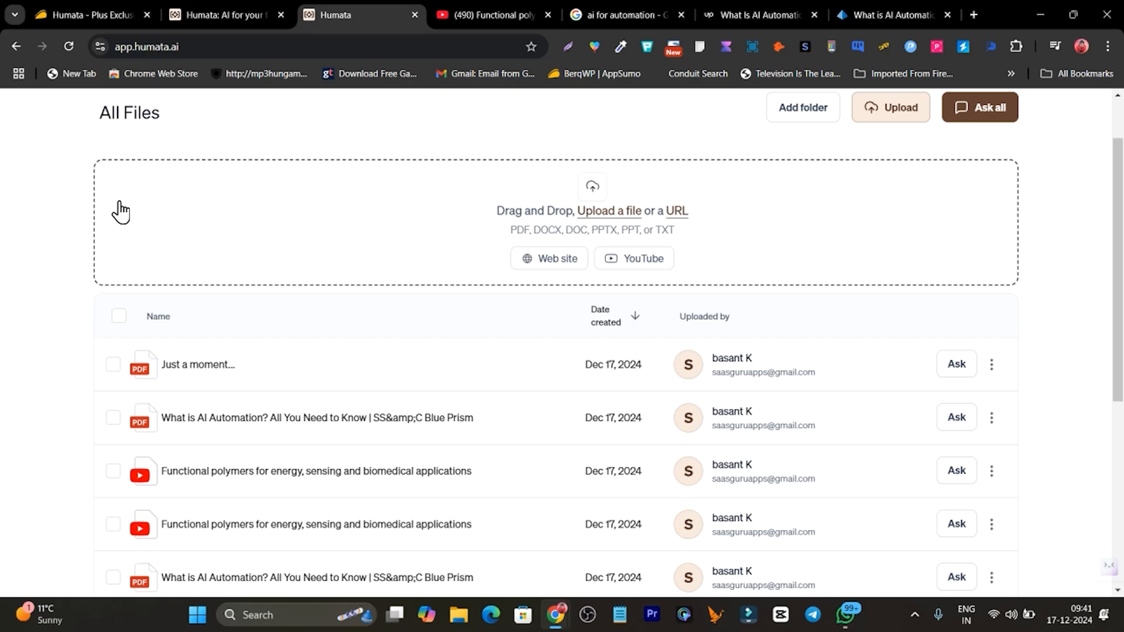
left_click(93, 14)
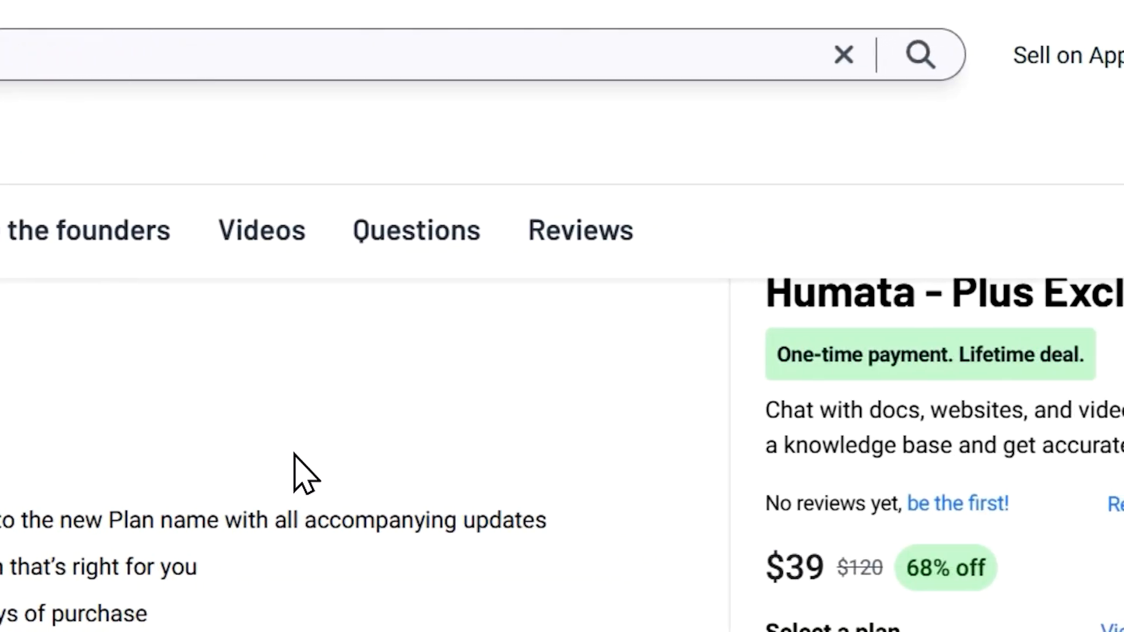
- Review the Humata deal terms on AppSumo, marking the $39 lifetime price
scroll("down", 3)
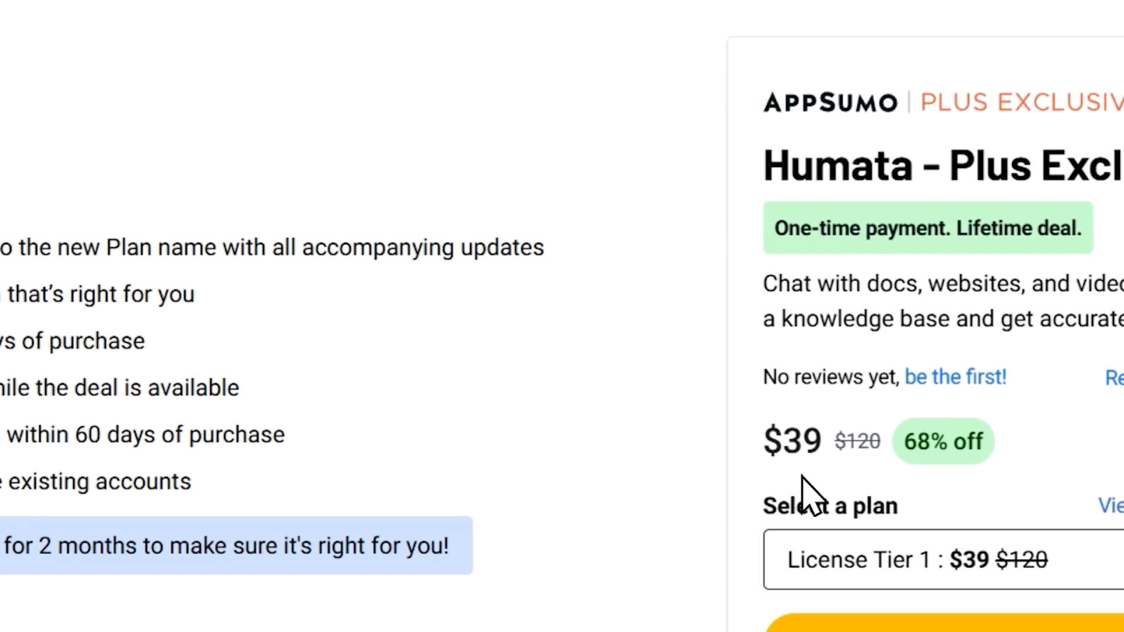
double_click(792, 441)
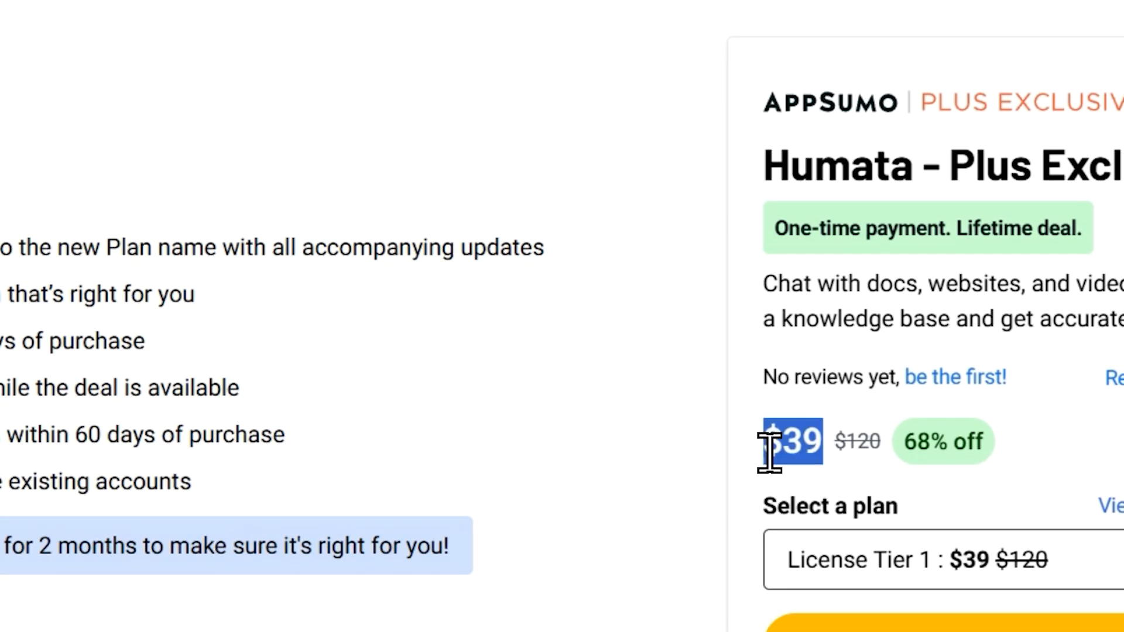
mouse_move(770, 473)
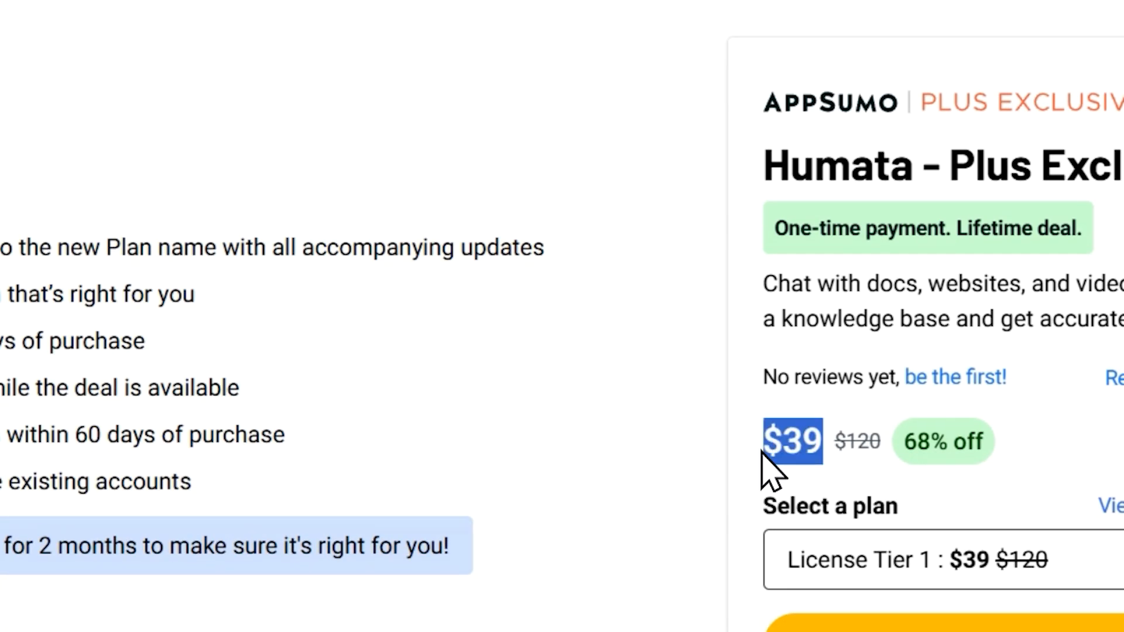
key("ctrl+minus")
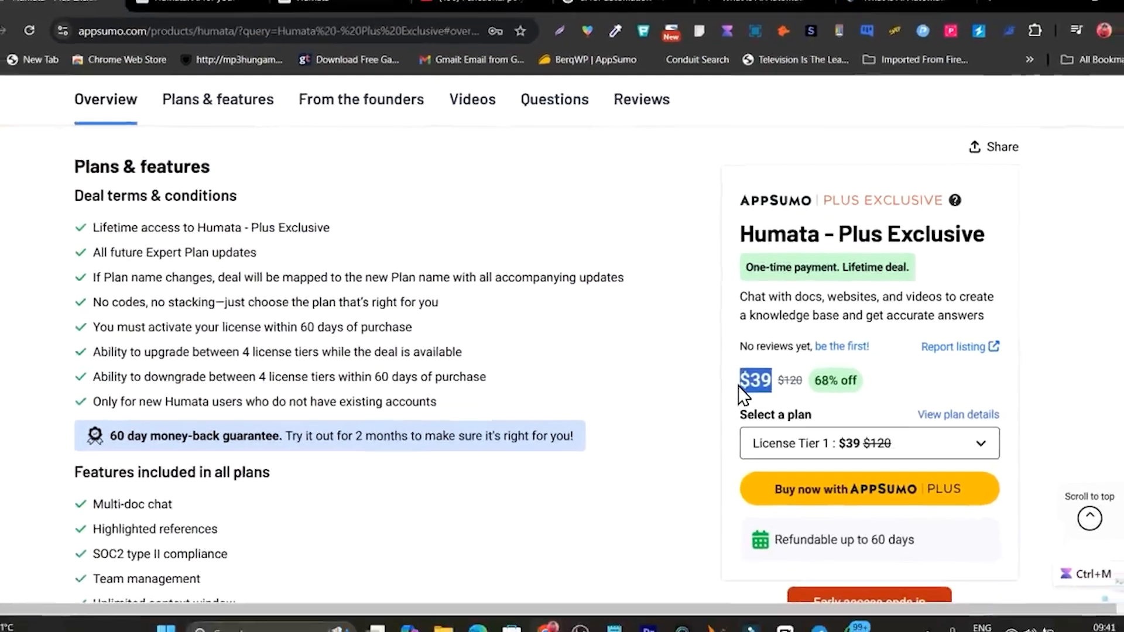
scroll("down", 3)
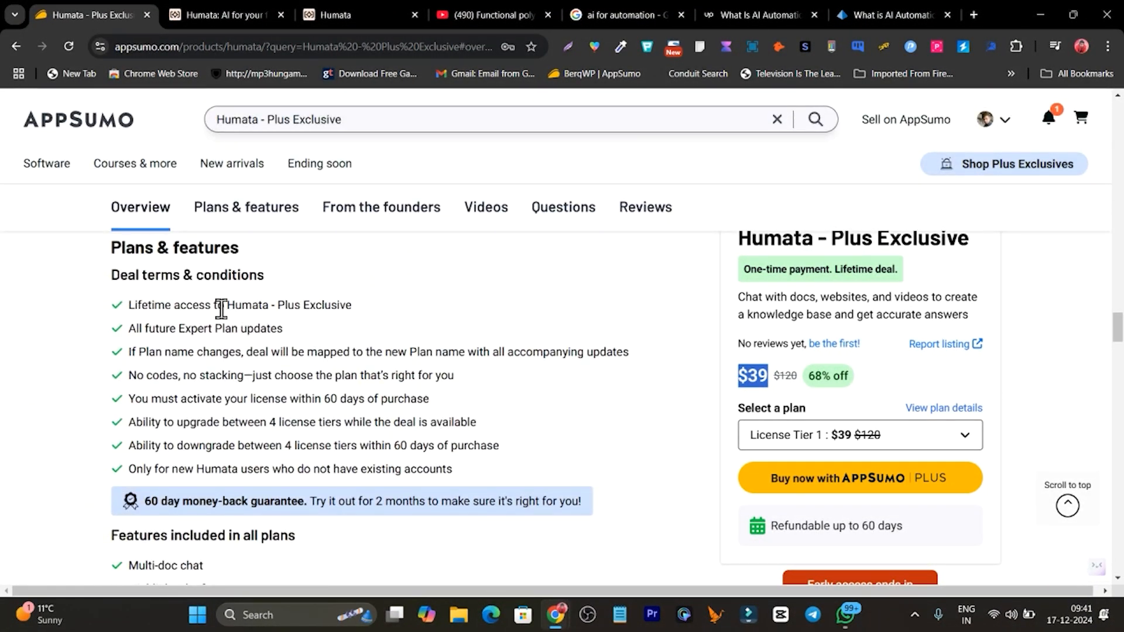
scroll("down", 3)
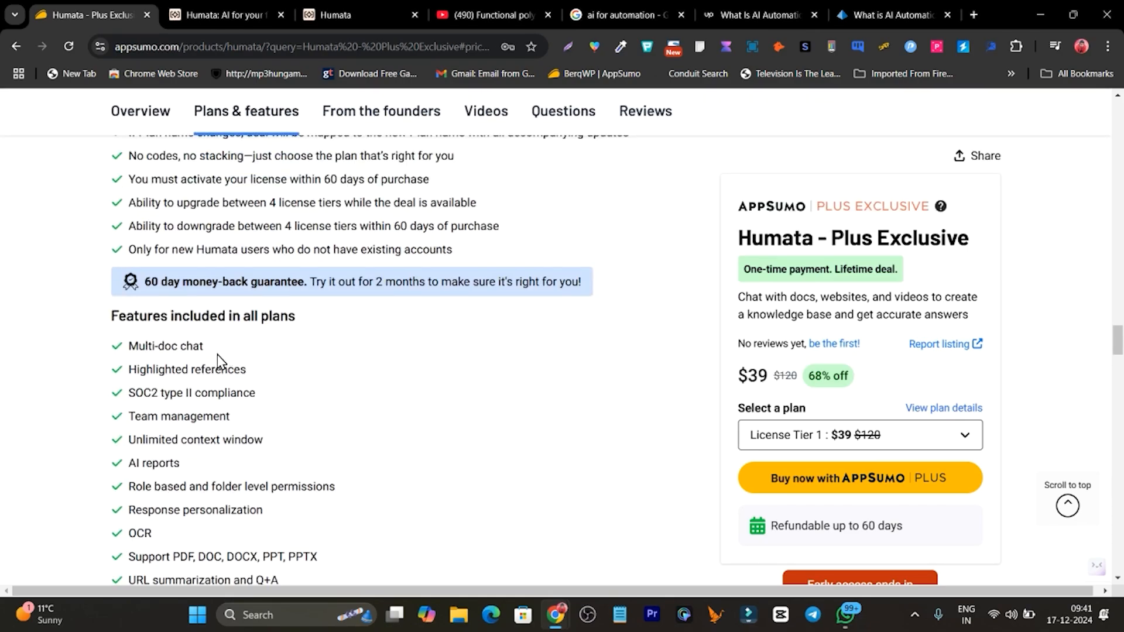
- Go through the included features, marking Highlighted references, down to the license tiers
double_click(165, 345)
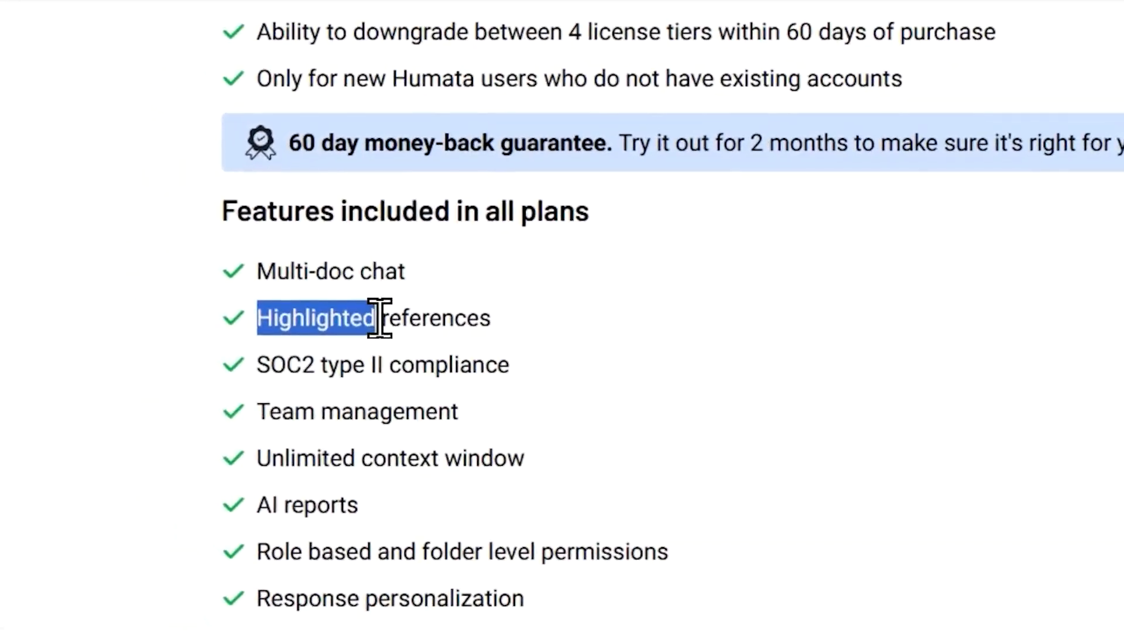
scroll("down", 3)
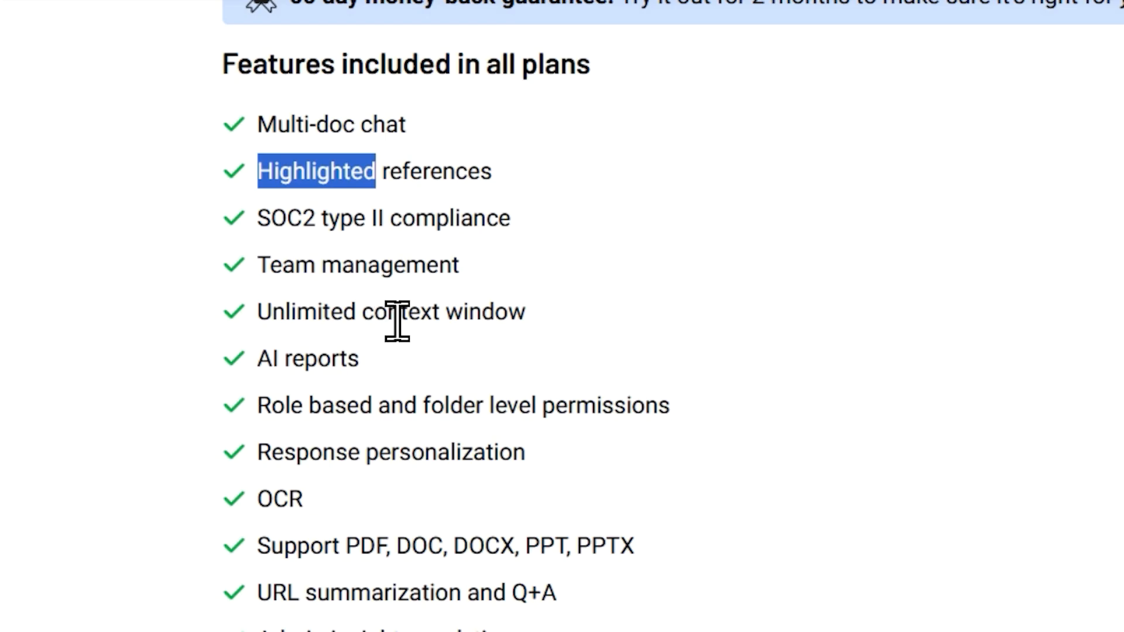
key("ctrl+minus")
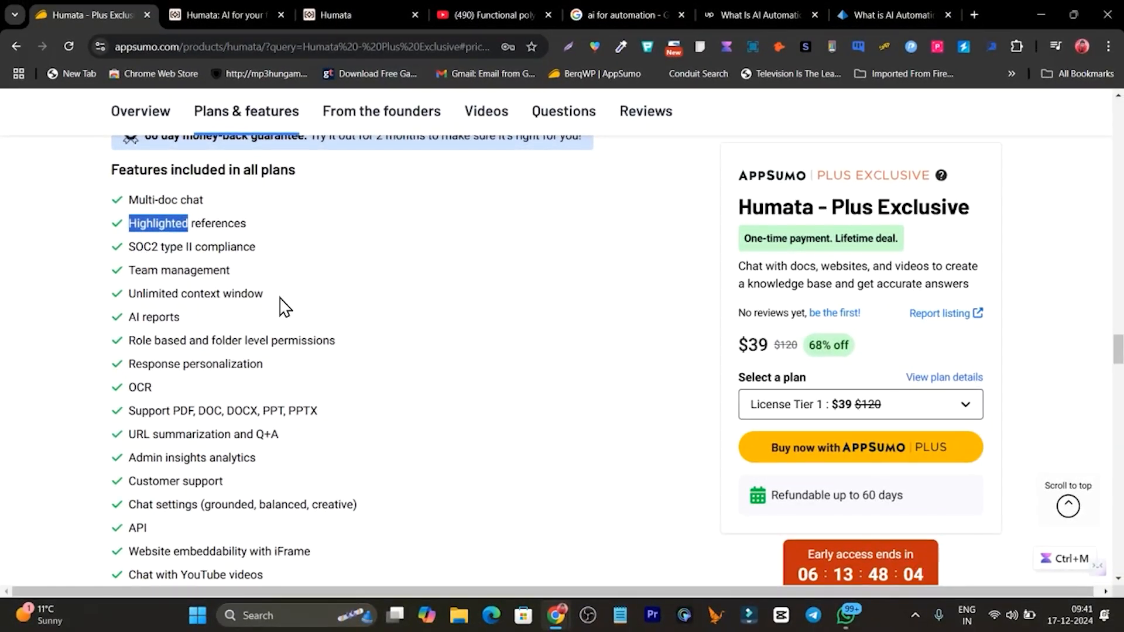
scroll("down", 3)
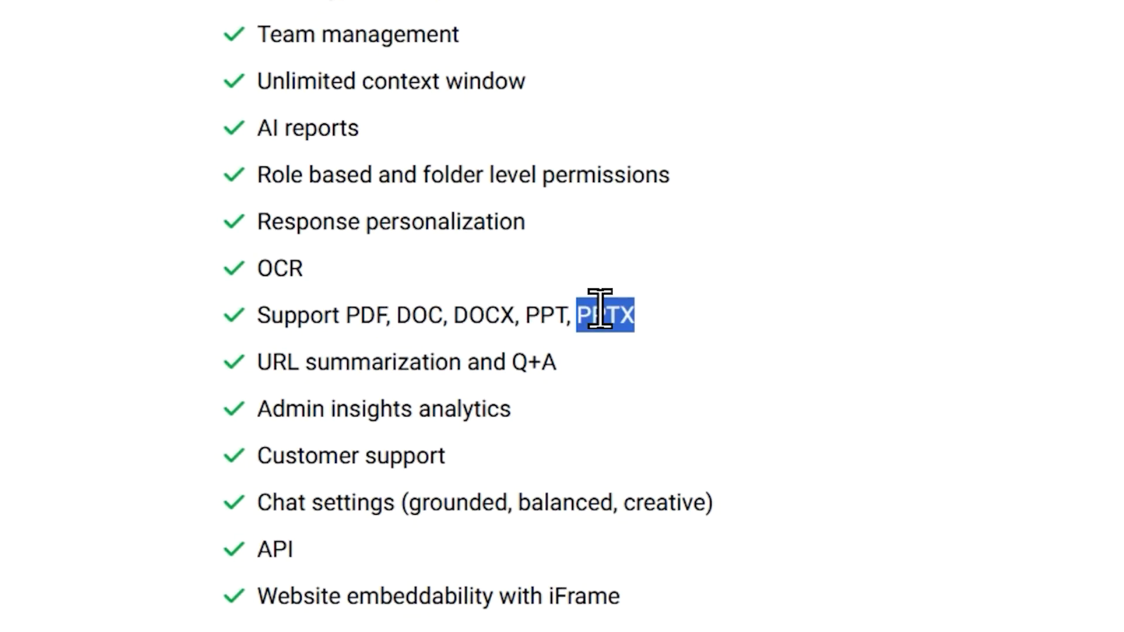
scroll("down", 3)
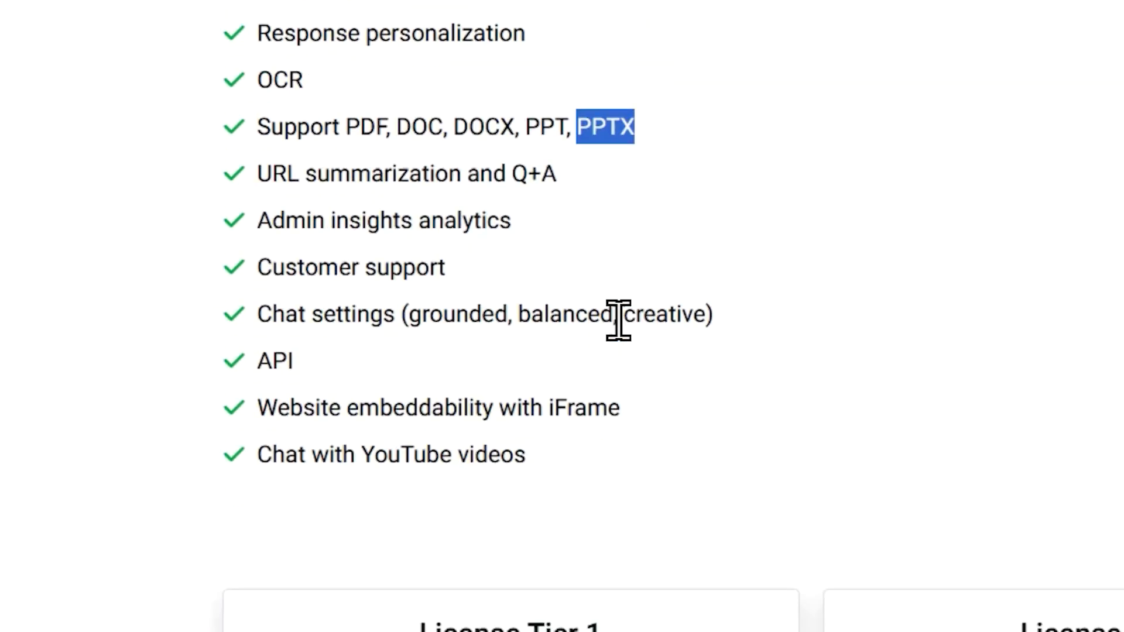
scroll("down", 3)
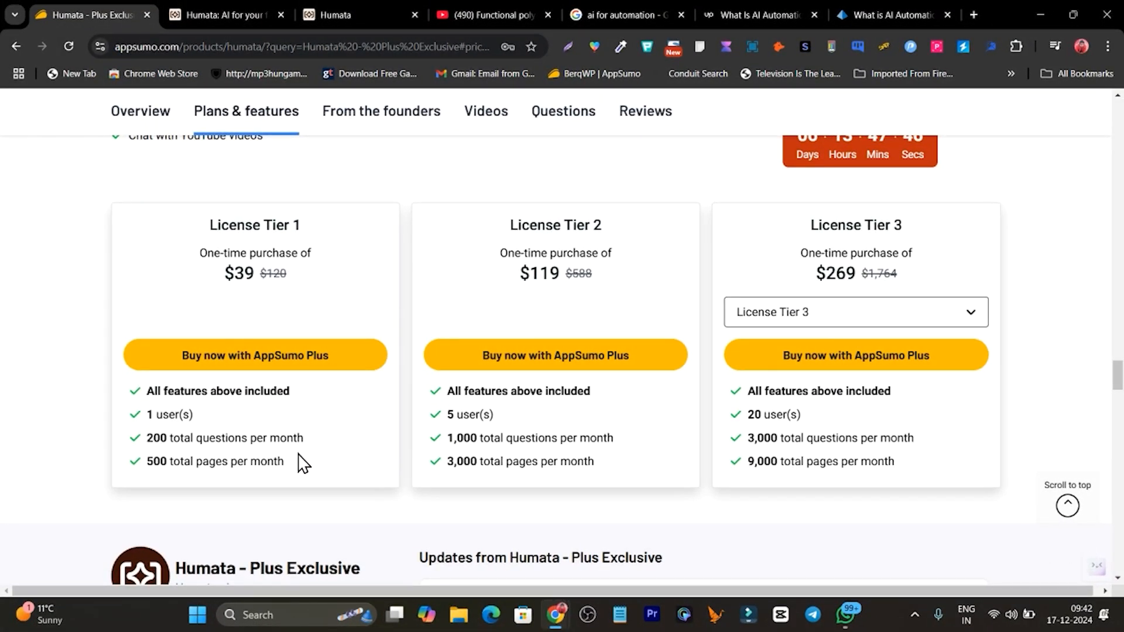
mouse_move(279, 446)
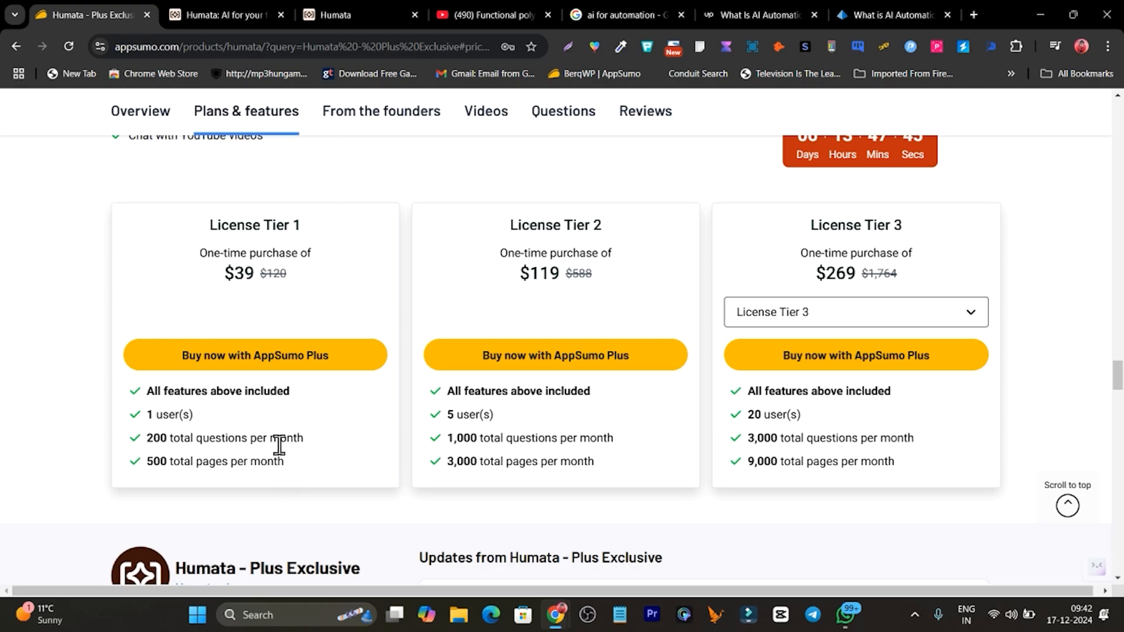
- Compare the $39, $119 and $269 tiers, marking Tier 1's 500-page monthly limit
double_click(266, 461)
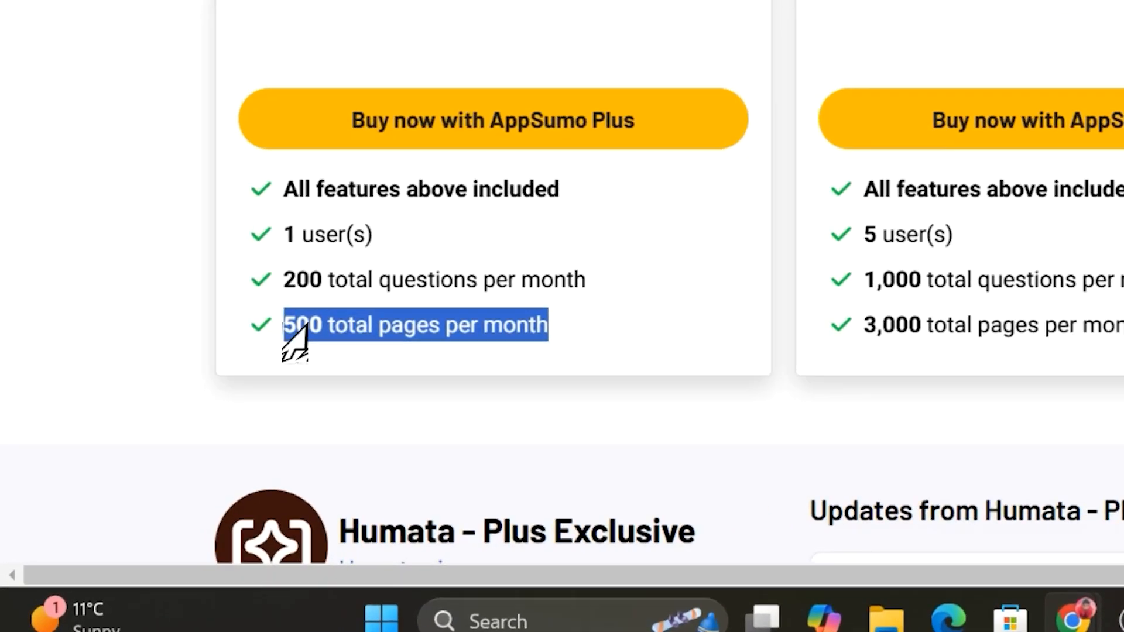
scroll("up", 3)
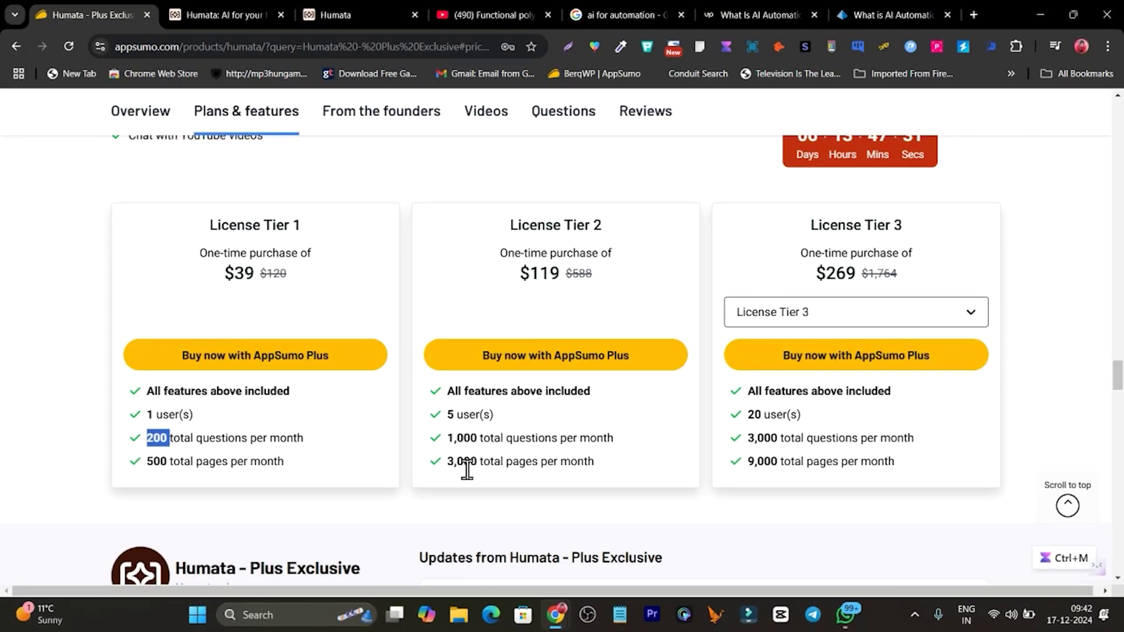
mouse_move(543, 466)
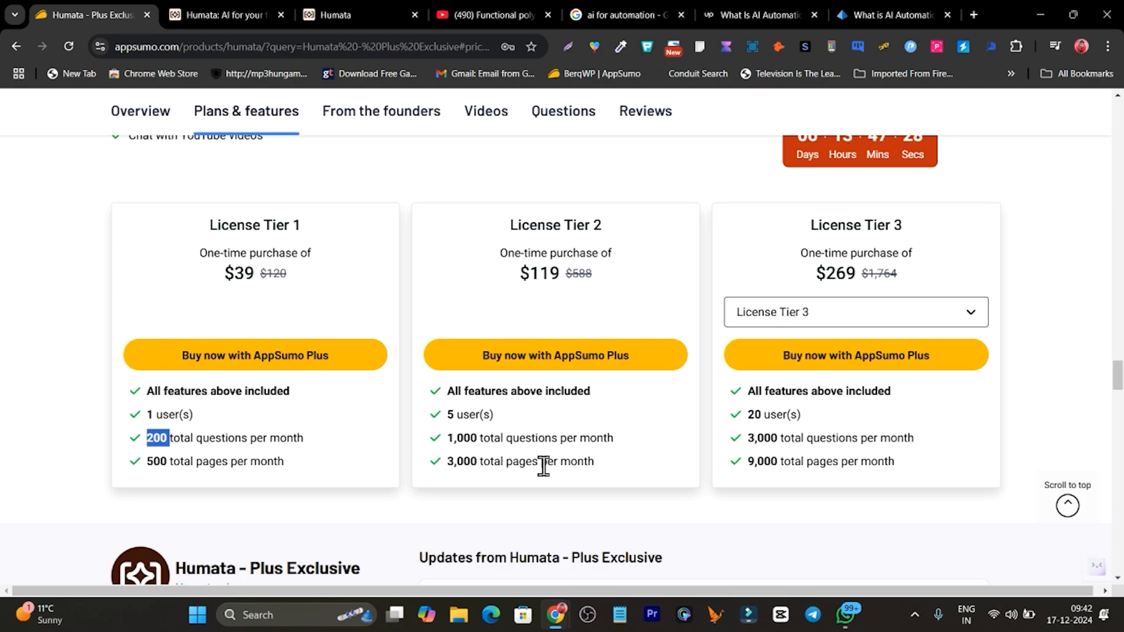
mouse_move(752, 342)
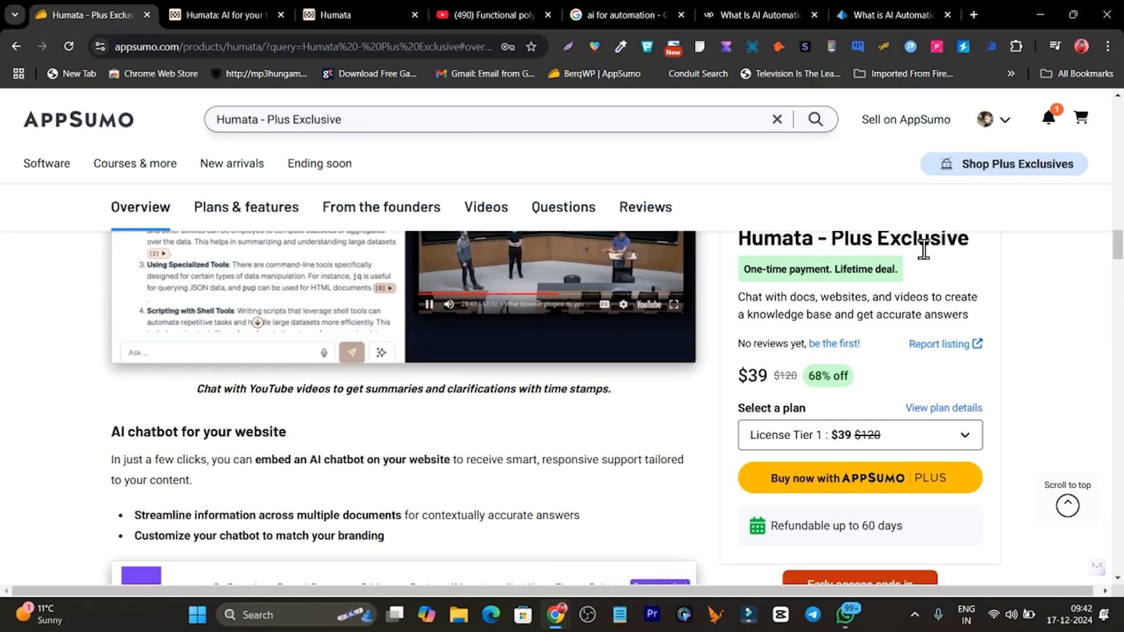
- Return to the deal summary at the top with the $39 Tier 1 lifetime offer
scroll("up", 3)
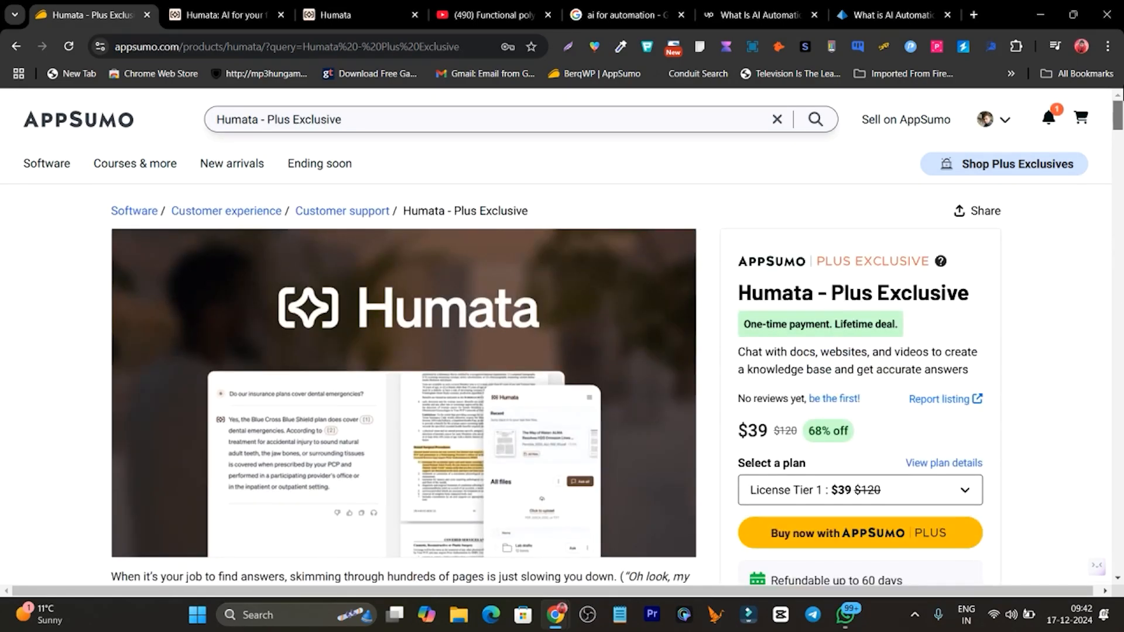
mouse_move(942, 261)
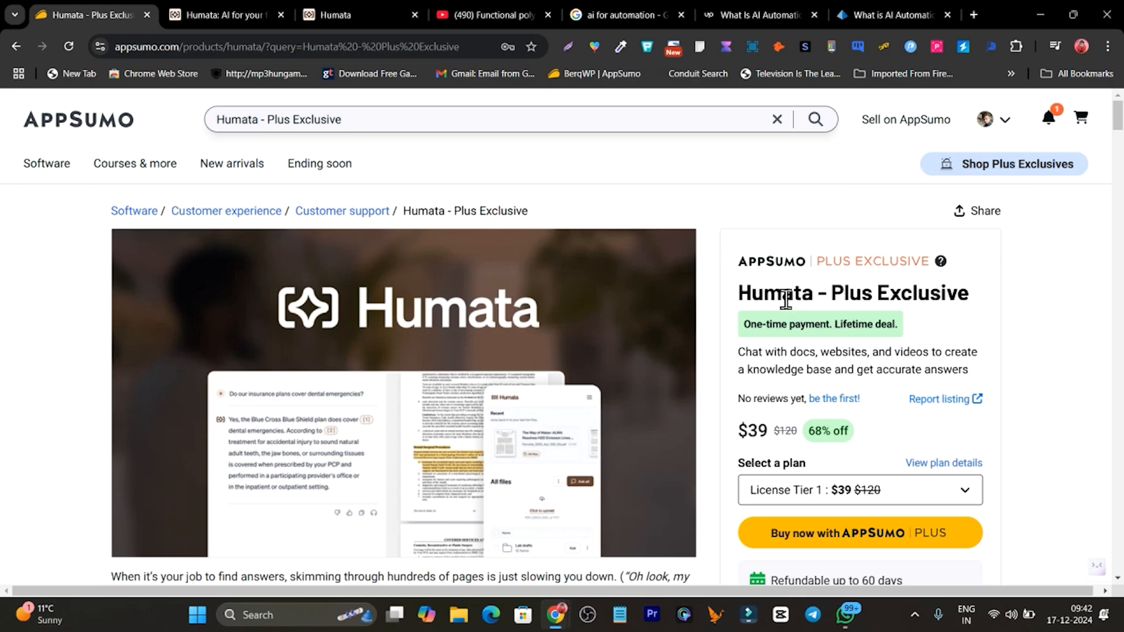
mouse_move(878, 326)
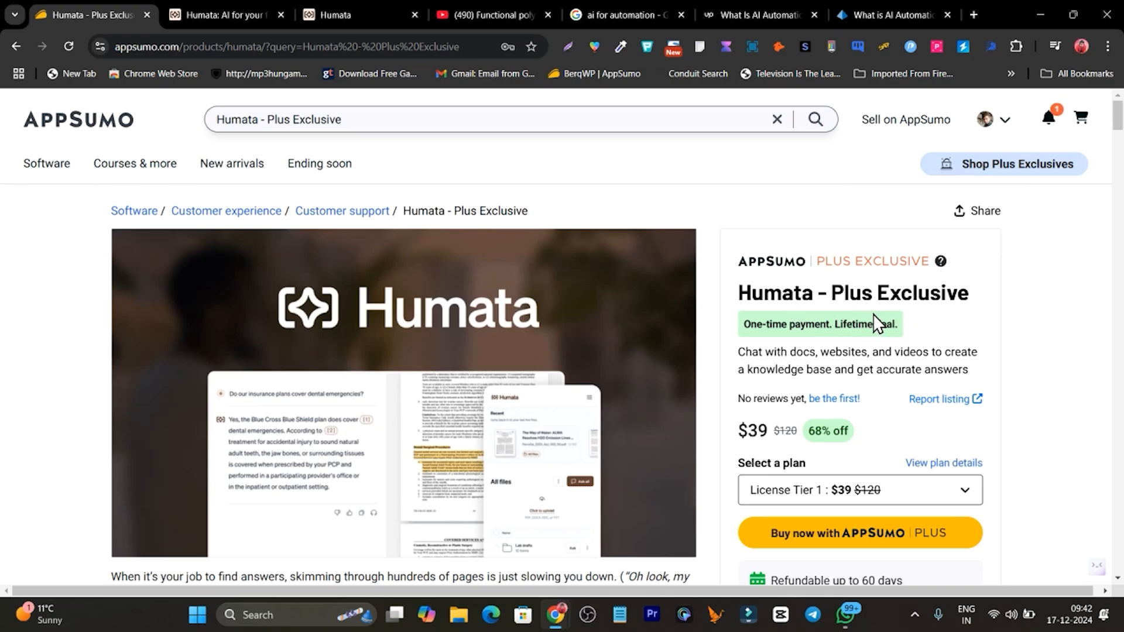
mouse_move(836, 324)
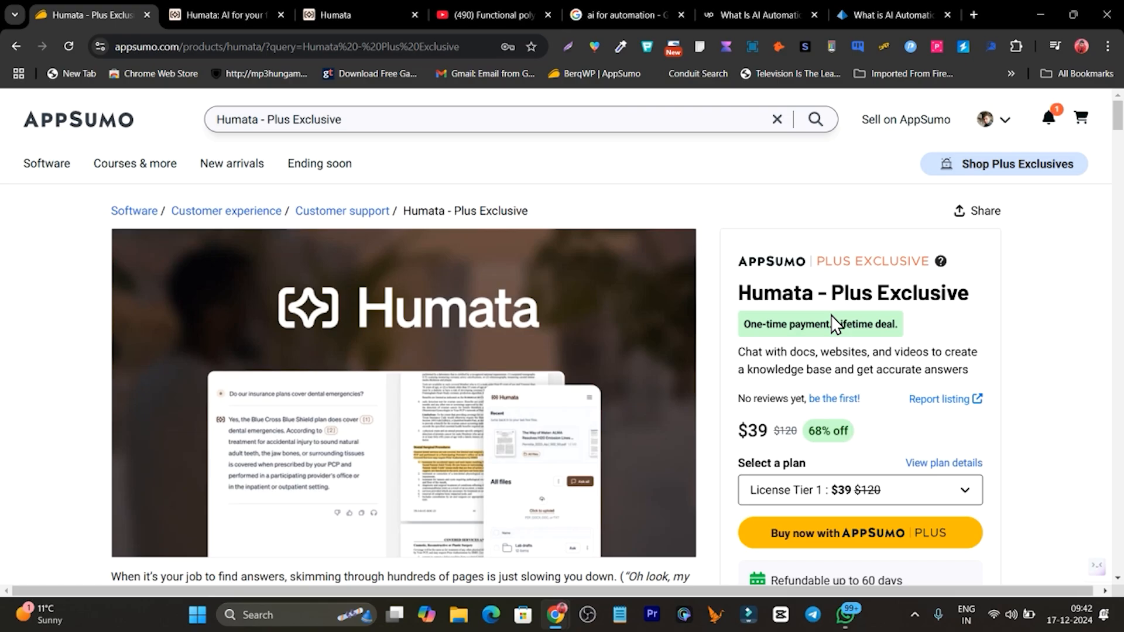
mouse_move(21, 269)
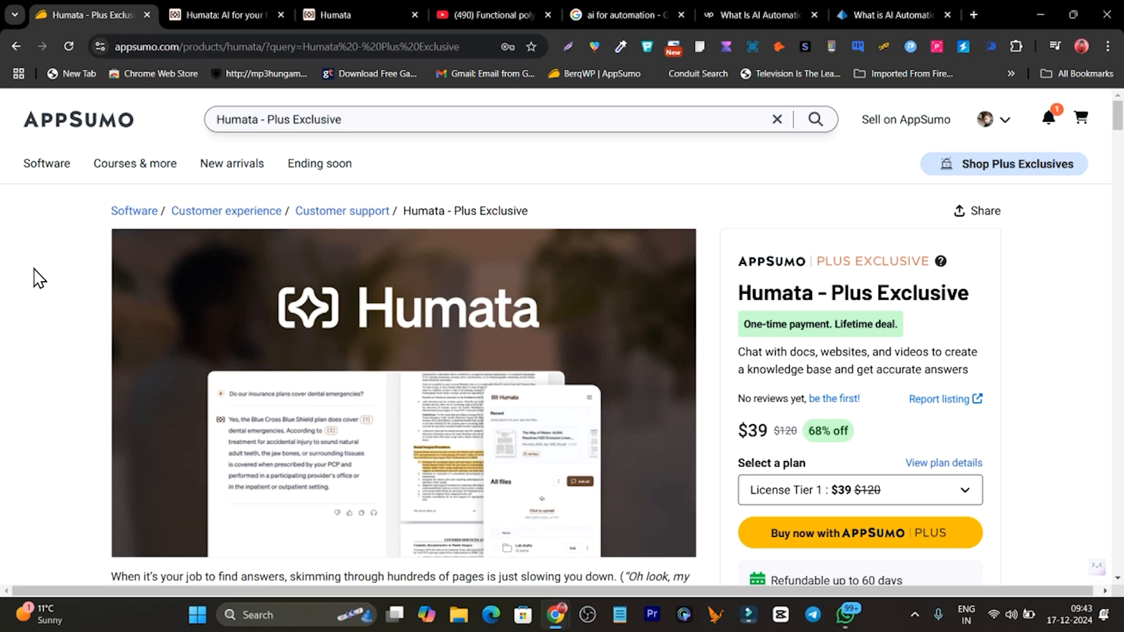
mouse_move(45, 280)
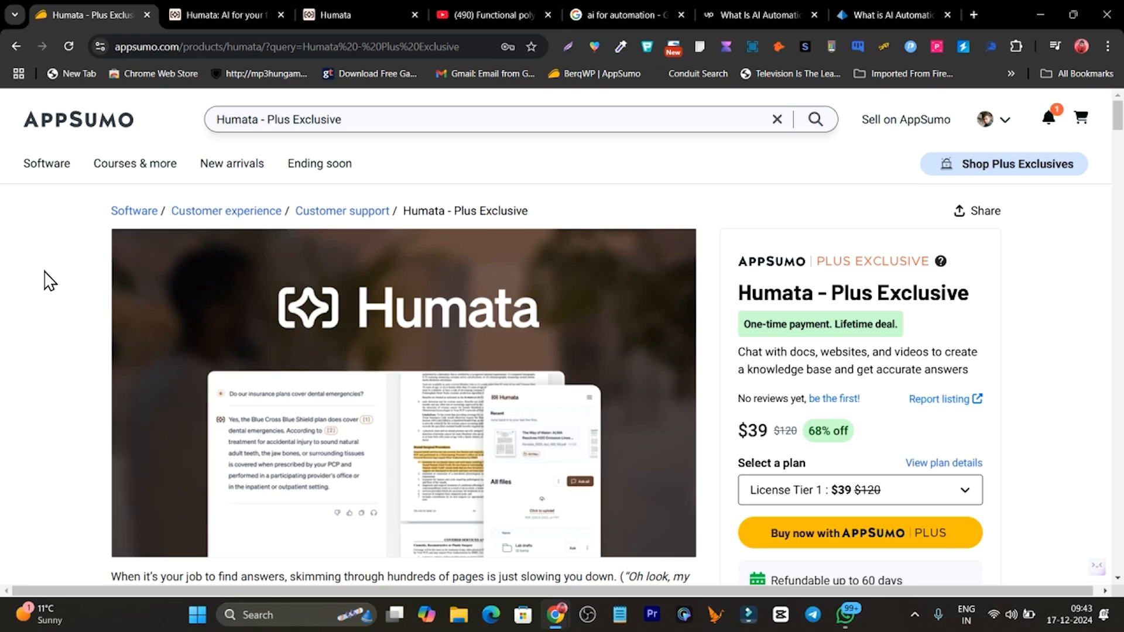
mouse_move(581, 486)
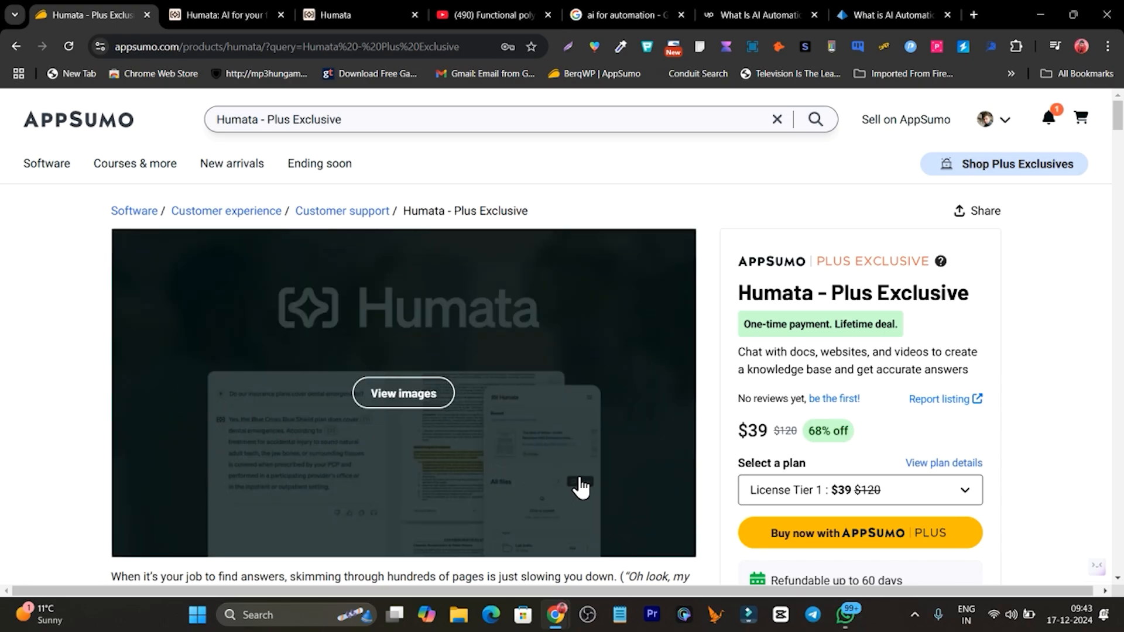